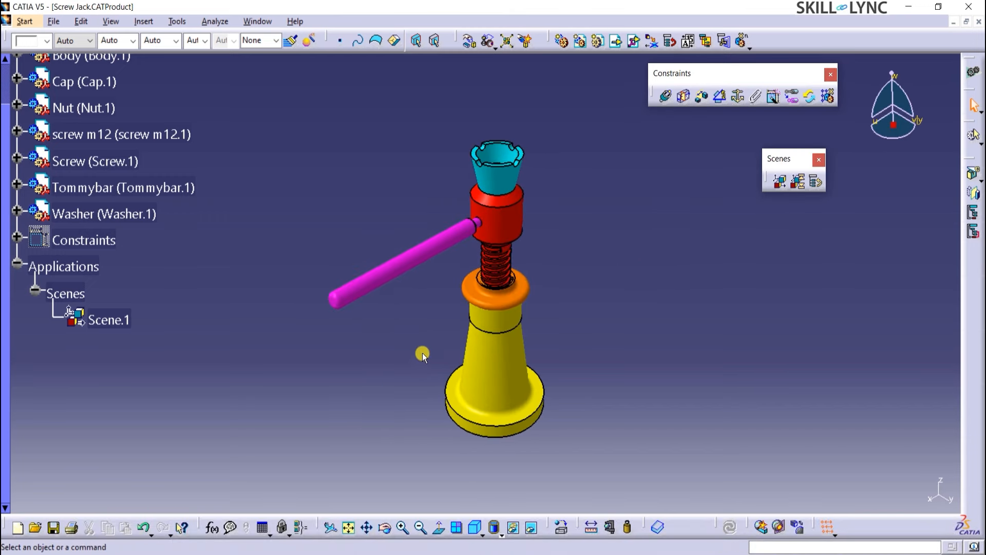
mouse_move(160, 123)
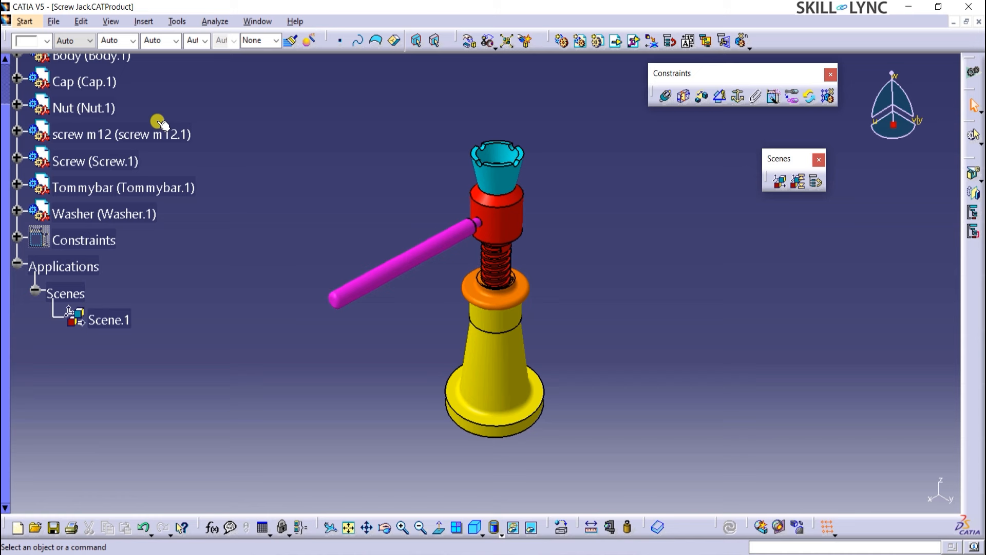
Step: Create a new drawing from the assembly with the sheet style changed to A3 ISO
click(25, 20)
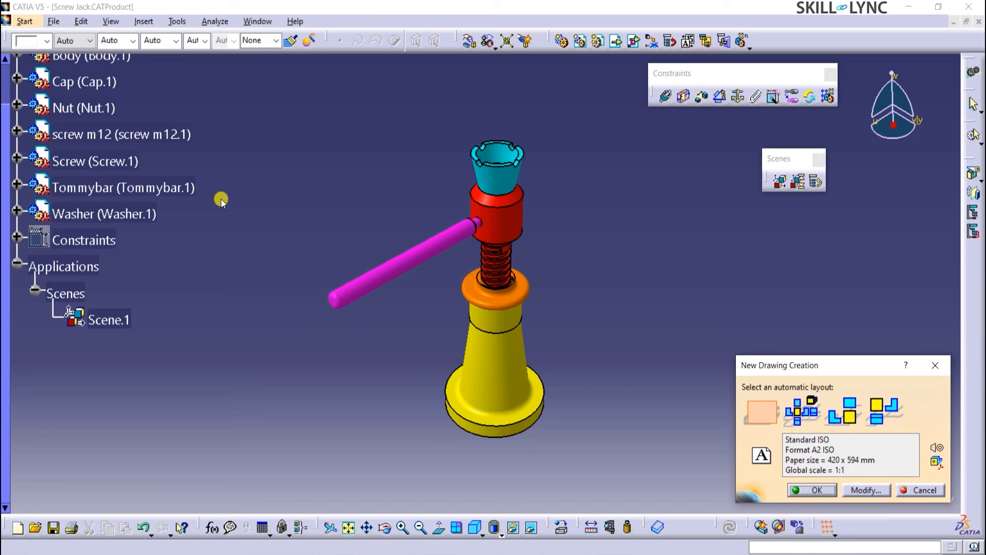
click(762, 412)
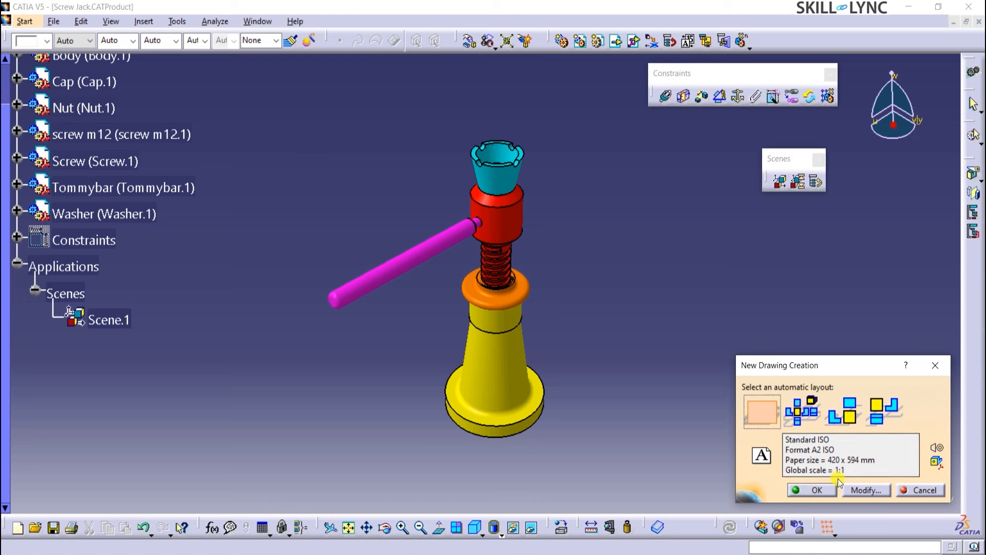
click(865, 489)
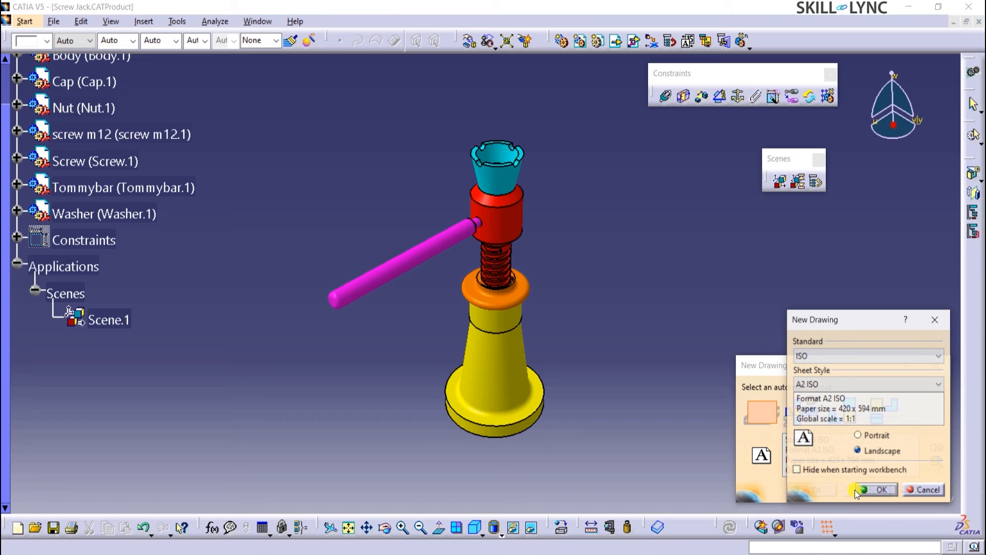
click(933, 355)
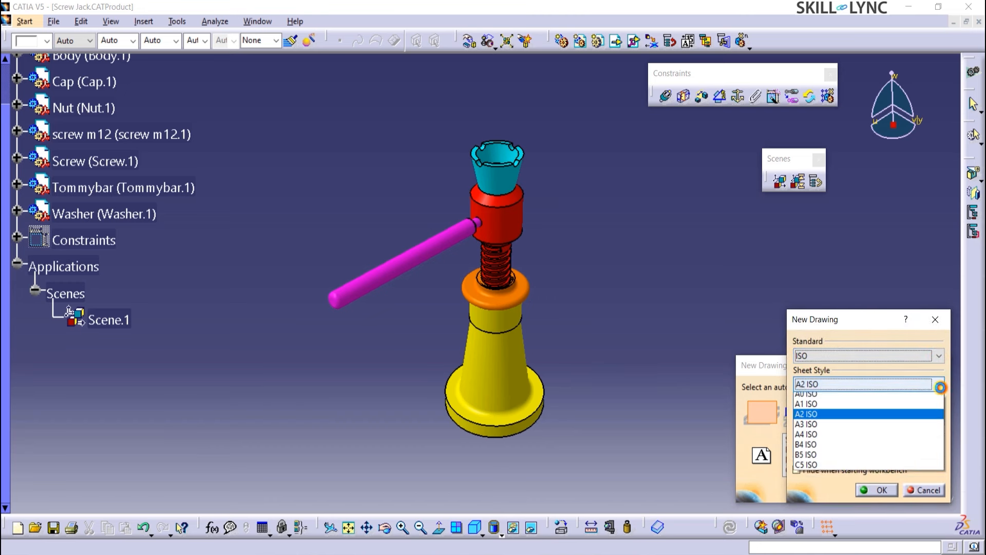
click(815, 423)
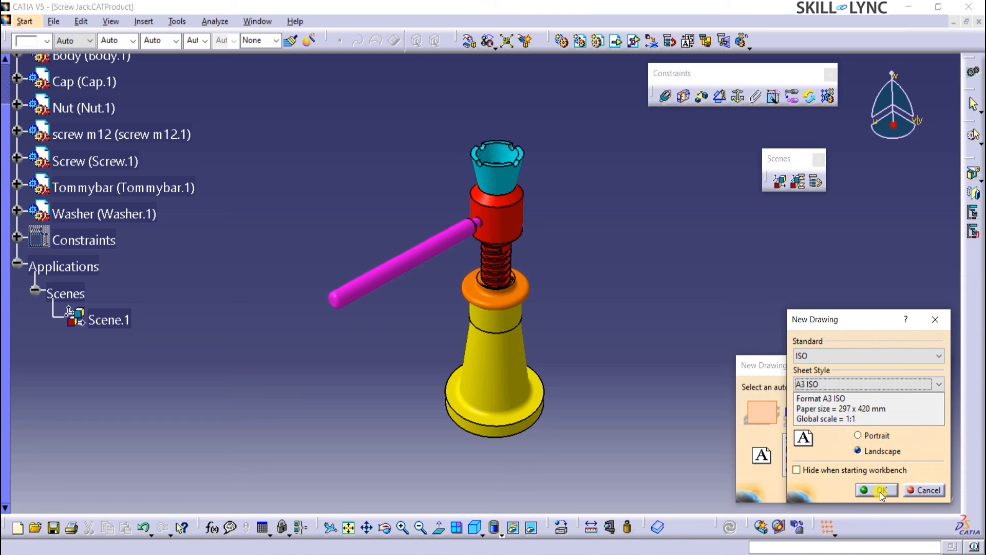
click(877, 489)
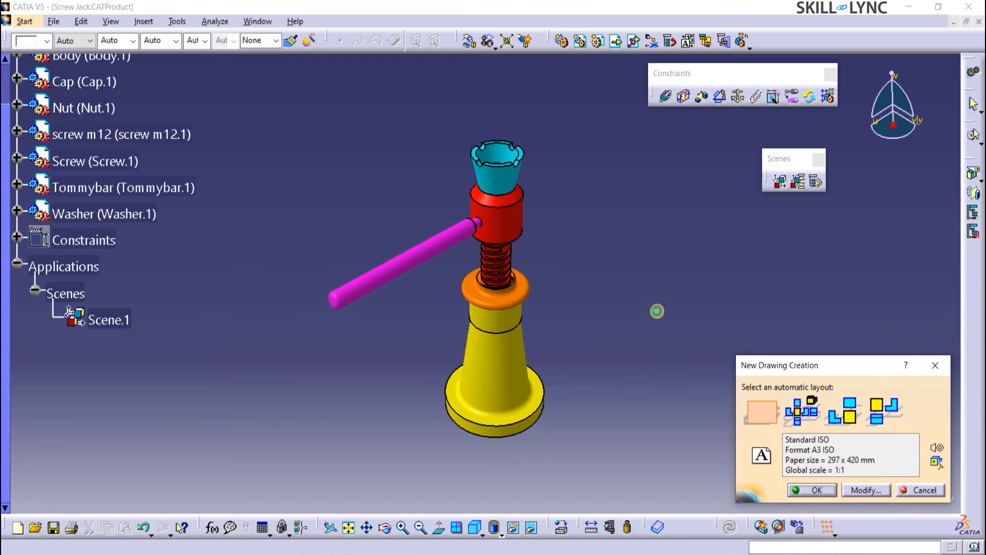
click(811, 490)
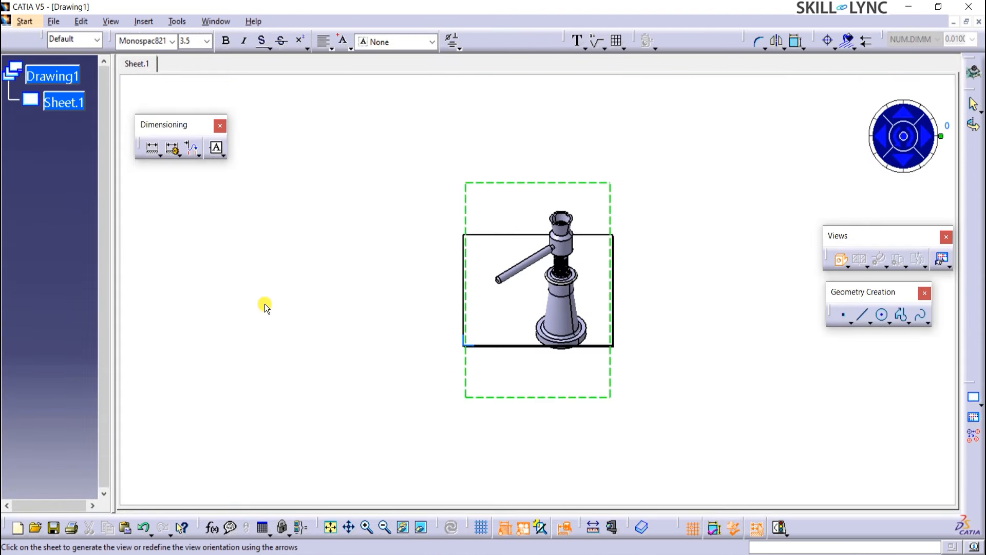
mouse_move(548, 382)
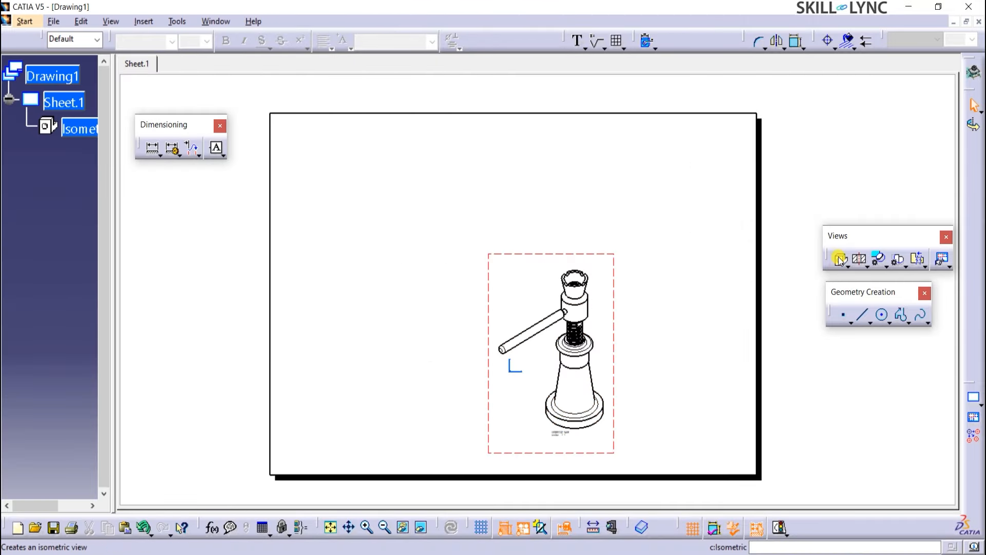
Step: Start the isometric view by picking the Screw Jack in the 3D window
click(840, 259)
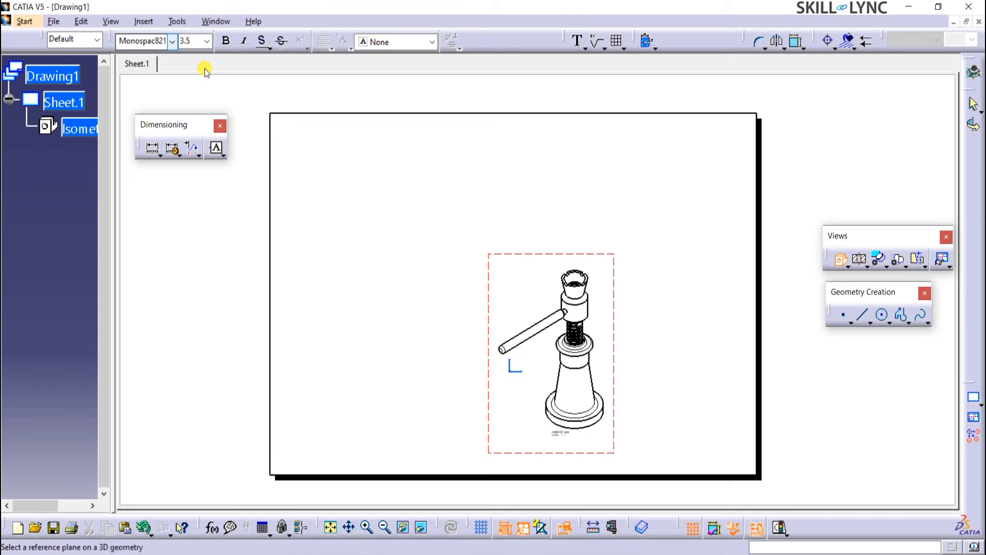
mouse_move(216, 20)
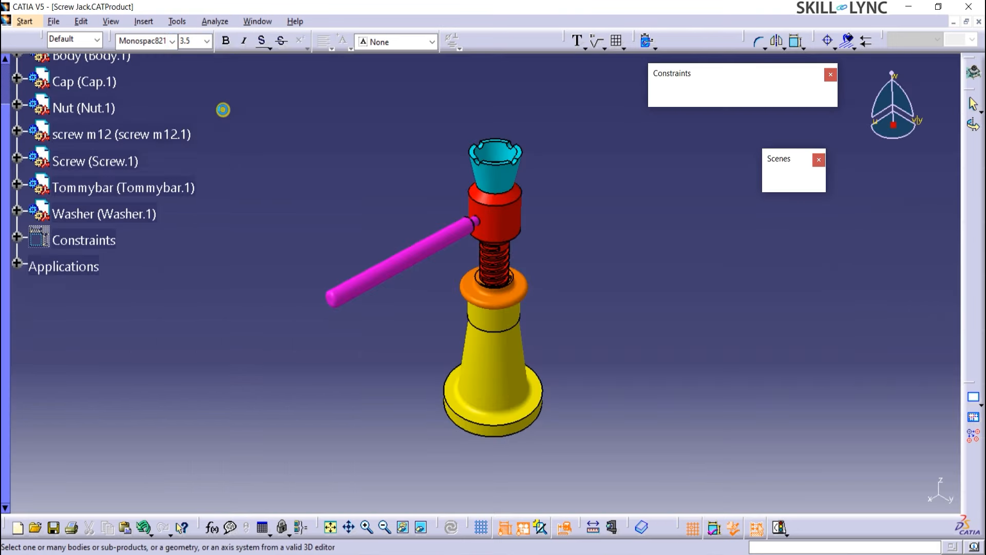
Step: Source the front view from Scene.1 under Applications > Scenes and return to the sheet
click(12, 265)
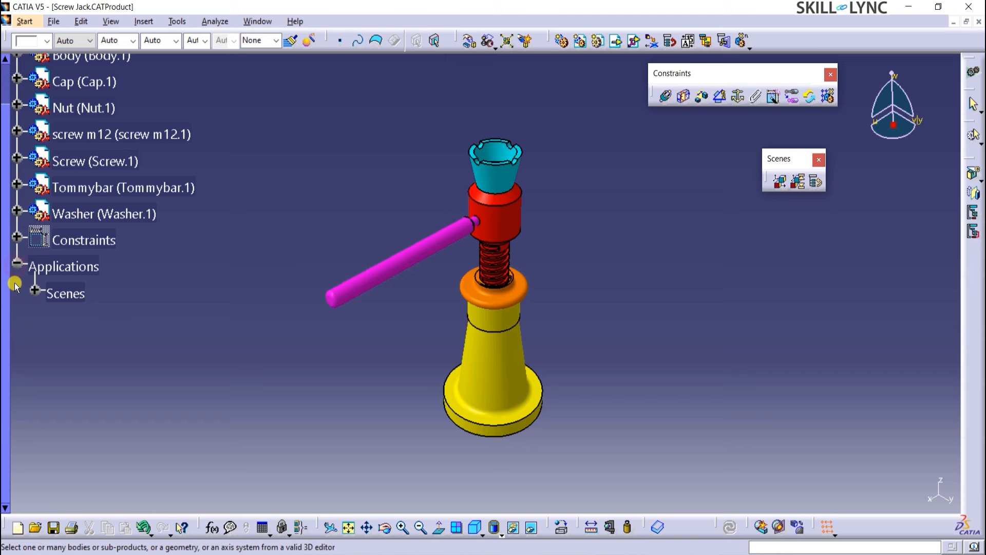
click(36, 292)
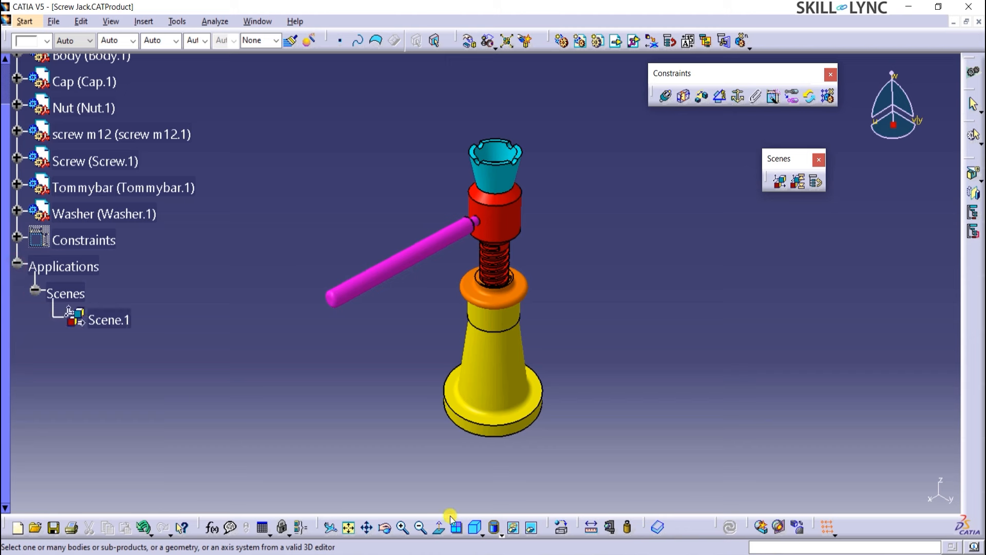
click(457, 527)
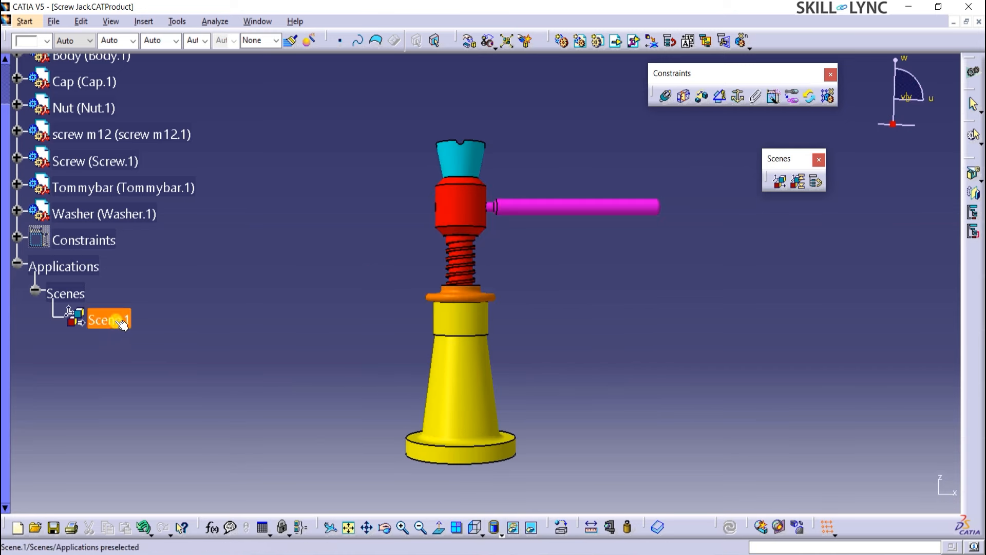
mouse_move(491, 433)
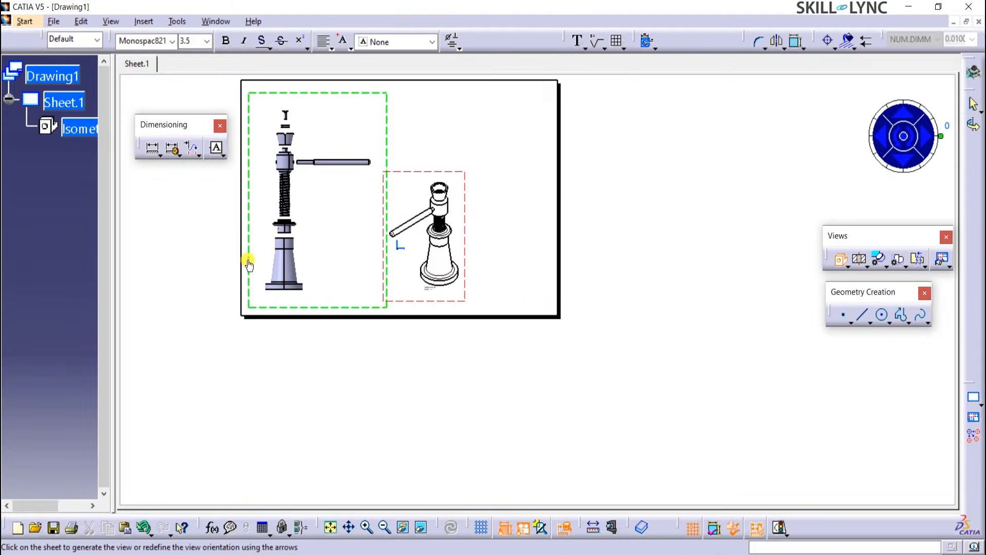
key(alt+tab)
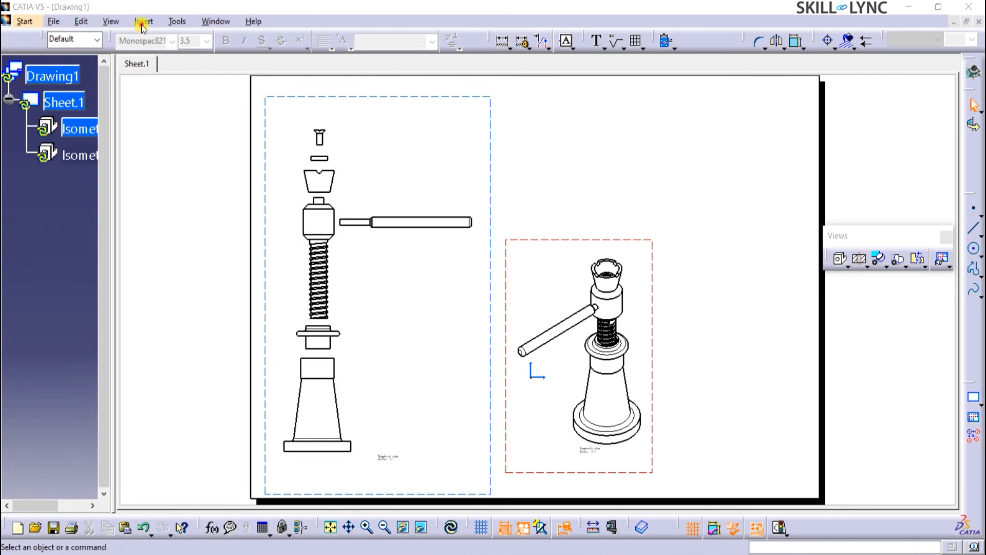
Step: Insert a Bill of Material table and place it on the sheet
click(145, 20)
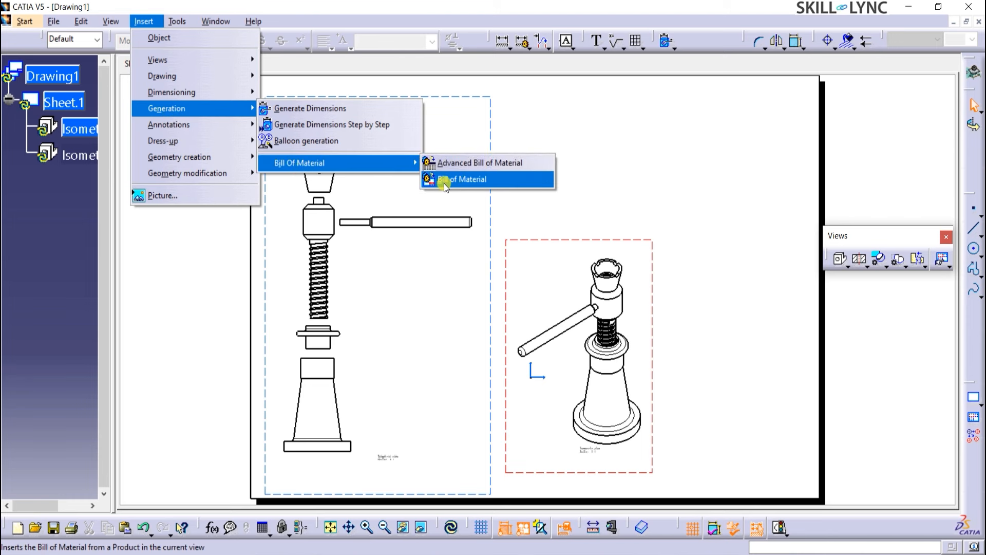
click(463, 179)
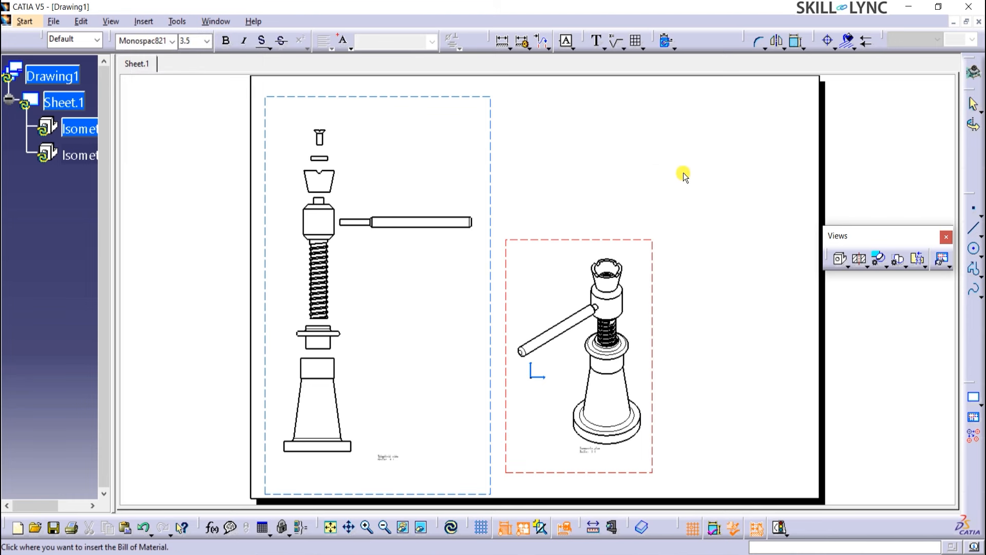
click(684, 175)
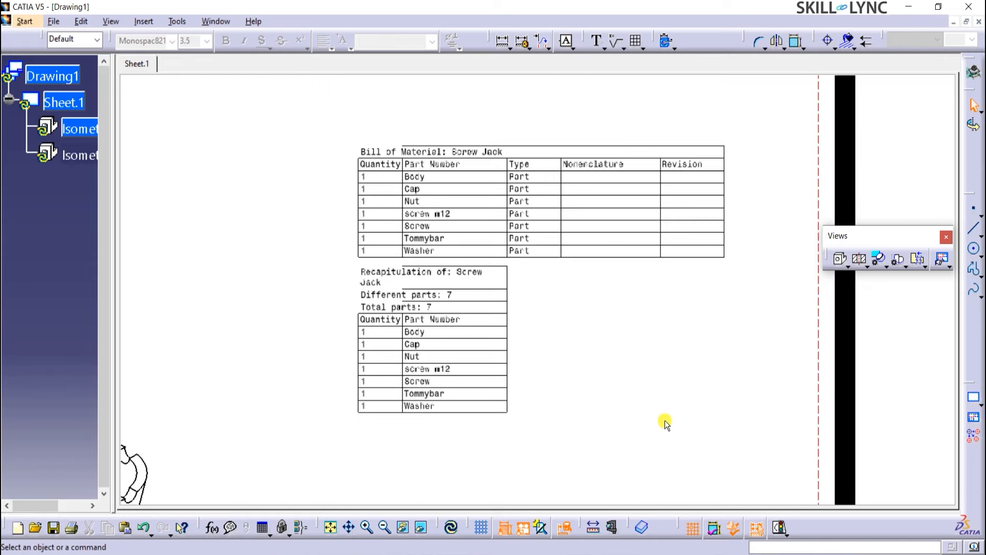
mouse_move(571, 406)
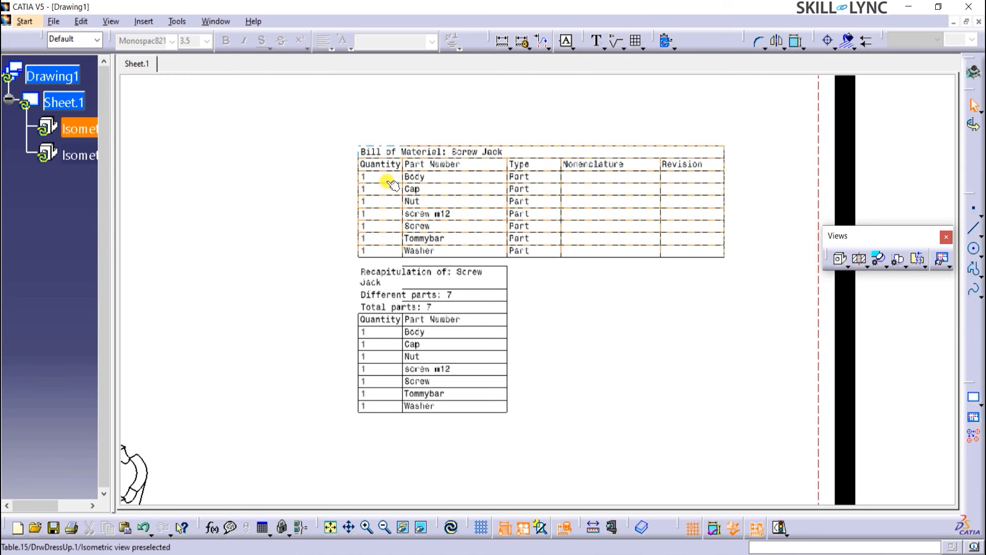
mouse_move(692, 179)
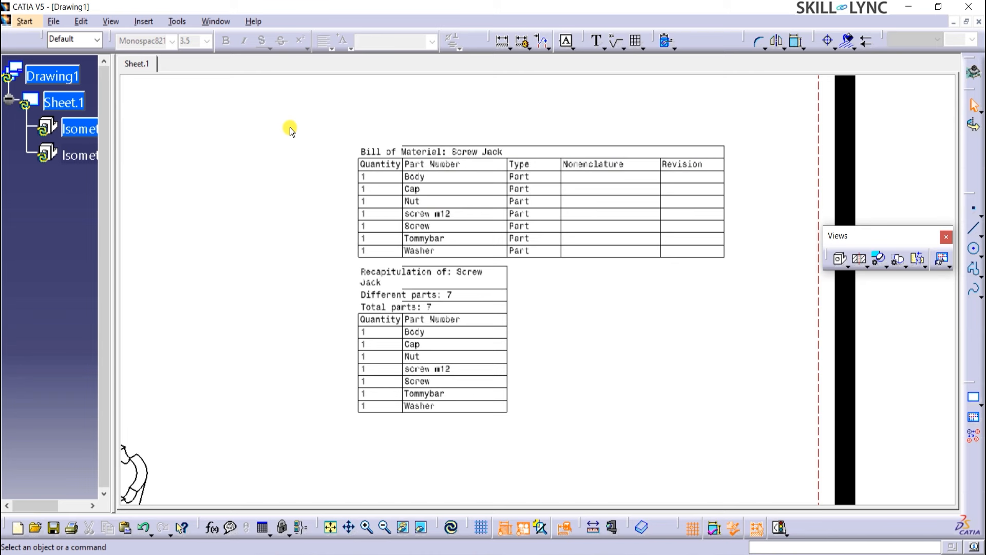
mouse_move(263, 101)
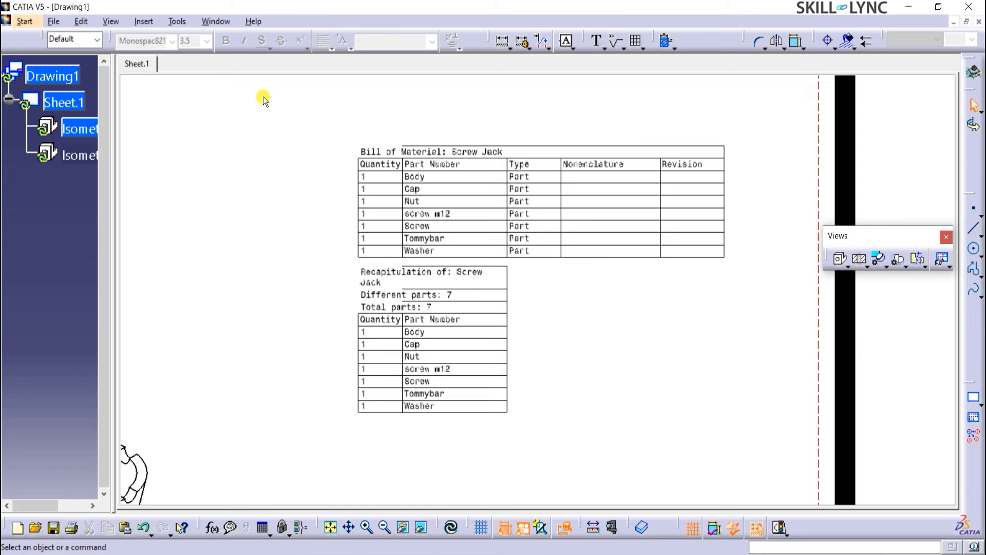
Step: Switch to Screw Jack.CATProduct and review the bill of material's AP203 display formats
click(217, 20)
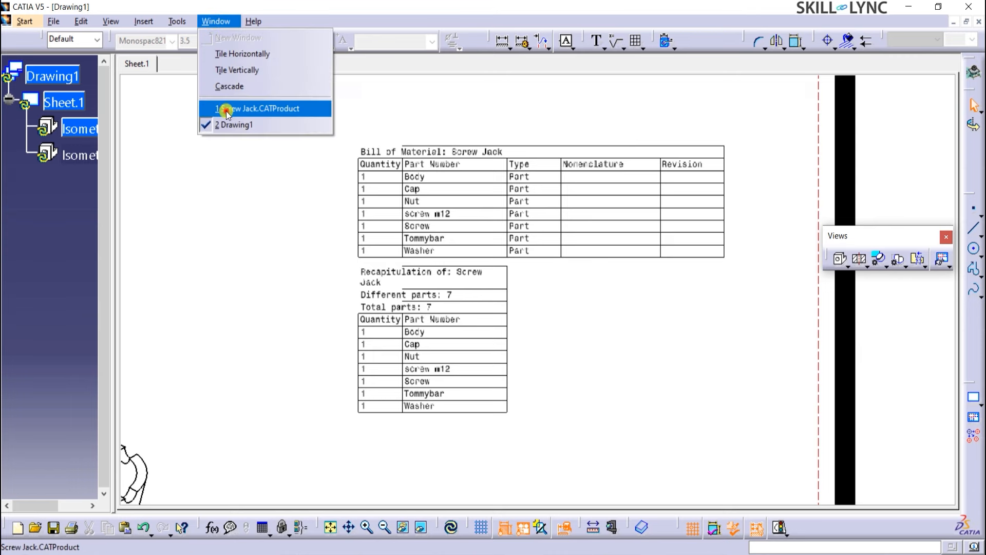
click(264, 108)
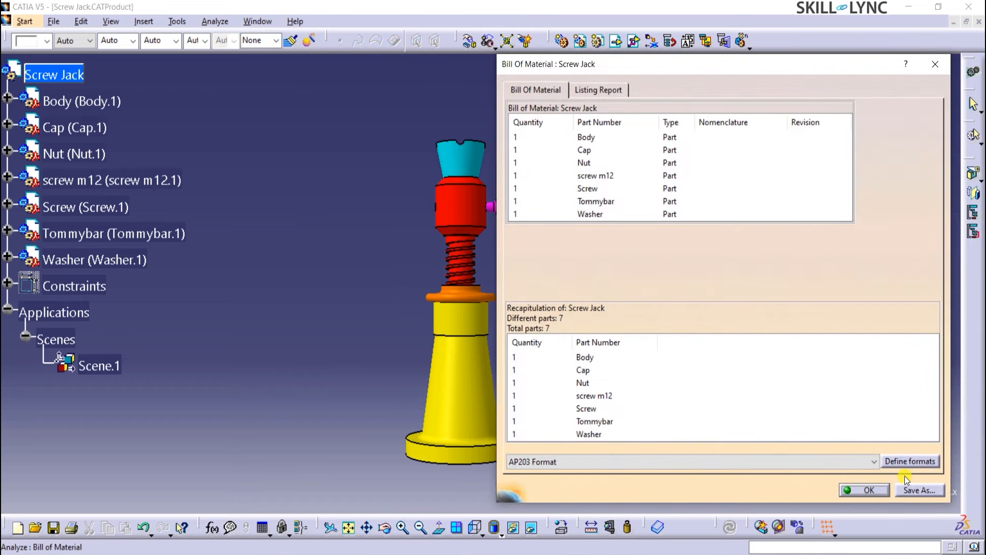
click(909, 461)
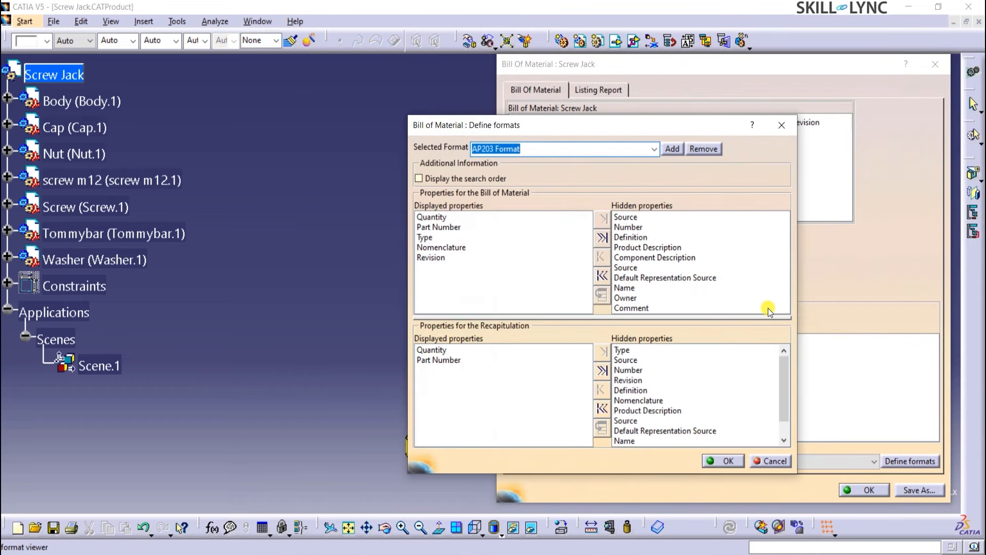
mouse_move(548, 284)
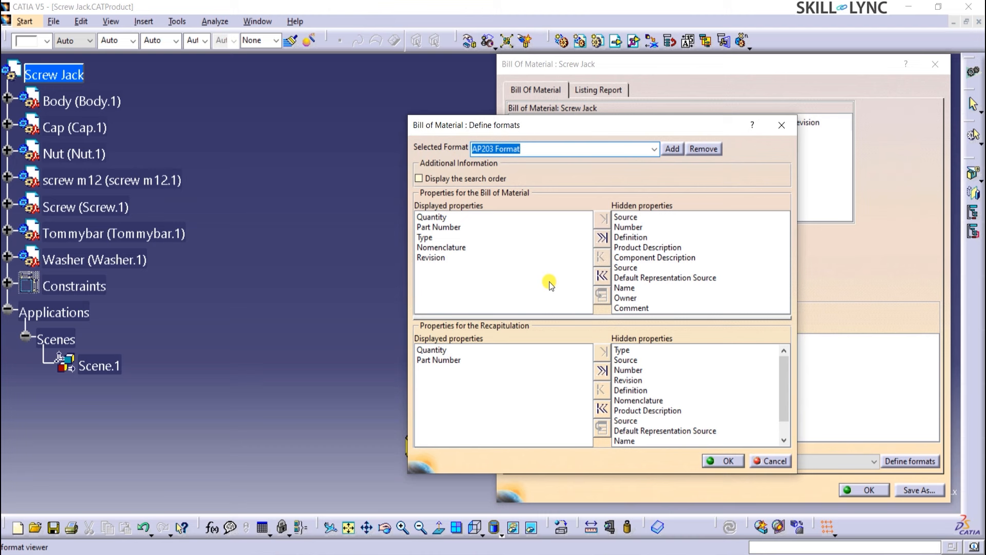
mouse_move(519, 280)
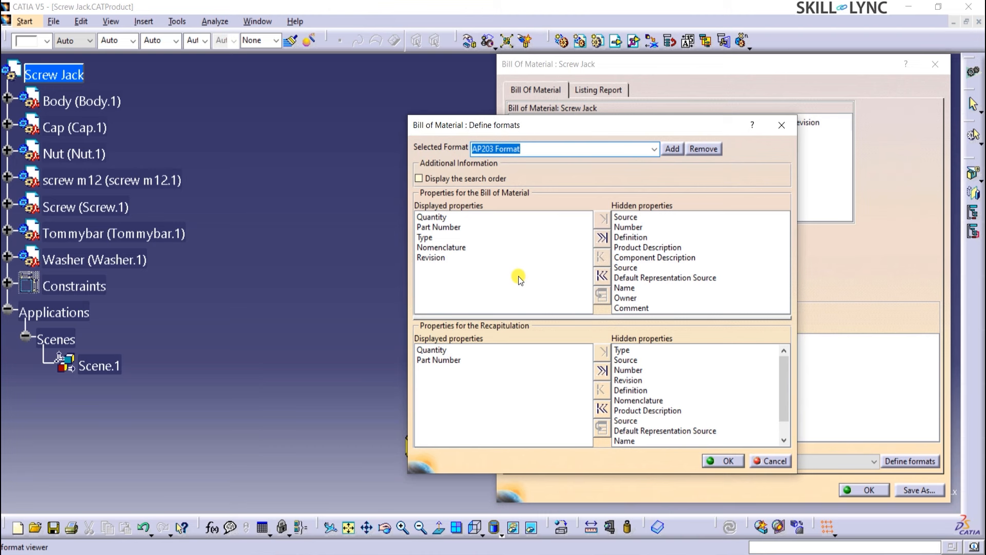
mouse_move(522, 293)
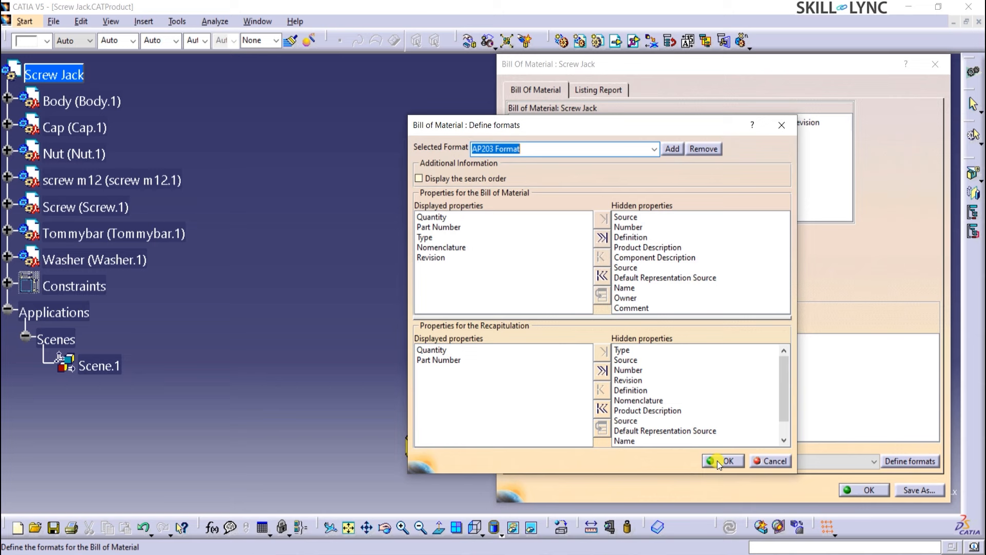
click(722, 460)
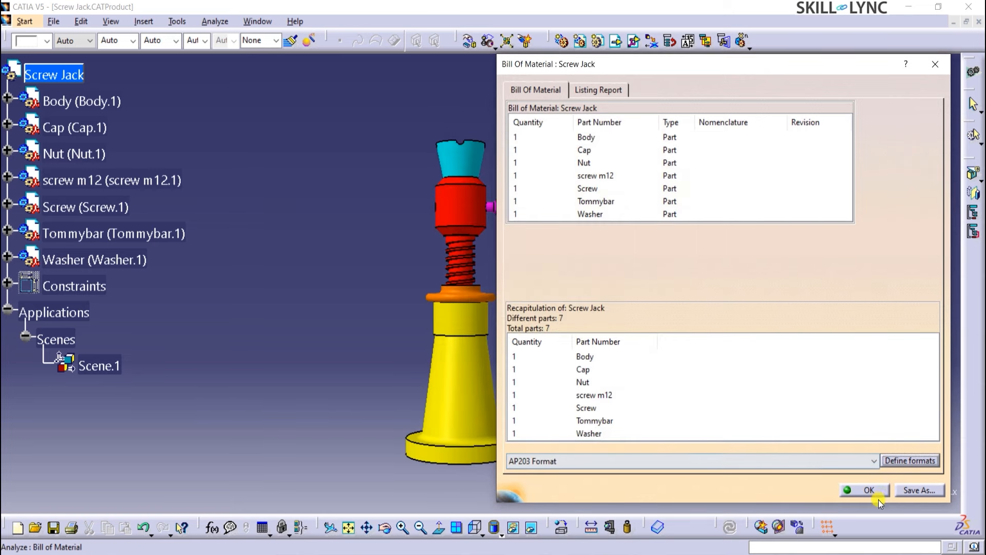
click(869, 490)
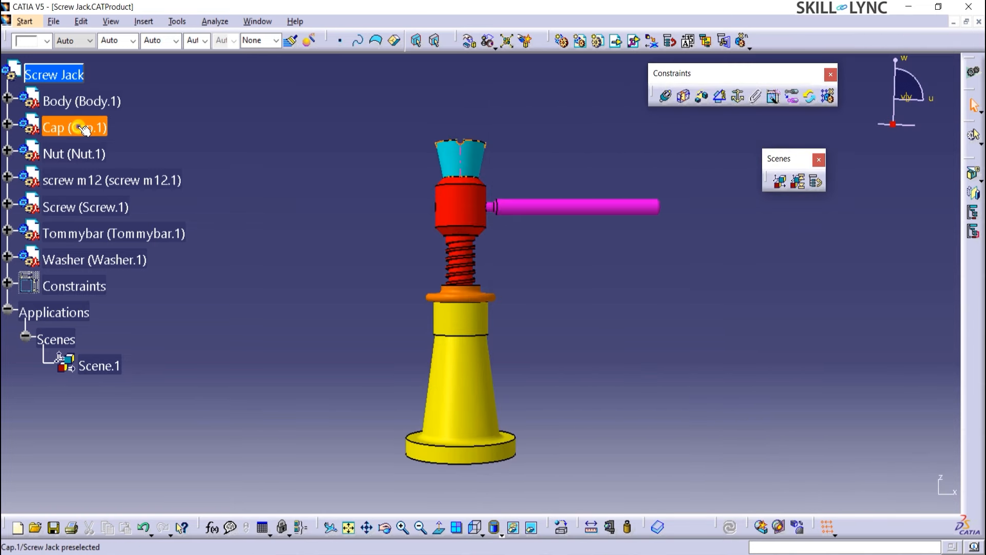
Step: Set the Cap part's Source property to Bought
right_click(74, 127)
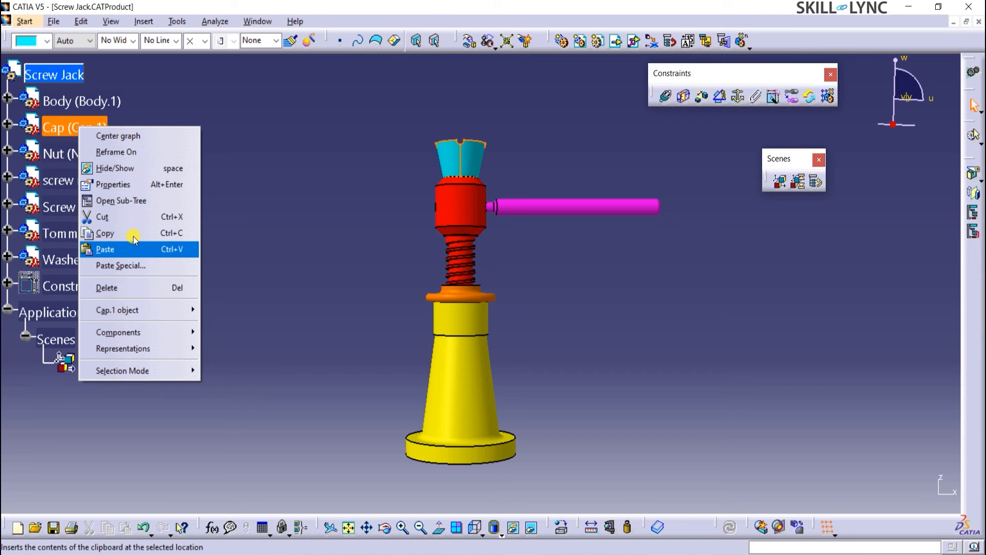
click(114, 184)
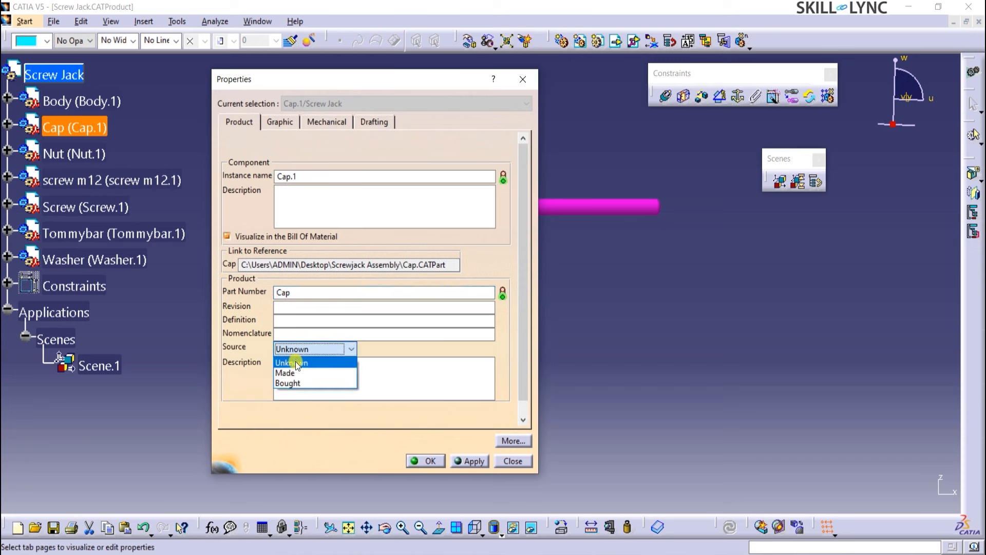
click(288, 382)
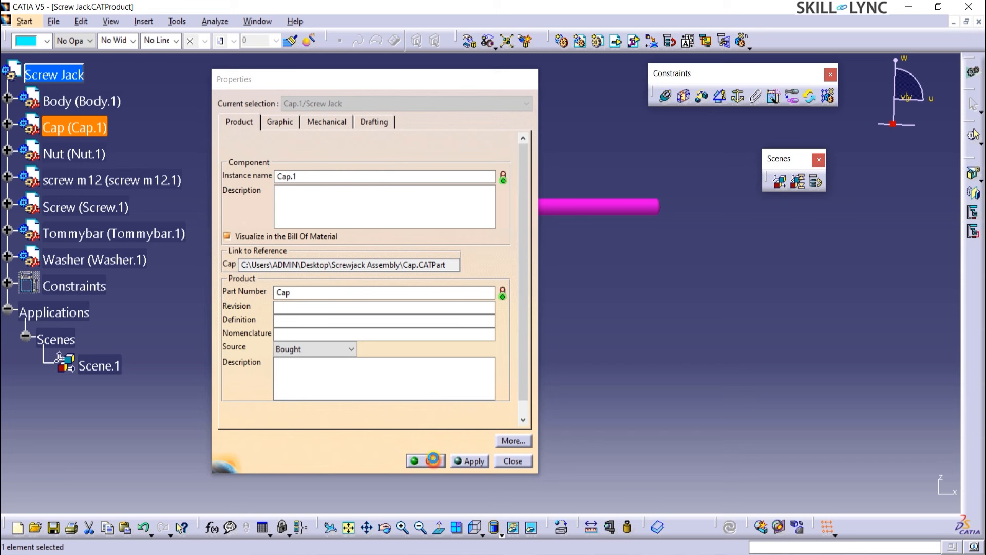
click(511, 462)
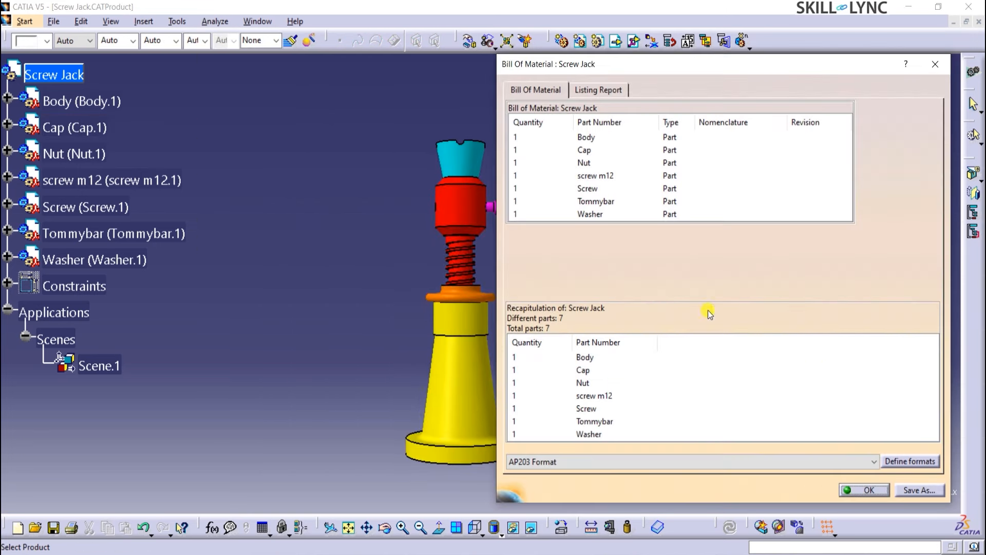
Step: Add Source to the bill of material's displayed properties and close the report
click(909, 462)
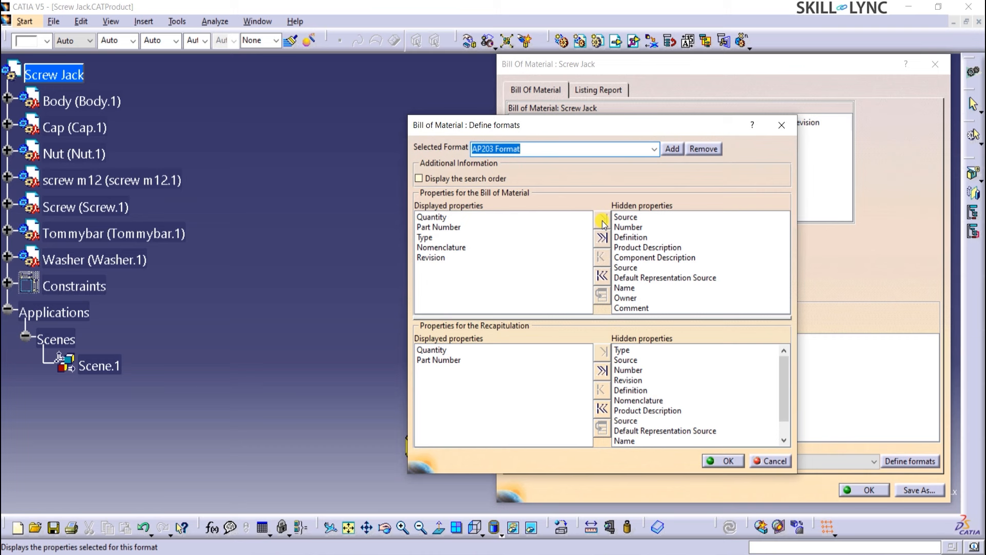
click(625, 217)
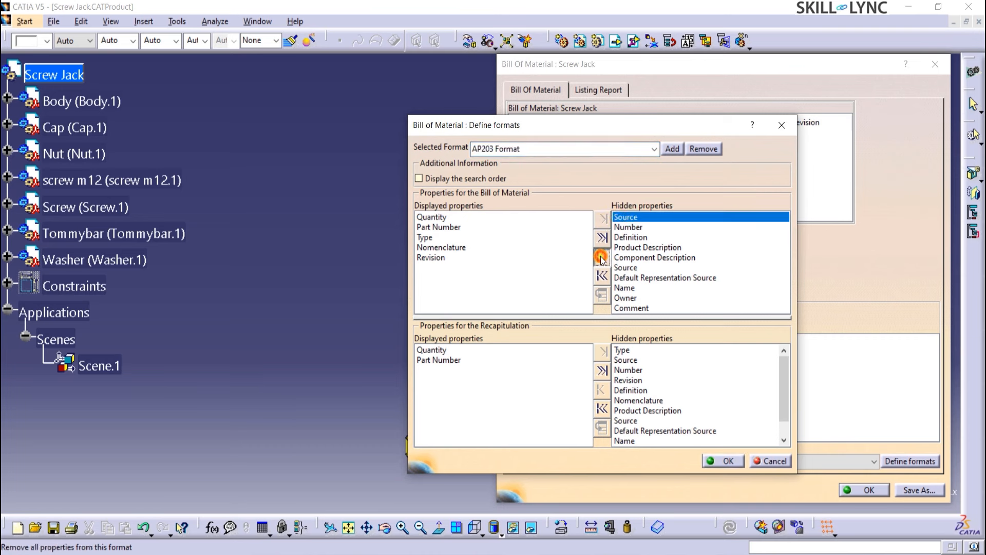
click(601, 256)
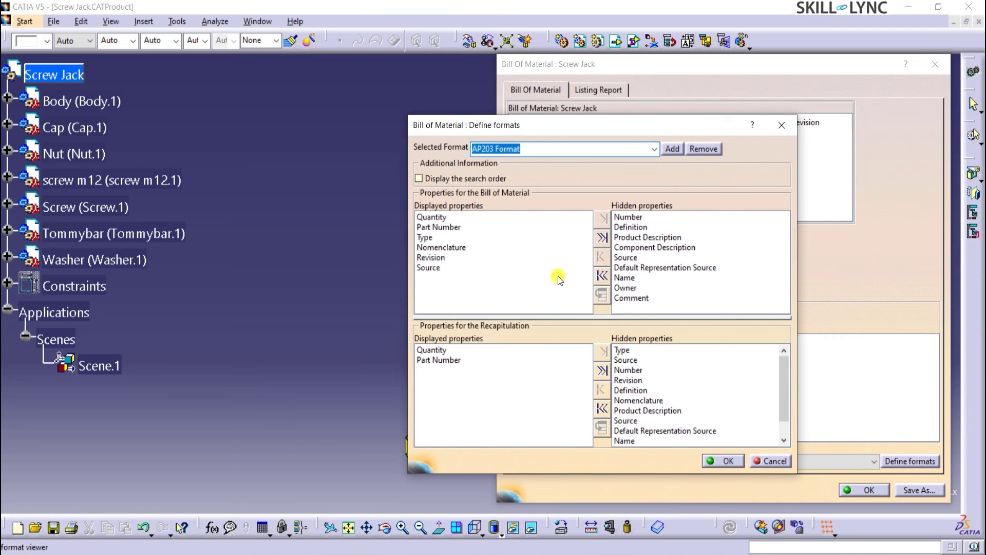
mouse_move(721, 460)
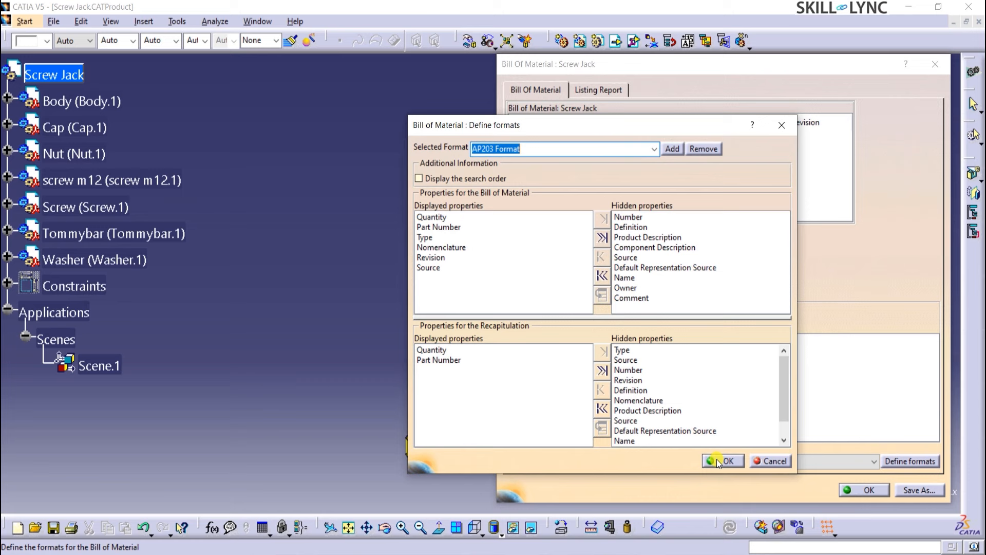
click(721, 458)
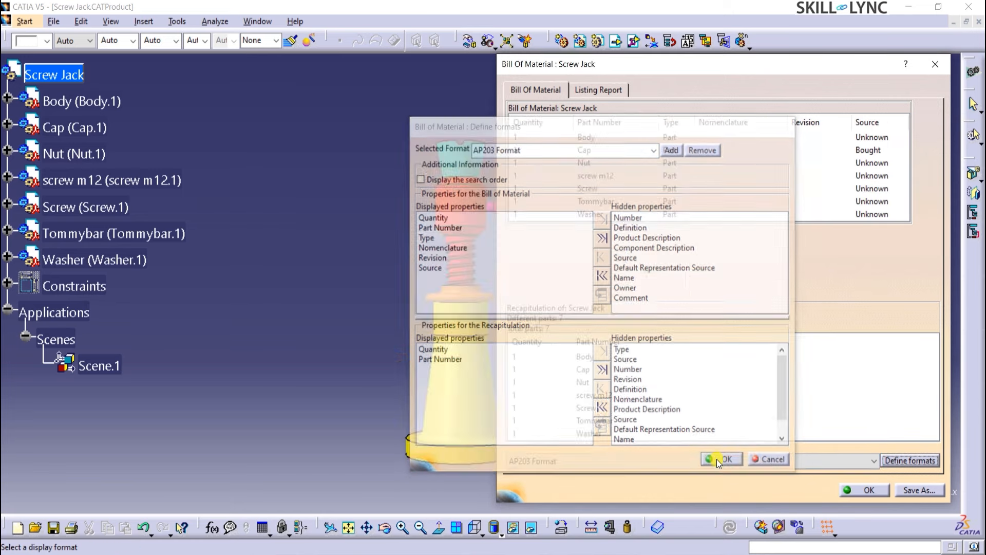
click(722, 458)
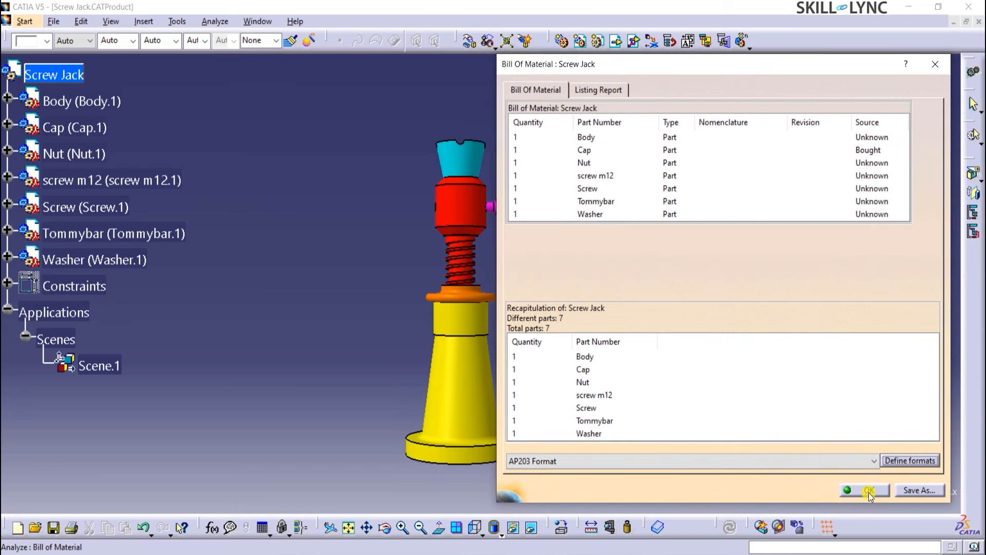
click(869, 490)
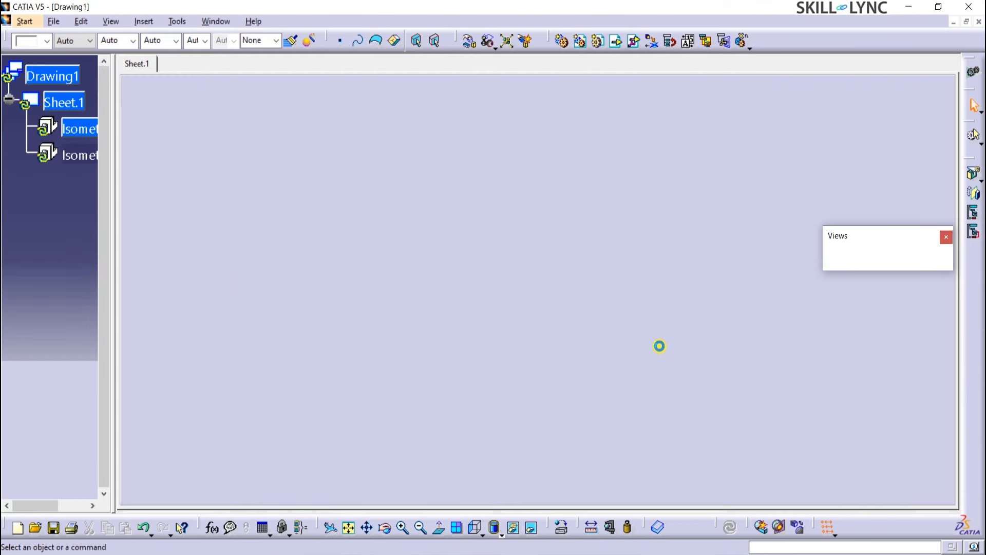
Step: Update Drawing1 so its bill of material shows the Source column with Cap as Bought
click(660, 346)
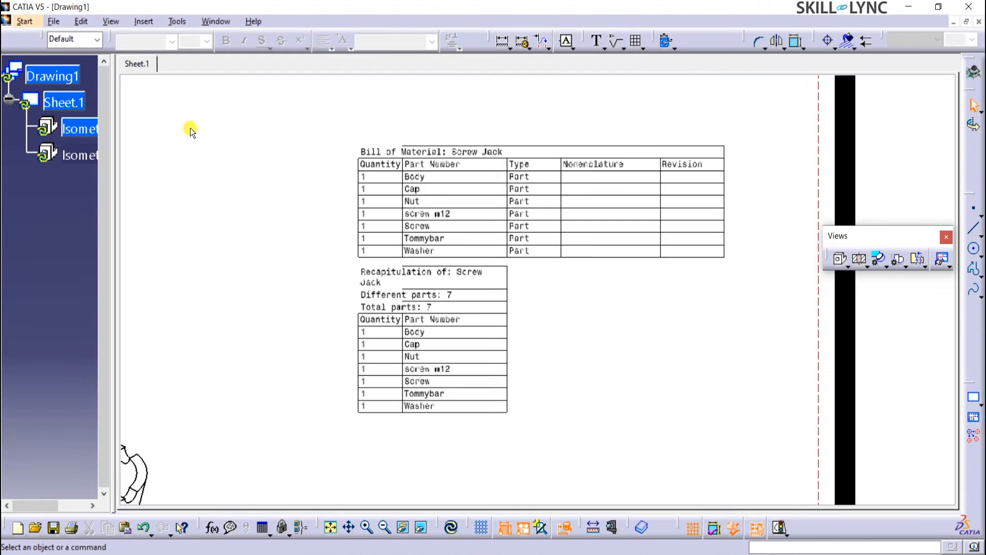
right_click(52, 75)
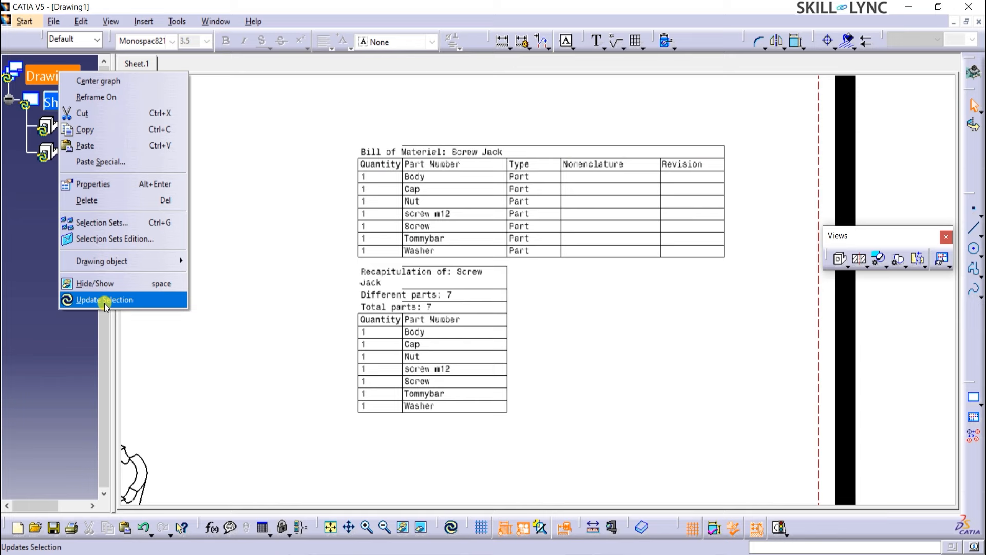
click(105, 299)
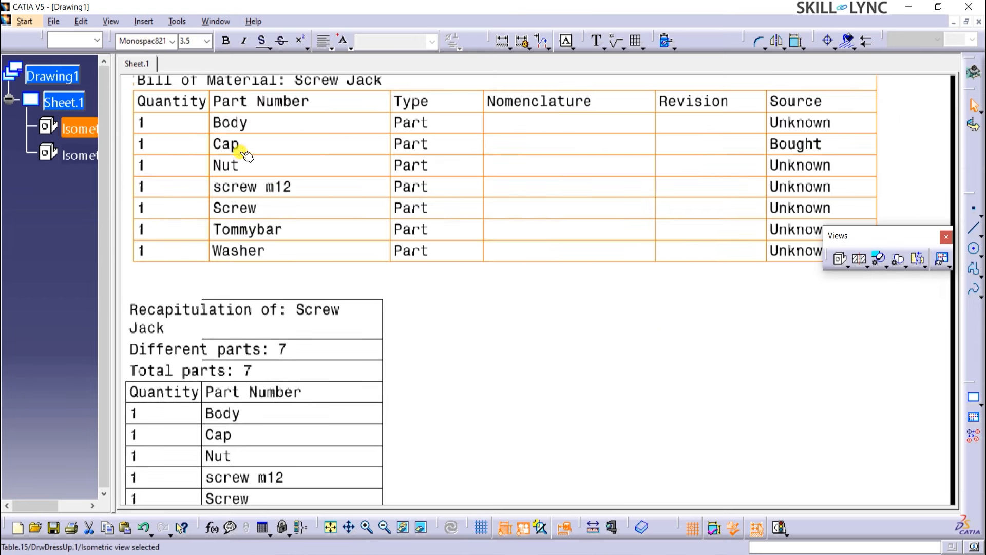
mouse_move(690, 342)
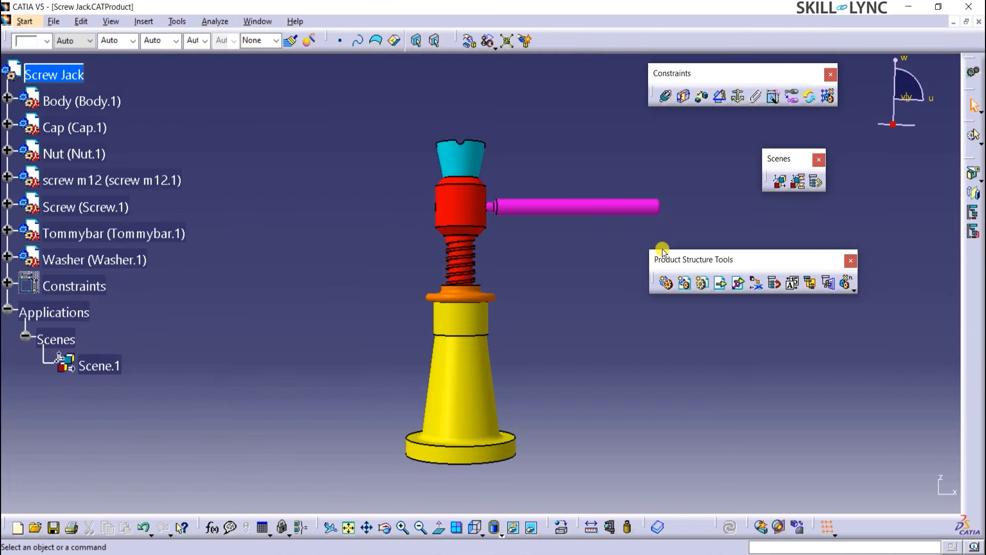
mouse_move(794, 282)
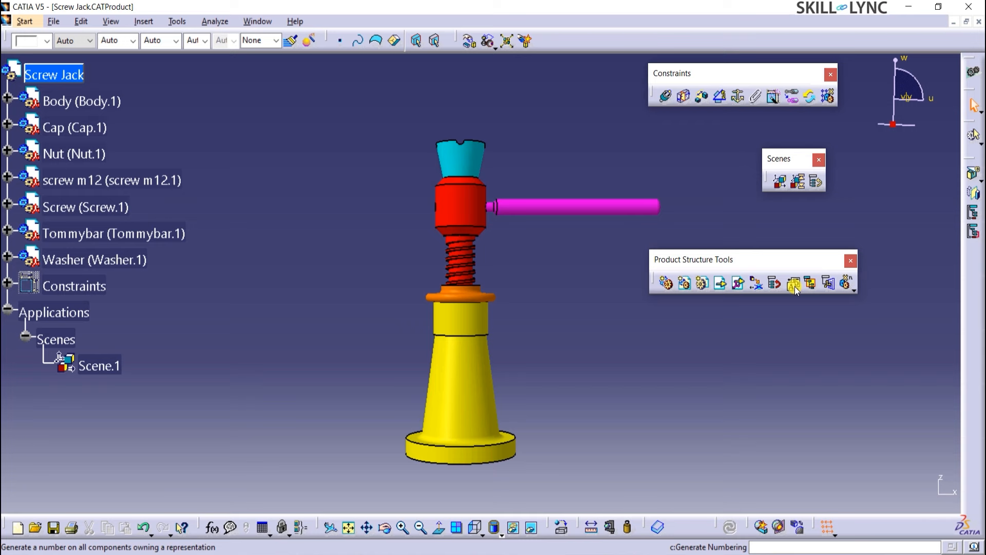
Step: Generate integer numbering for all Screw Jack components
click(794, 283)
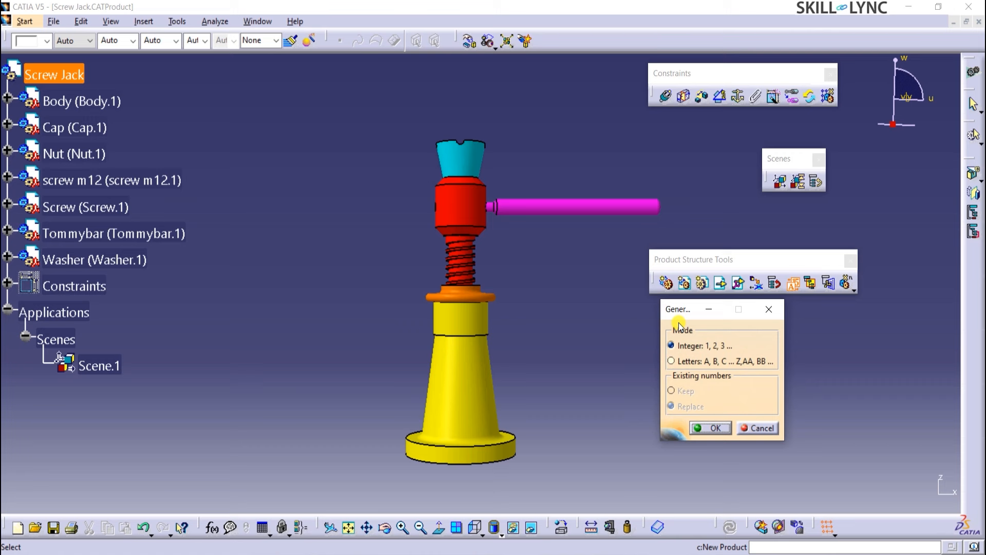
mouse_move(669, 332)
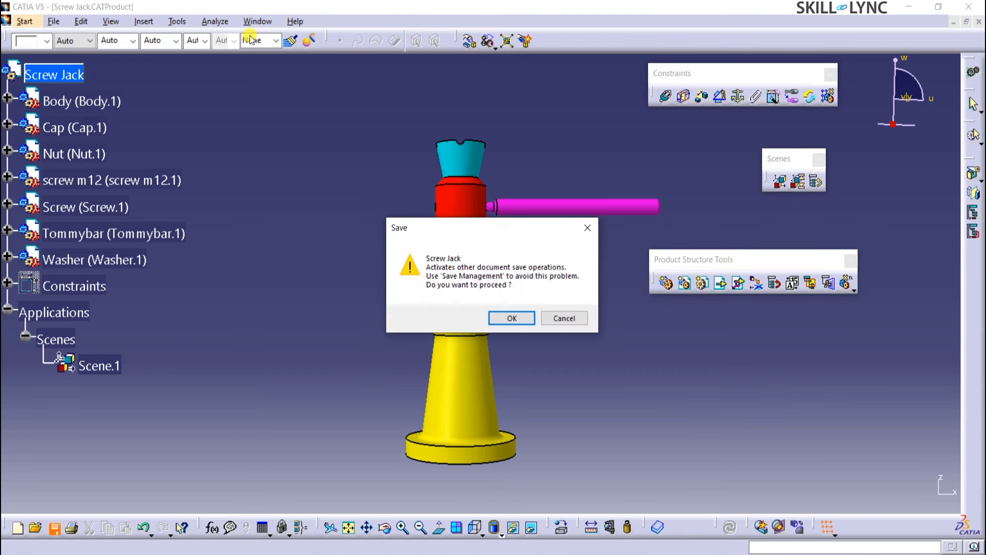
Step: Accept the save warning for Screw Jack and cascade the open windows
click(511, 317)
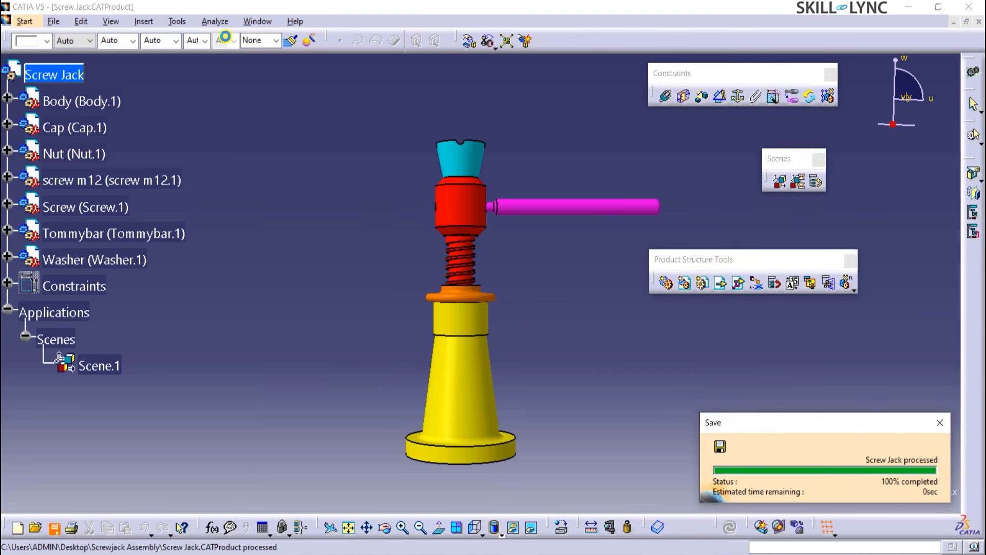
click(257, 21)
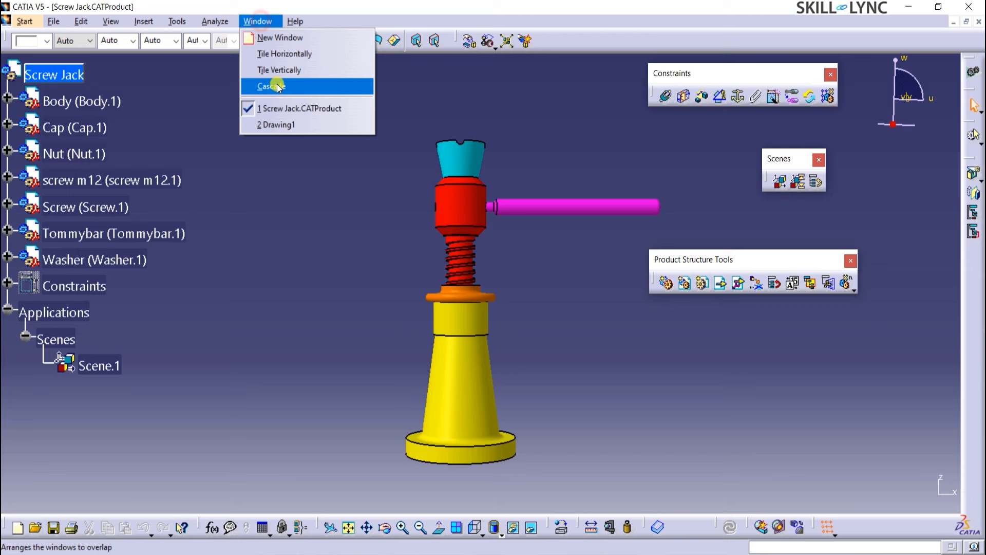
click(276, 125)
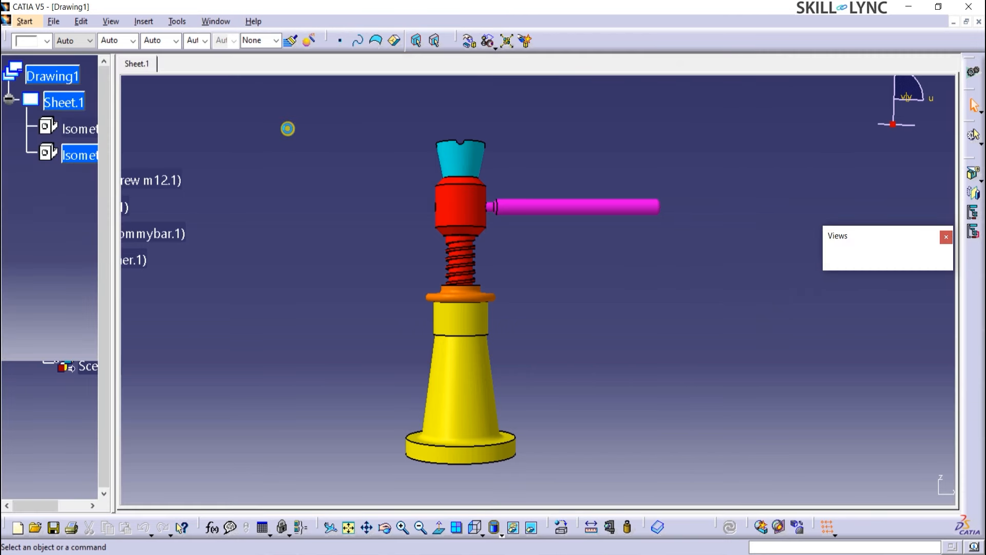
click(144, 21)
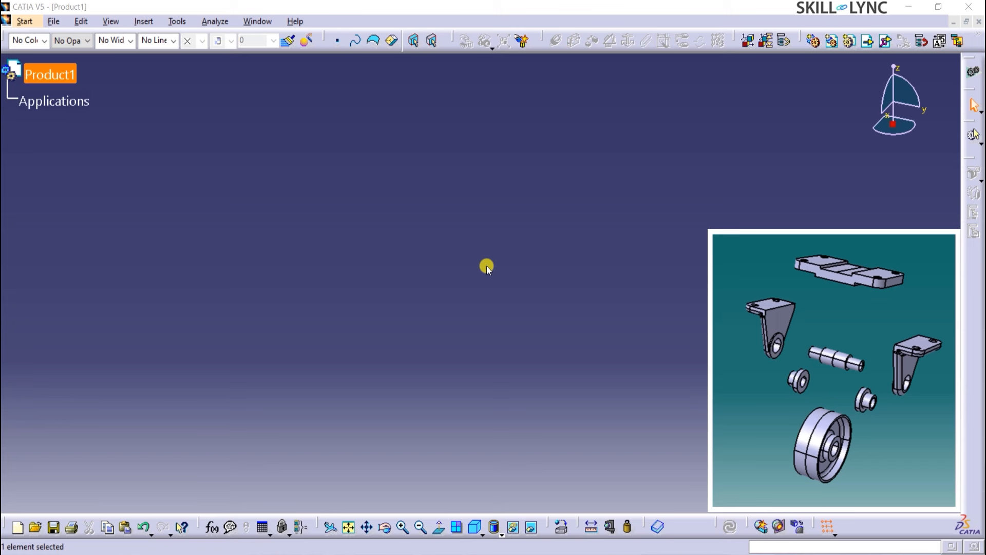
mouse_move(170, 138)
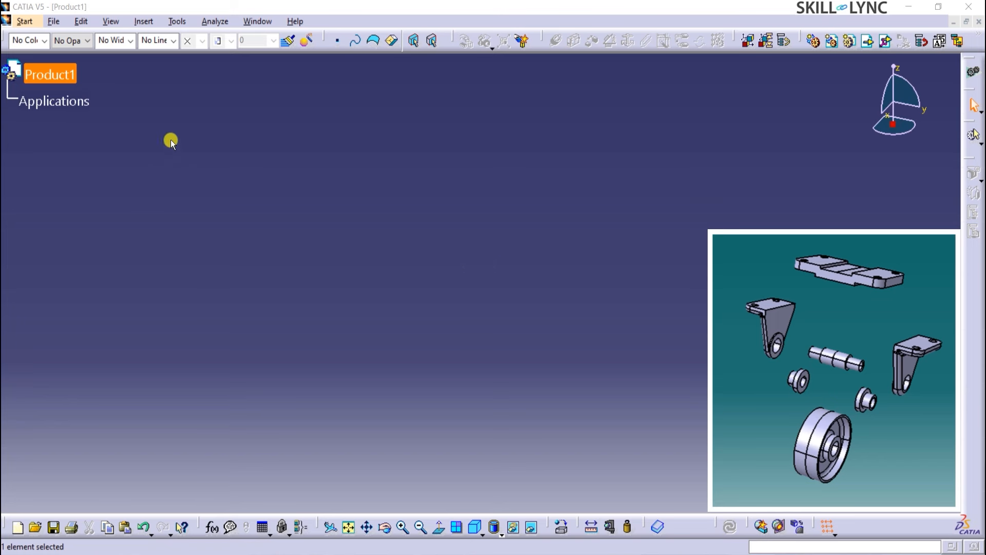
mouse_move(736, 41)
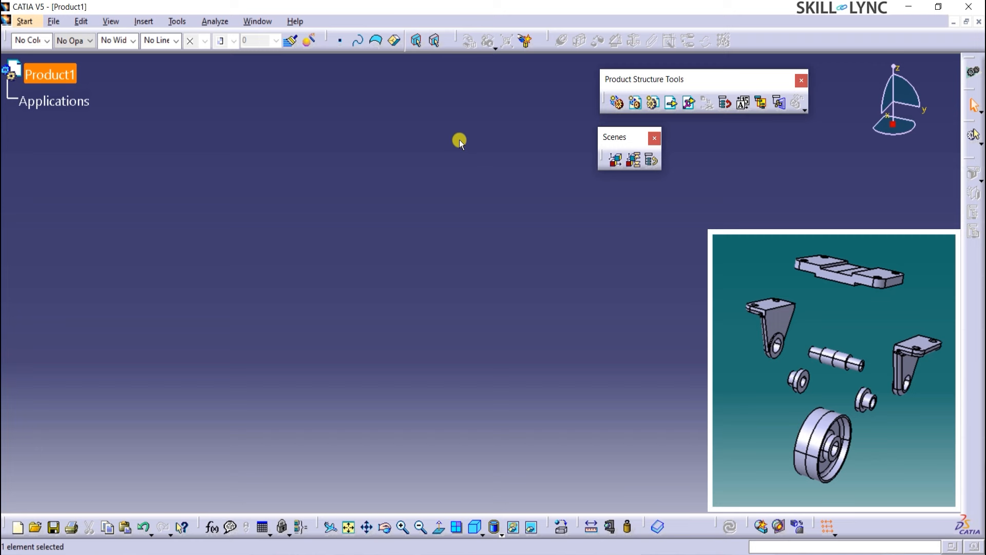
mouse_move(161, 131)
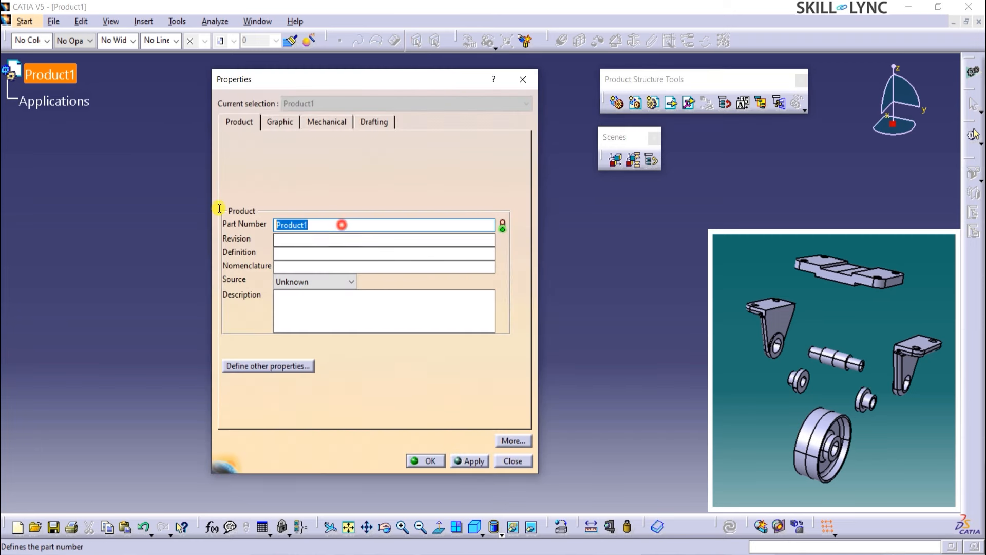
Step: Set the part number to 'Caster Wheel' and start opening an existing document
text(Cas)
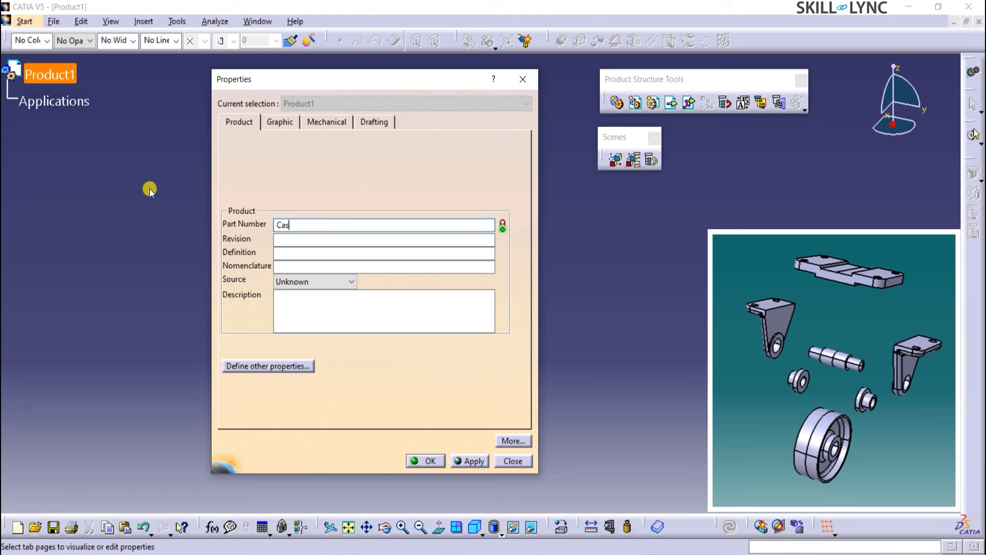
text(ter Wheel)
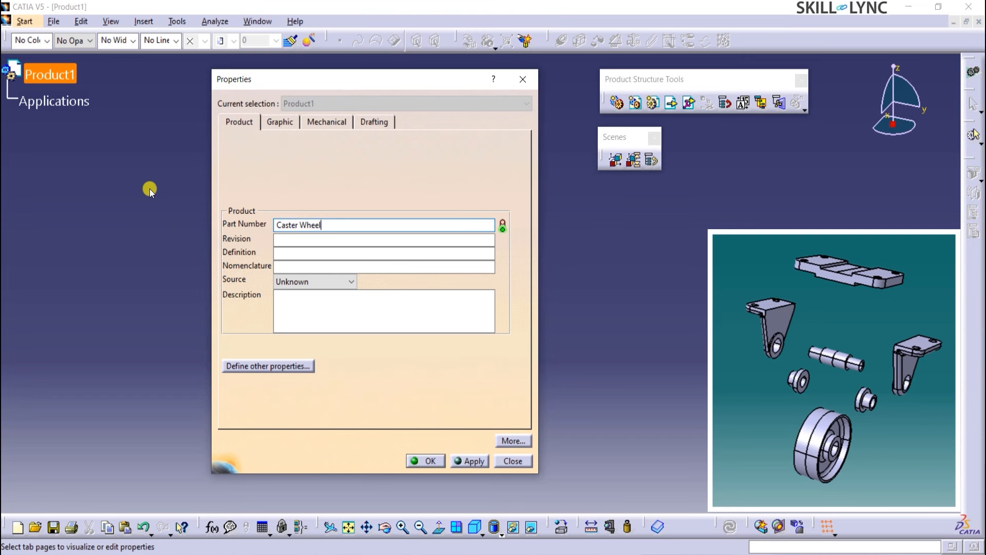
click(425, 461)
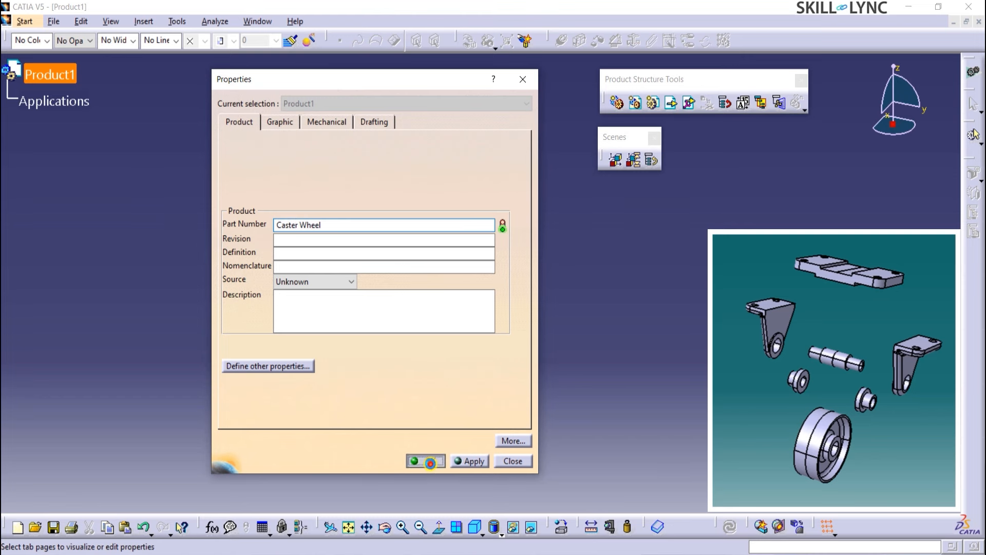
click(53, 21)
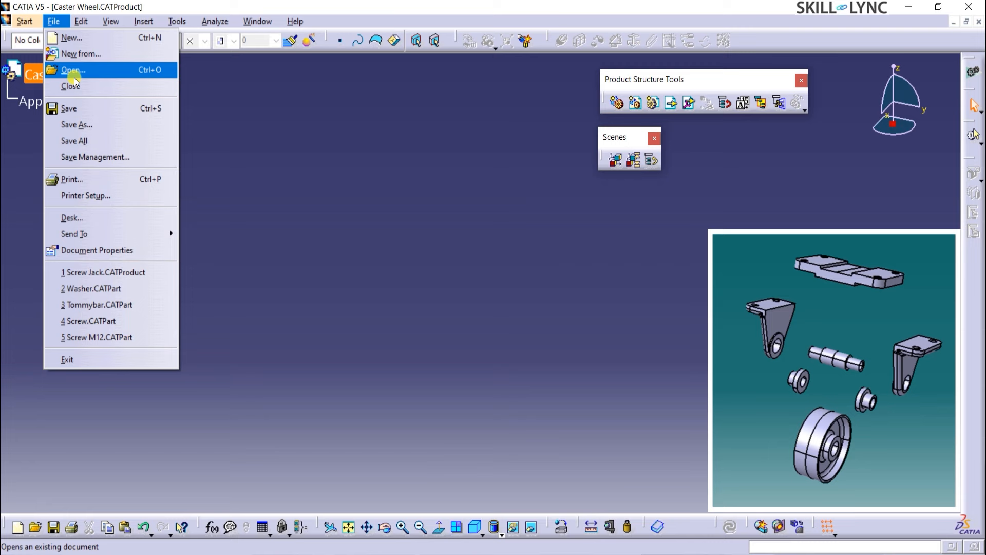
click(76, 125)
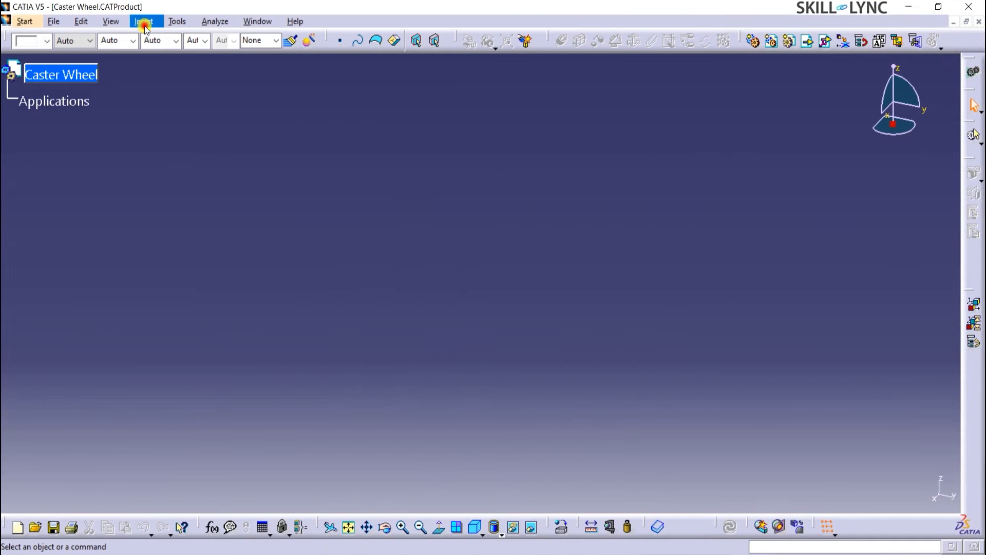
Step: Insert a new part under the Caster Wheel product and bring up its properties
click(144, 20)
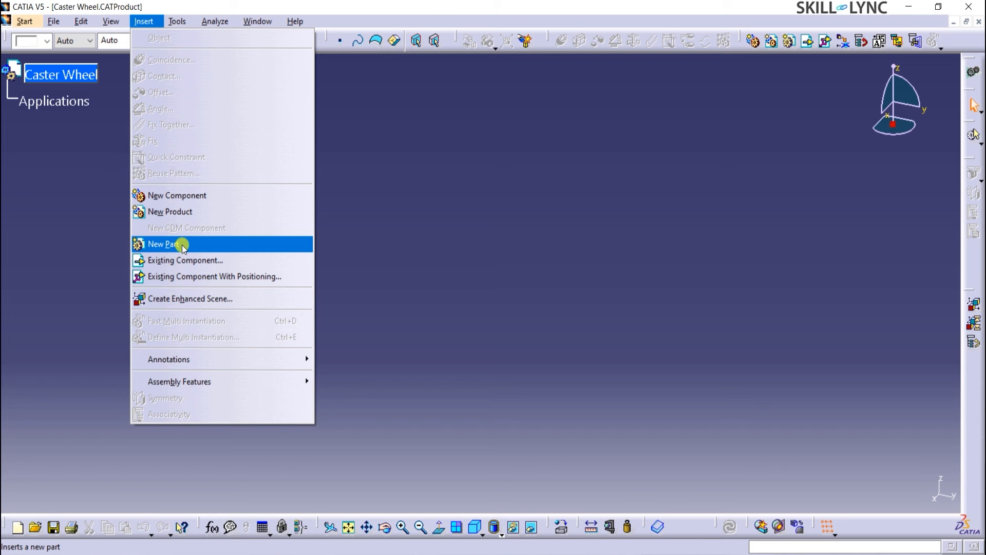
click(167, 245)
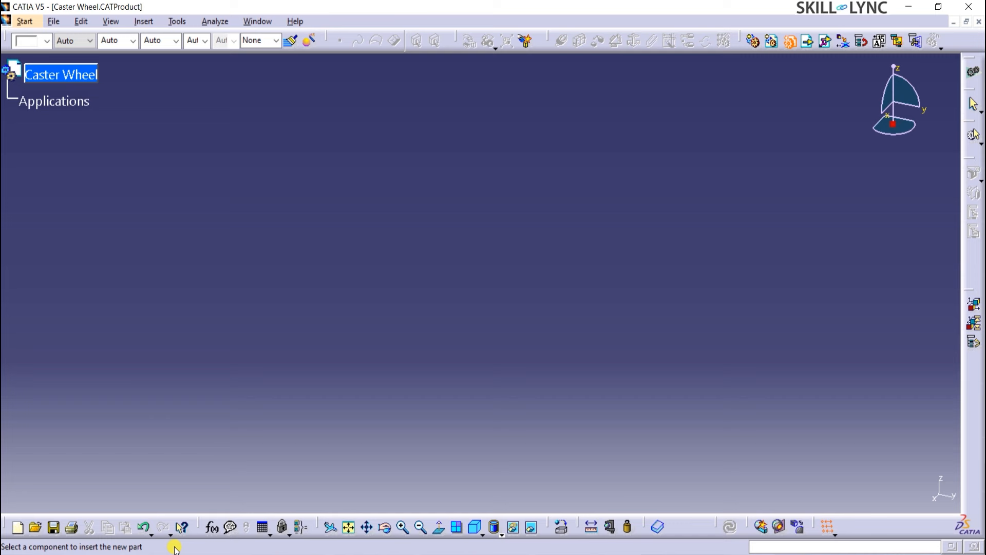
mouse_move(137, 153)
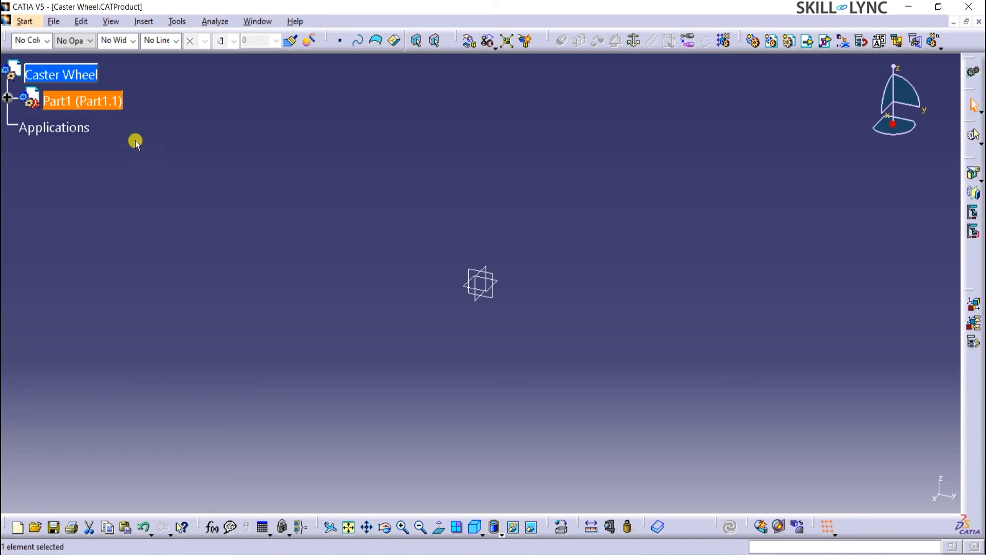
right_click(83, 100)
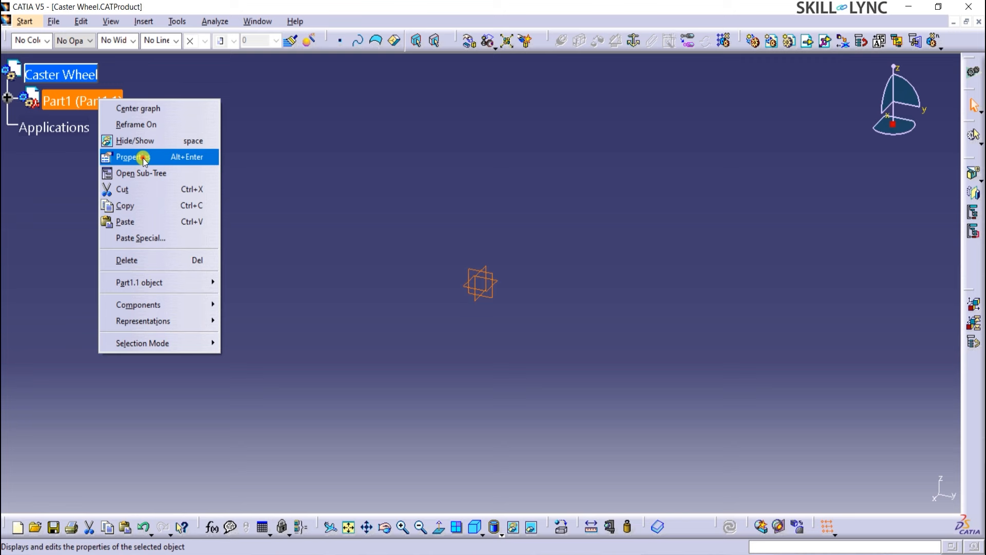
click(131, 157)
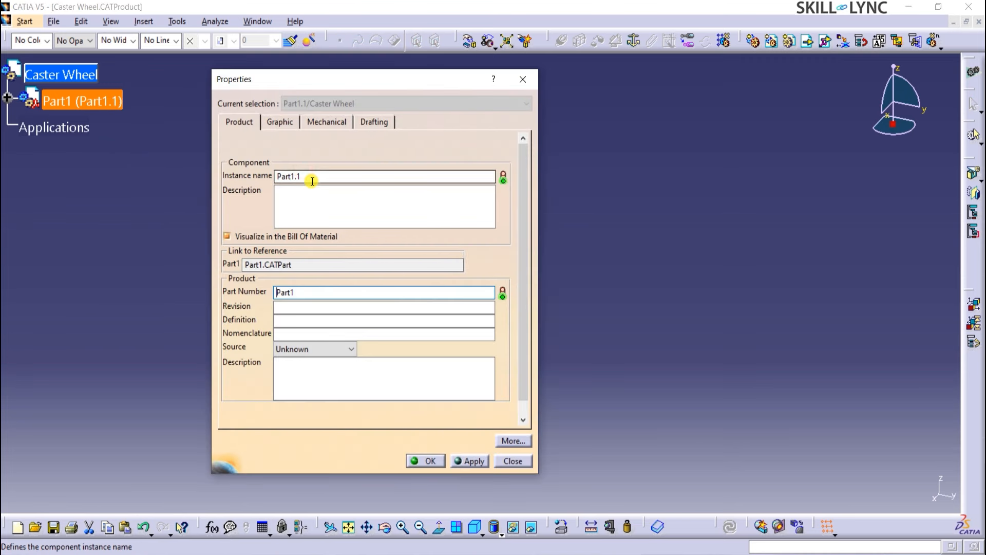
Step: Name the instance 'Top Plate', confirm, and enter the part for editing
text(Top Plate)
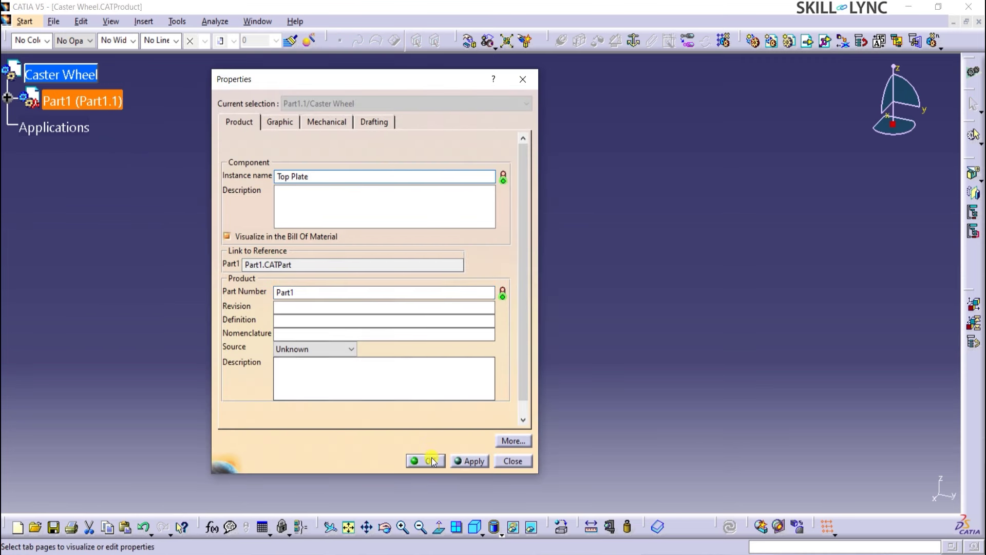
click(425, 460)
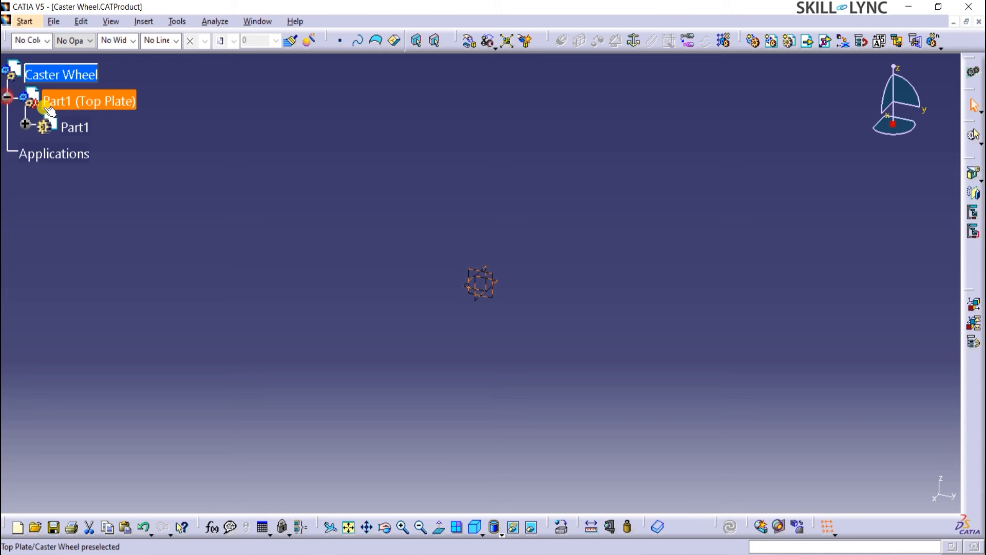
double_click(74, 126)
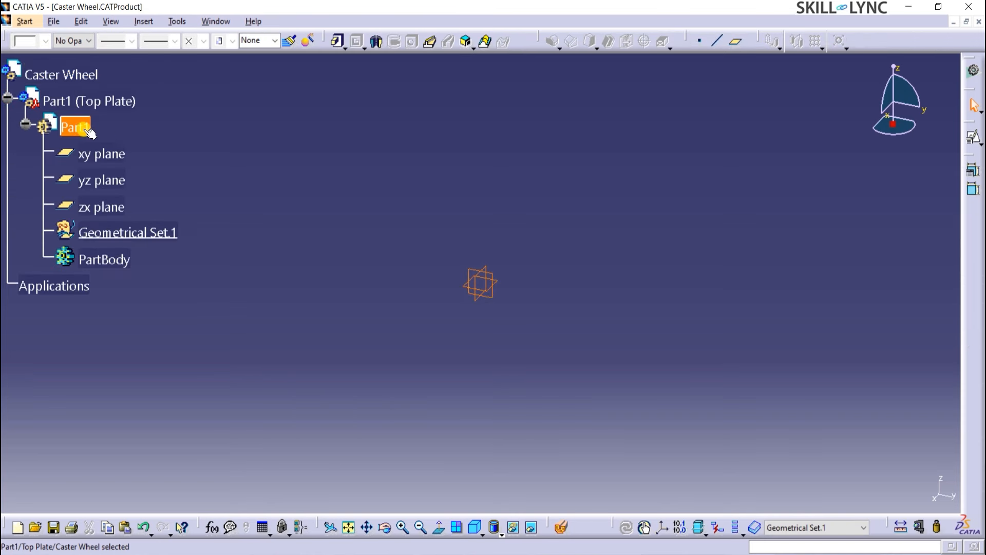
Step: Create Point.1 at the origin (0,0,0)
click(699, 41)
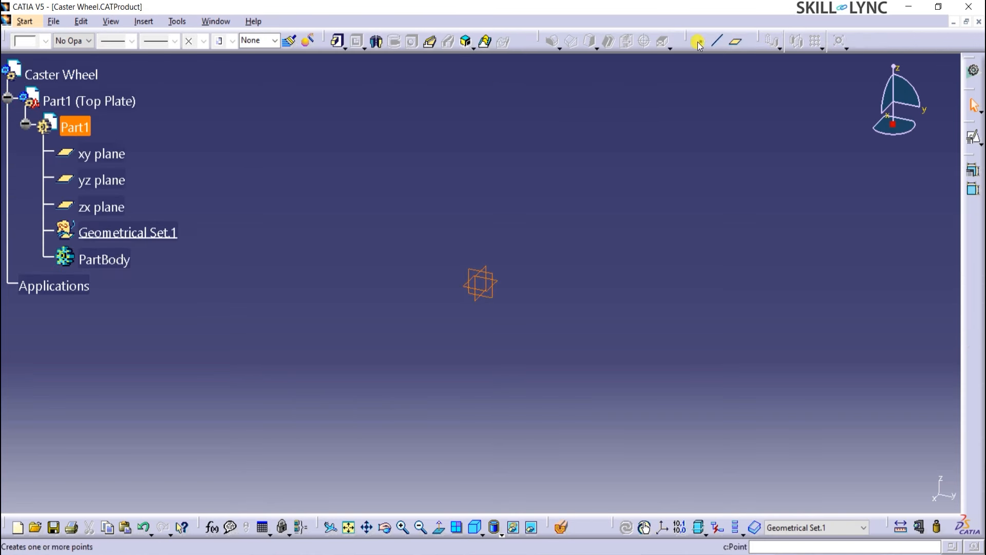
click(697, 41)
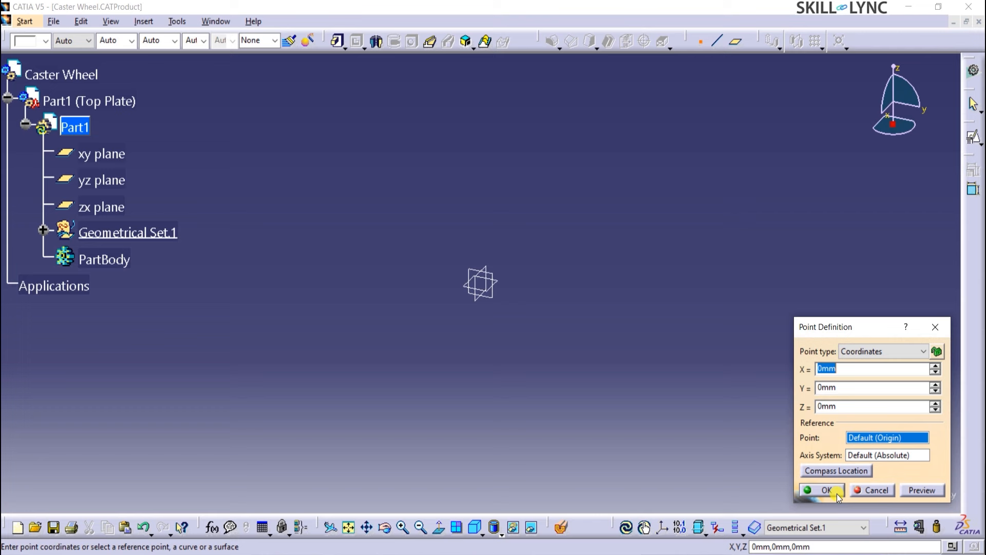
click(821, 490)
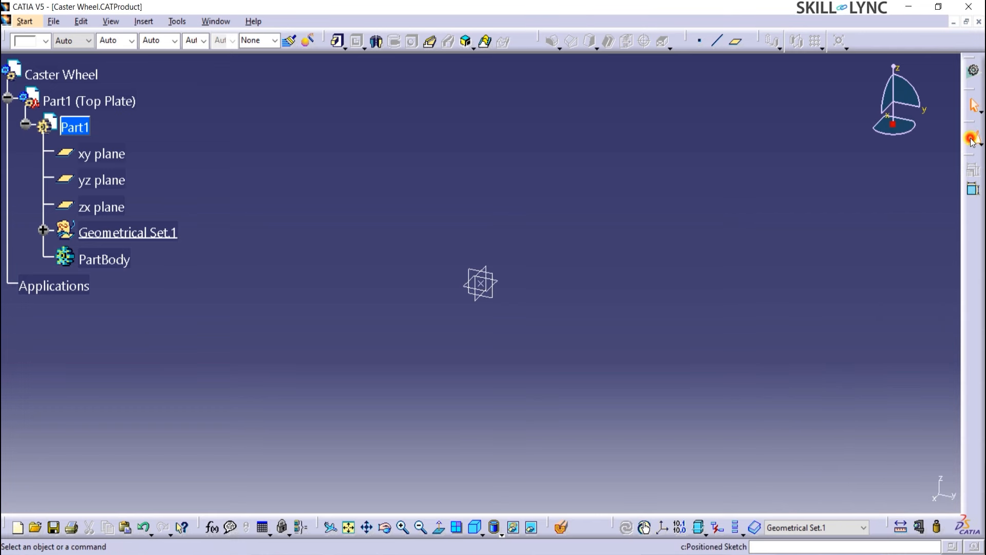
Step: Start a positioned sketch on the xy plane with its origin projected from Point.1
click(972, 137)
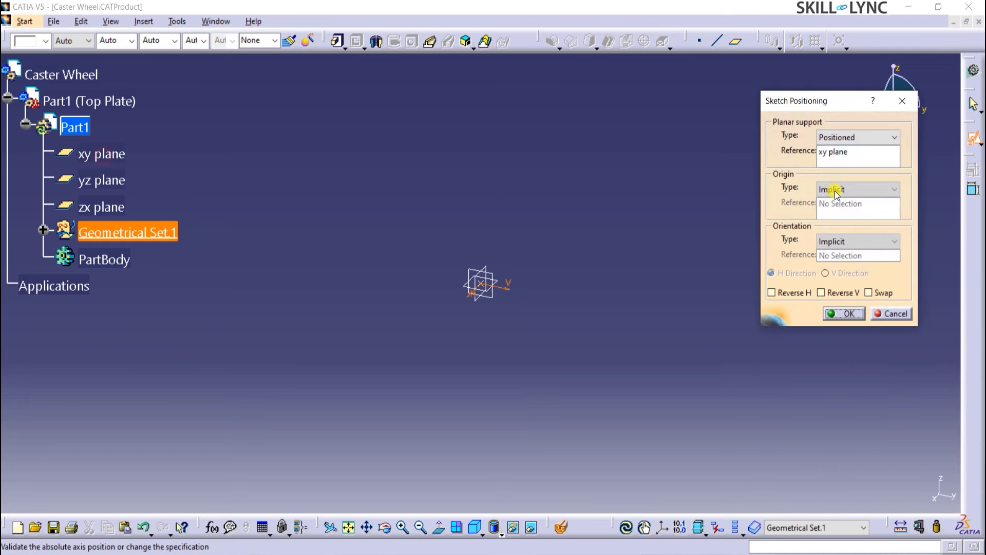
click(855, 189)
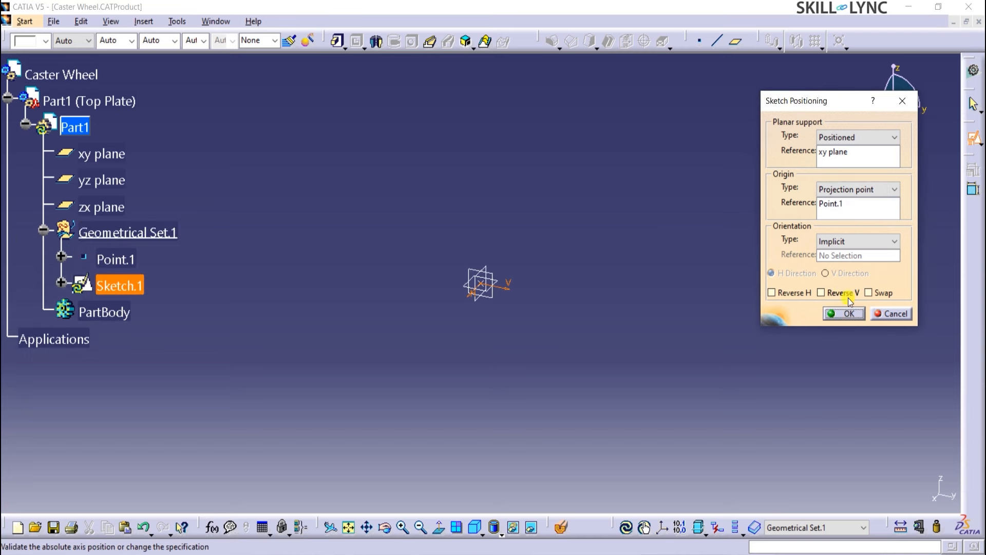
click(843, 313)
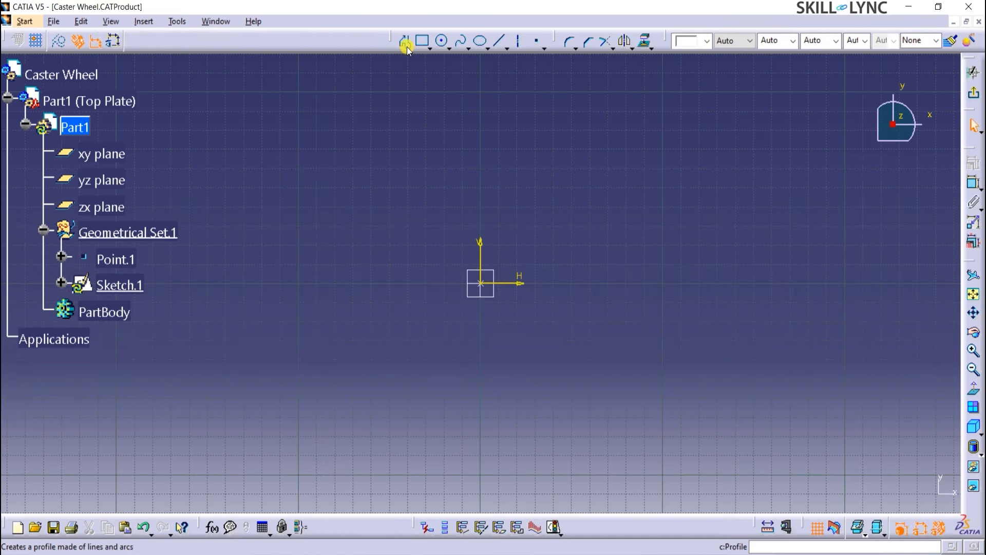
Step: Draw the stepped right-half outline with the Profile tool, entering the 44 and 38 mm lengths
click(406, 41)
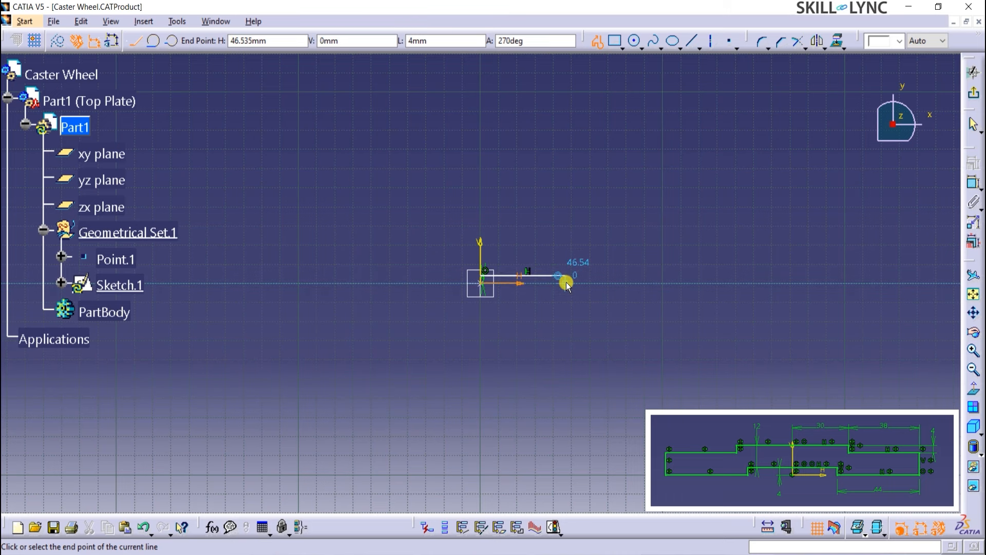
mouse_move(474, 127)
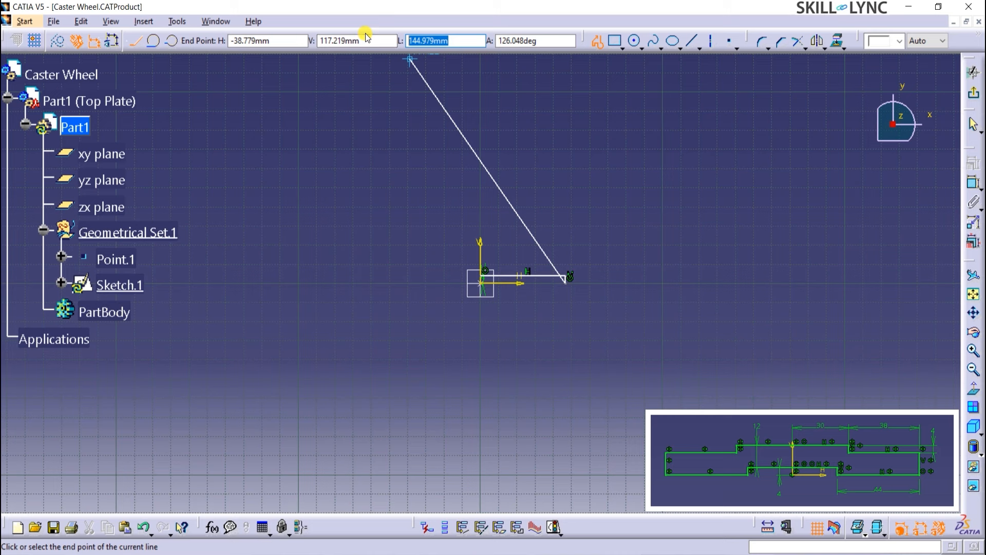
mouse_move(658, 292)
text(38)
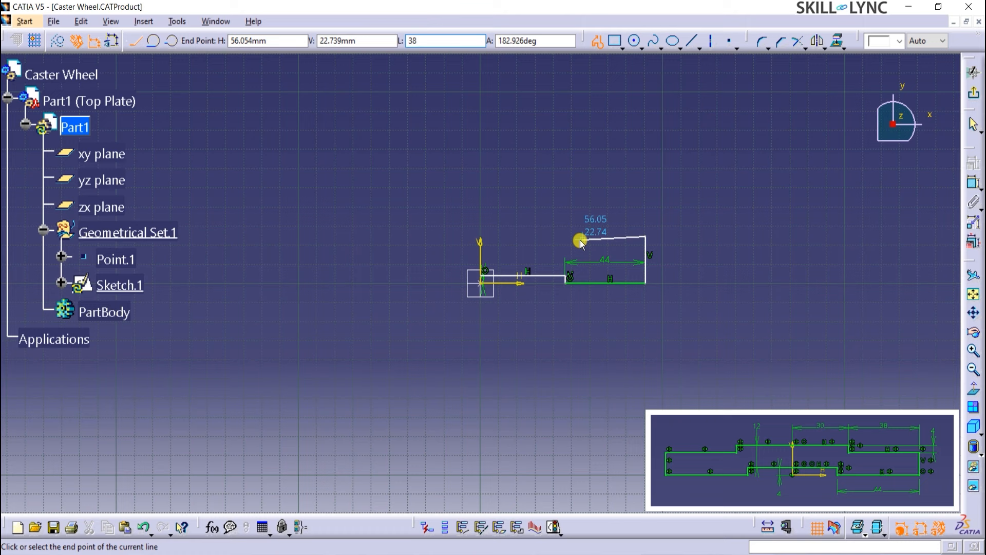
mouse_move(554, 206)
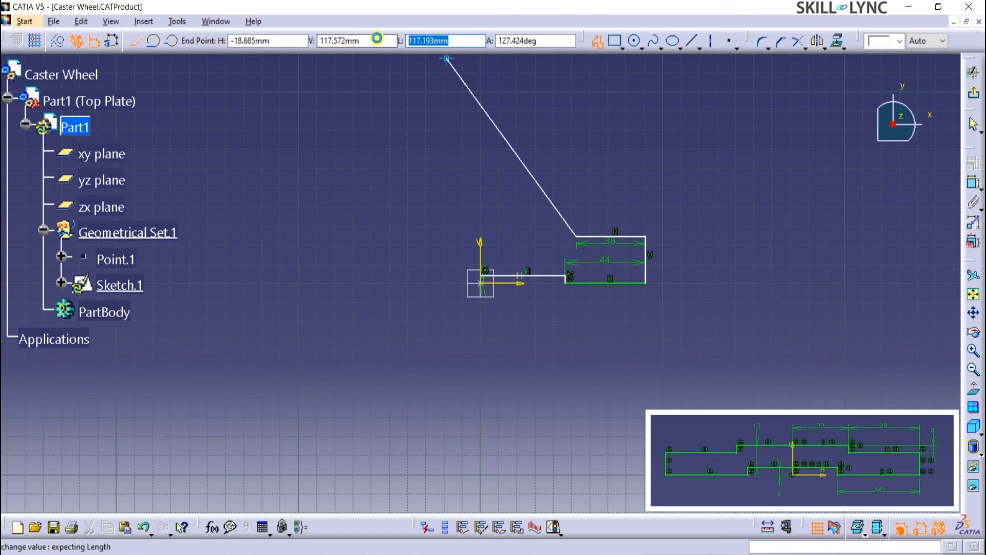
click(577, 225)
text(30)
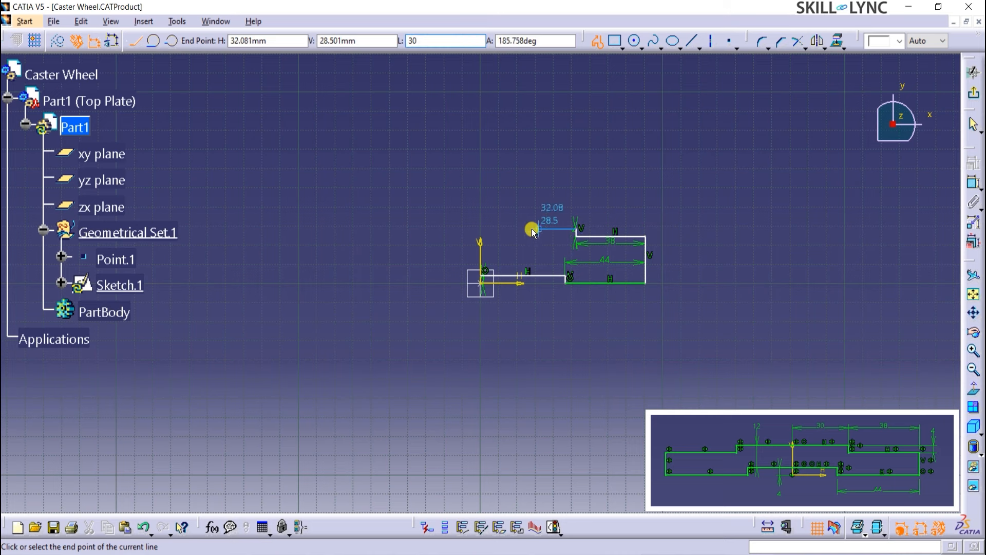
mouse_move(584, 307)
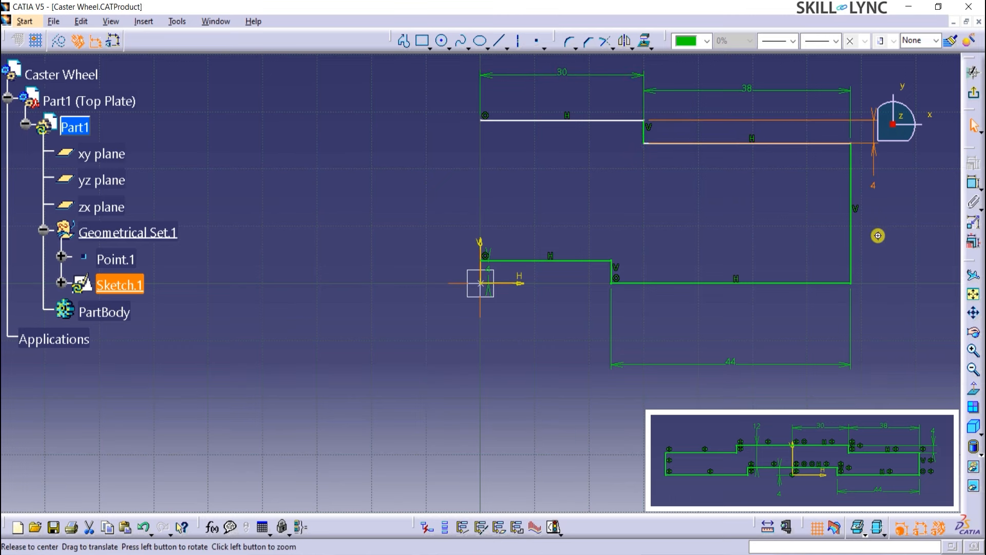
Step: Select all half-outline lines, mirror them about the V axis and exit the sketcher
click(587, 178)
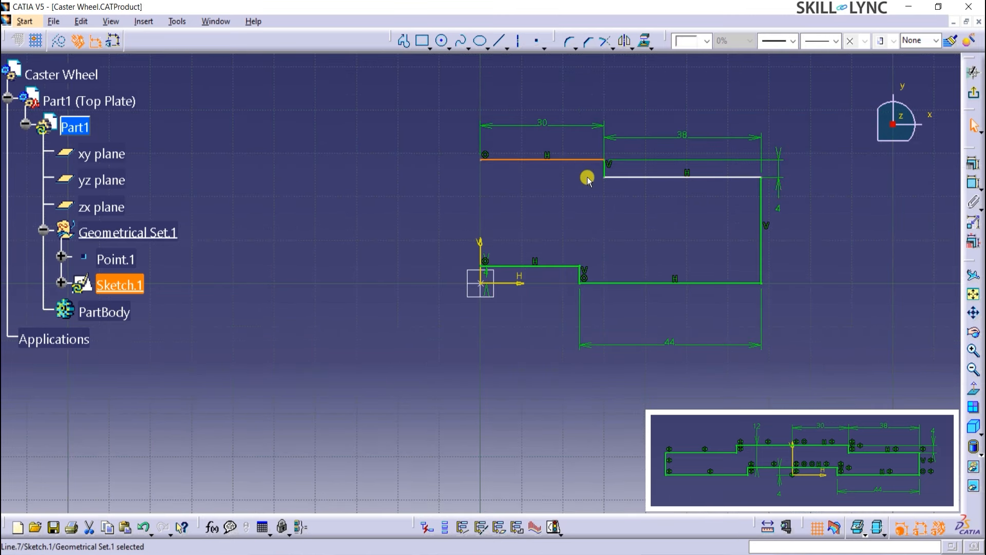
mouse_move(761, 218)
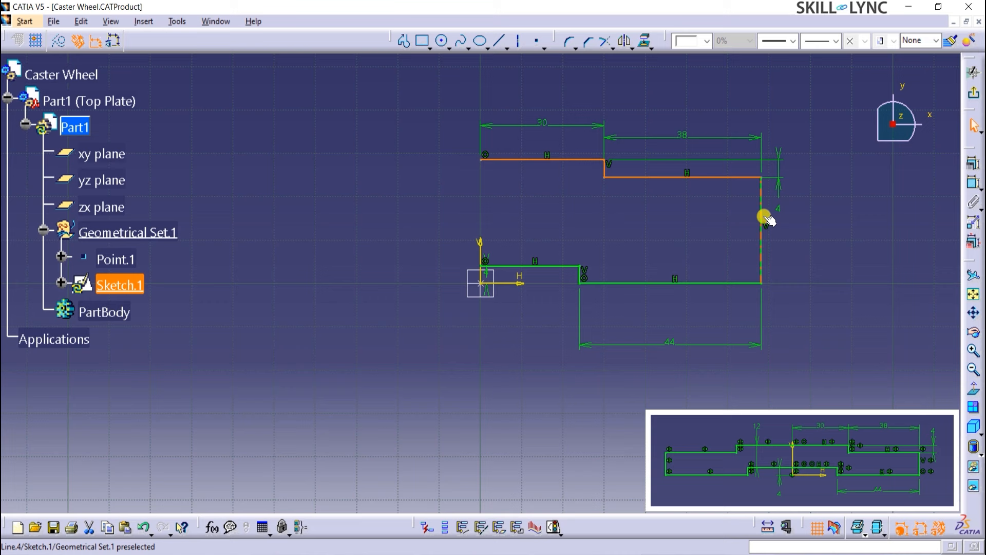
click(601, 280)
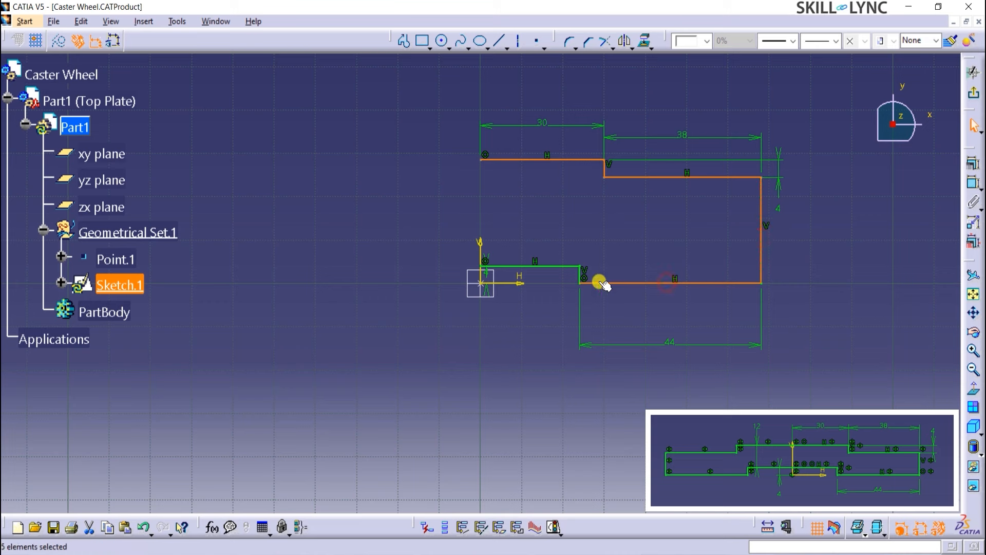
mouse_move(551, 264)
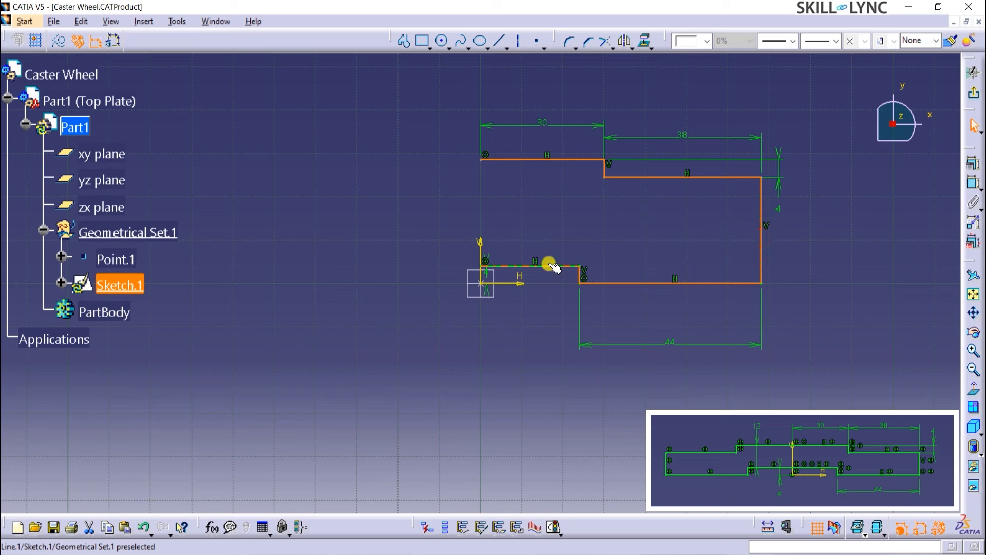
click(550, 264)
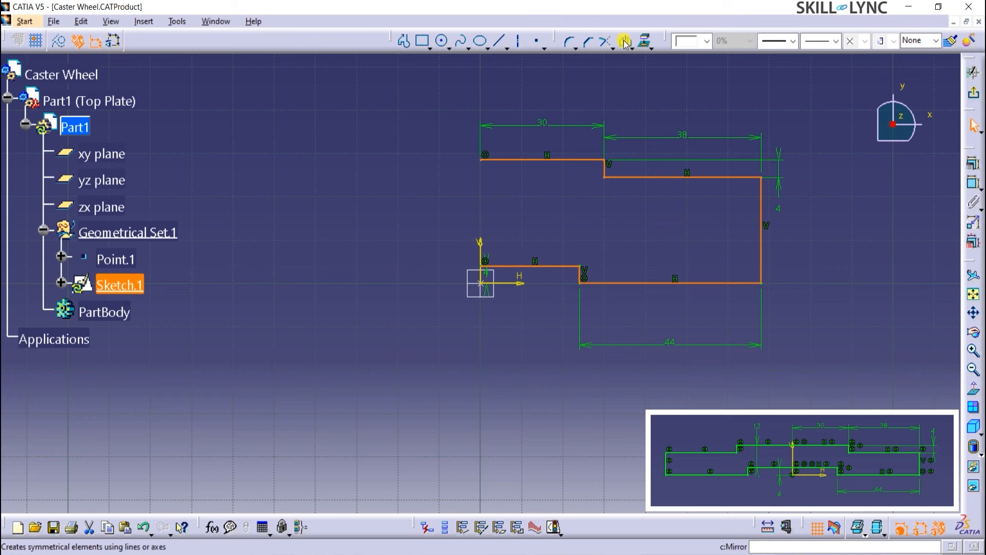
click(624, 41)
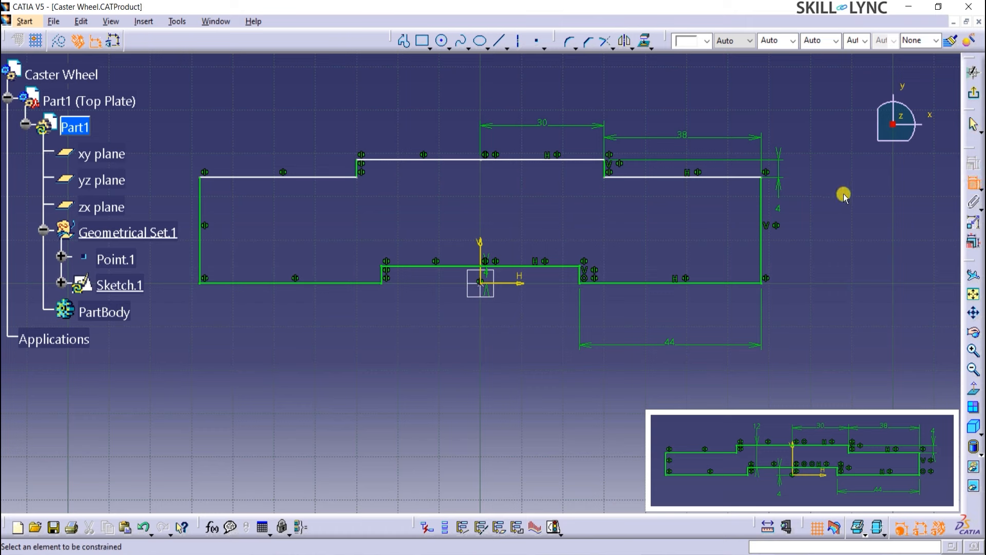
click(433, 161)
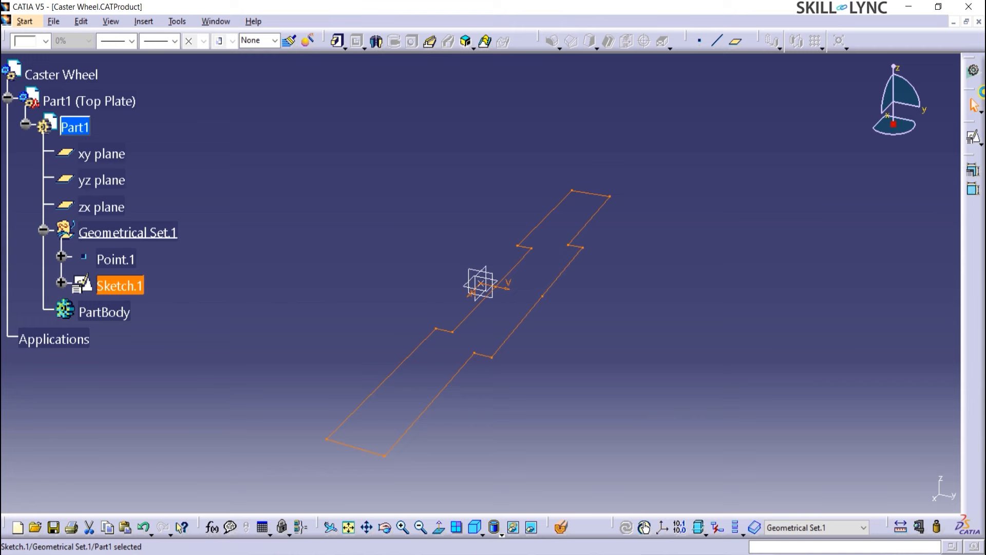
mouse_move(352, 59)
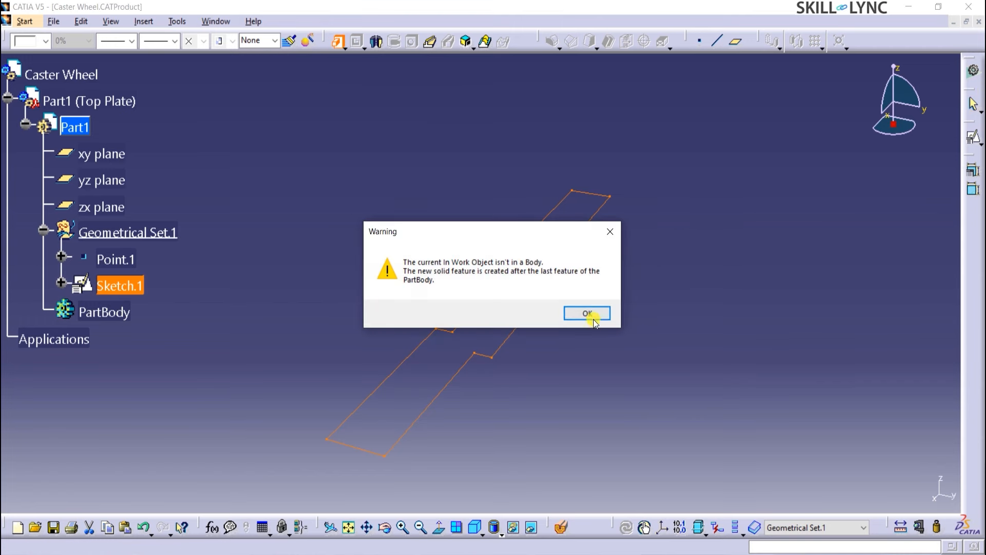
Step: Pad Sketch.1 41 mm with mirrored extent, preview and create the solid plate
click(586, 313)
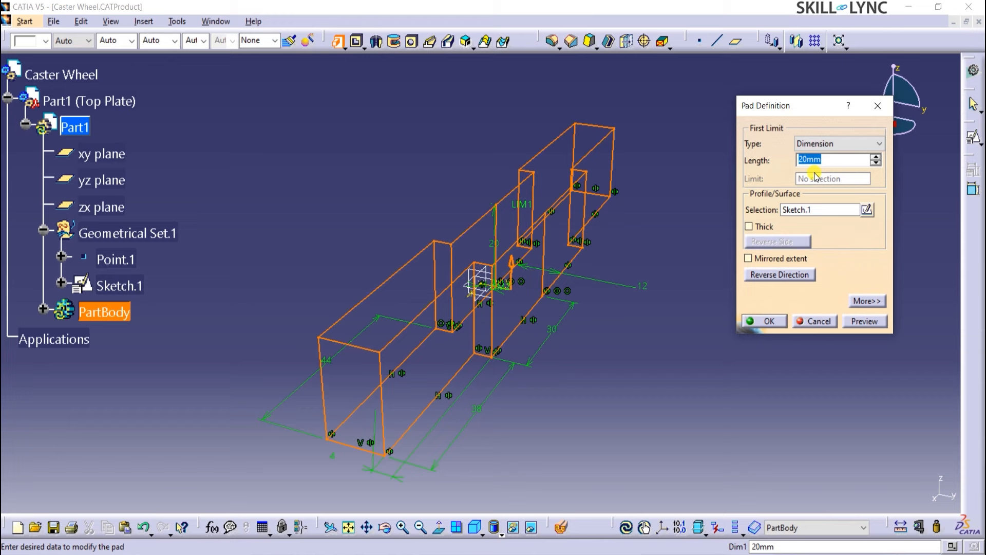
text(41)
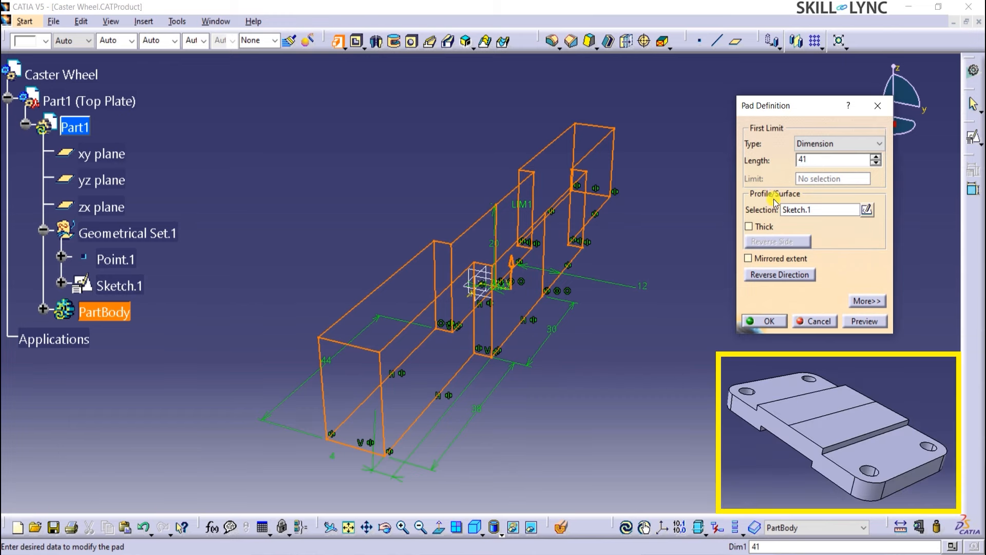
click(749, 258)
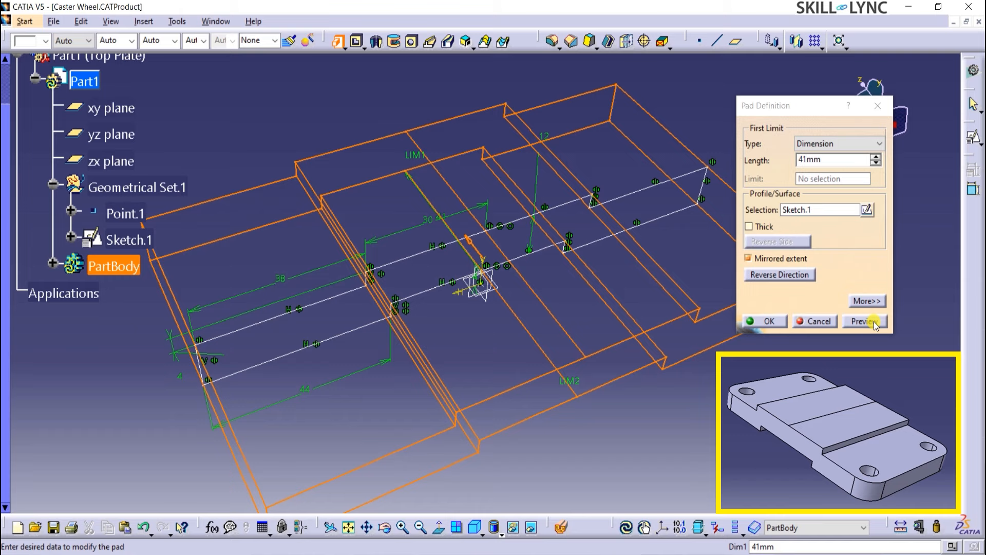
click(863, 321)
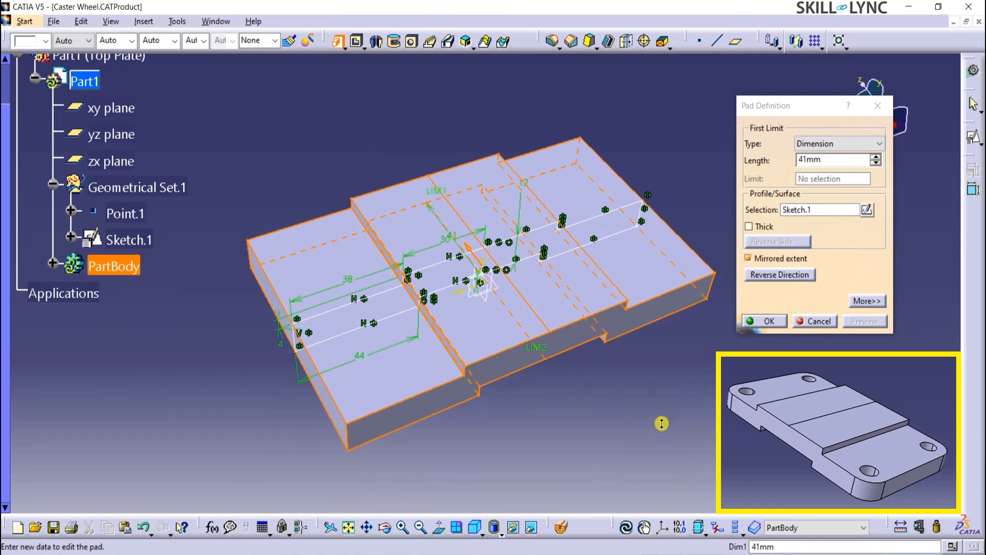
click(763, 320)
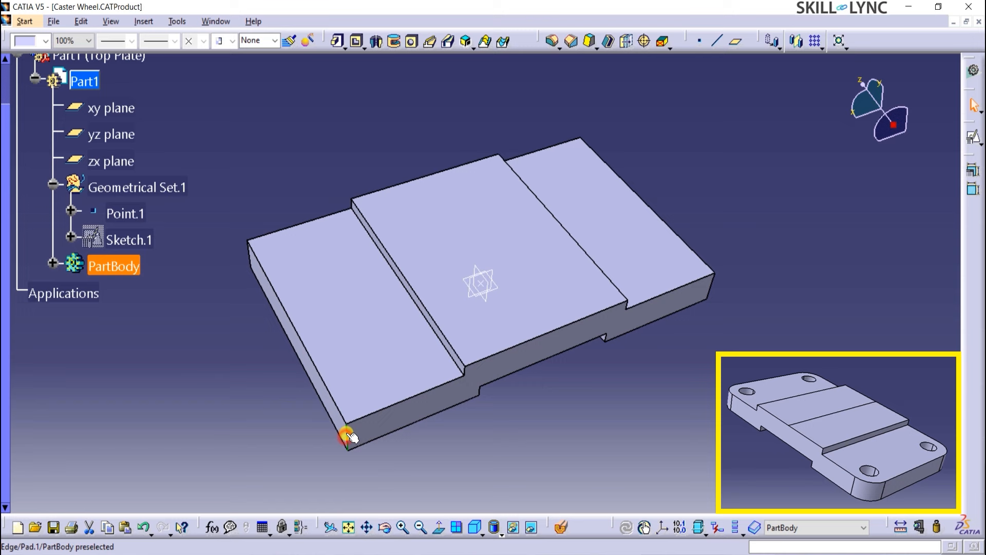
mouse_move(710, 287)
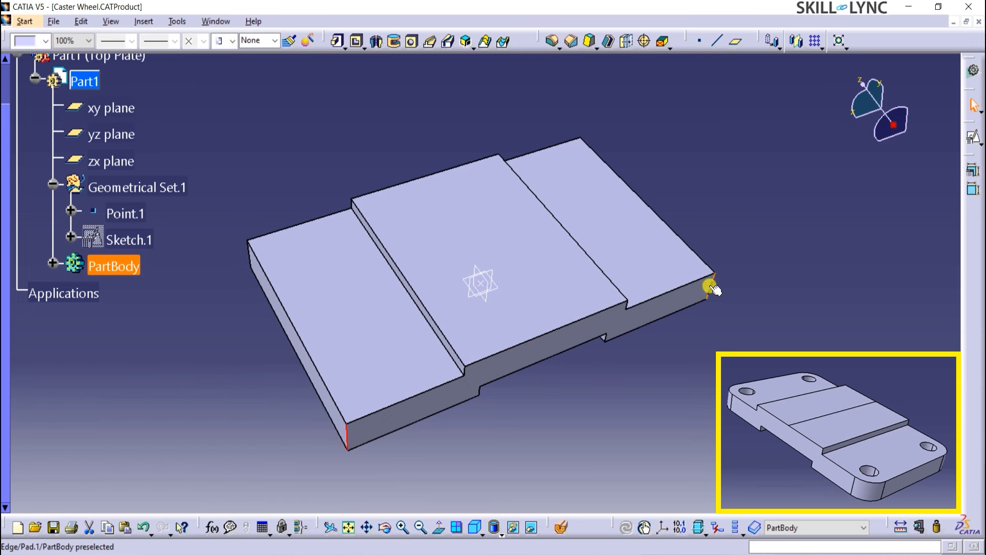
mouse_move(248, 259)
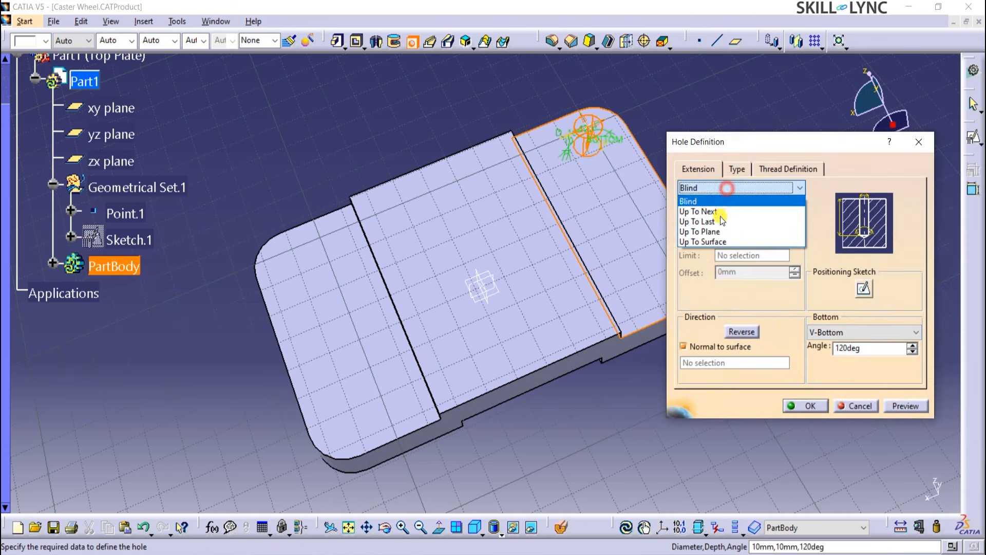
Step: Set the hole to go Up To Next and enter its positioning sketch
click(699, 212)
text(11)
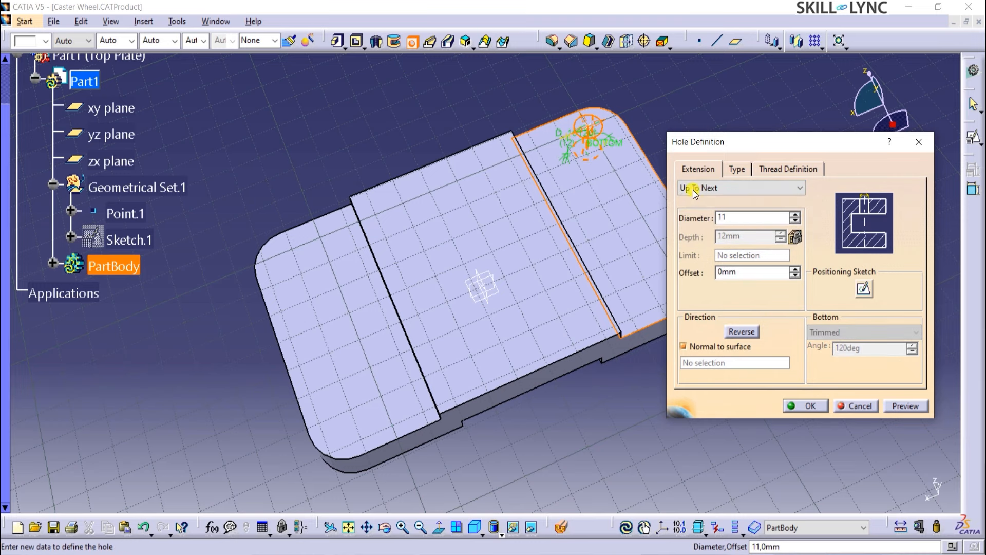
click(805, 404)
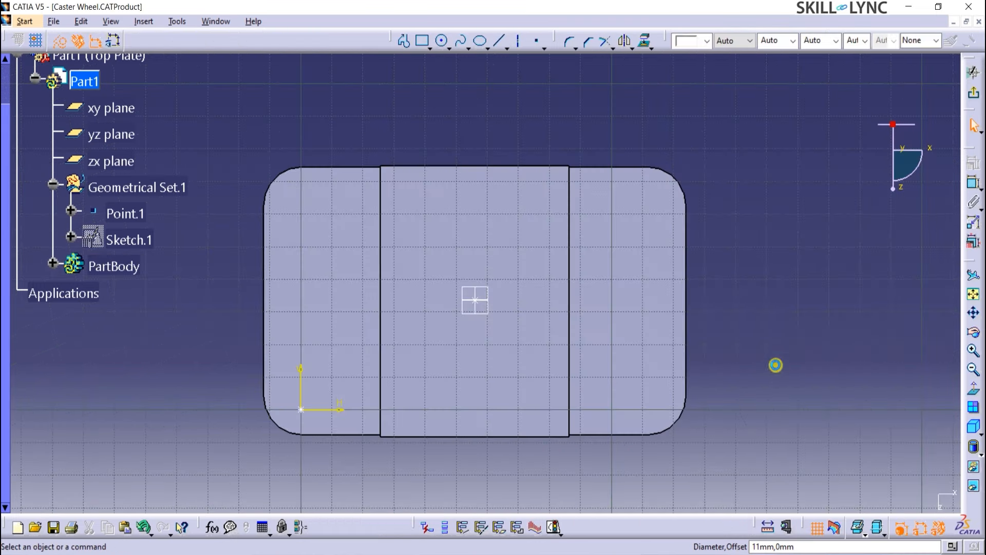
mouse_move(304, 412)
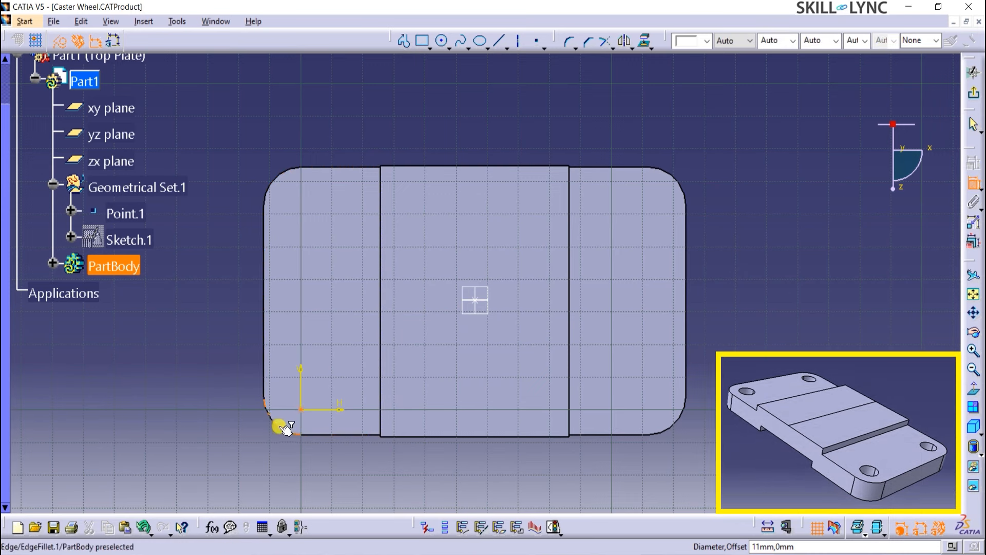
Step: Dimension the hole centre 12 mm horizontally from the plate edge and create the corner hole
click(280, 426)
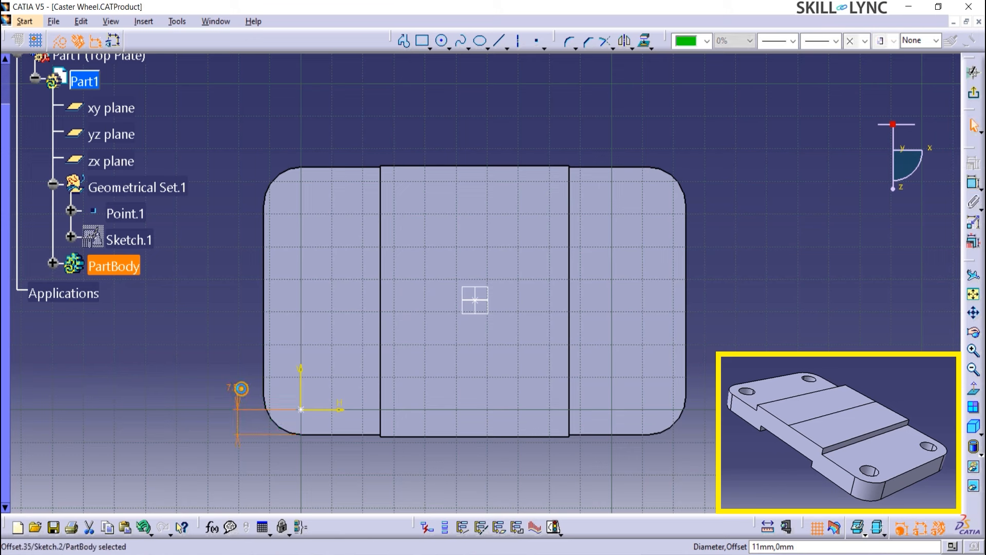
mouse_move(243, 388)
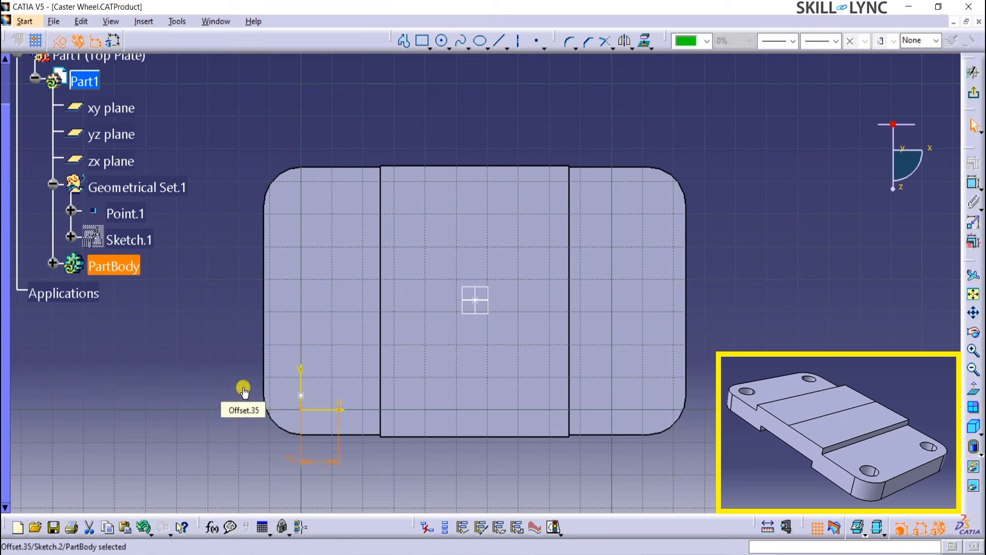
mouse_move(249, 385)
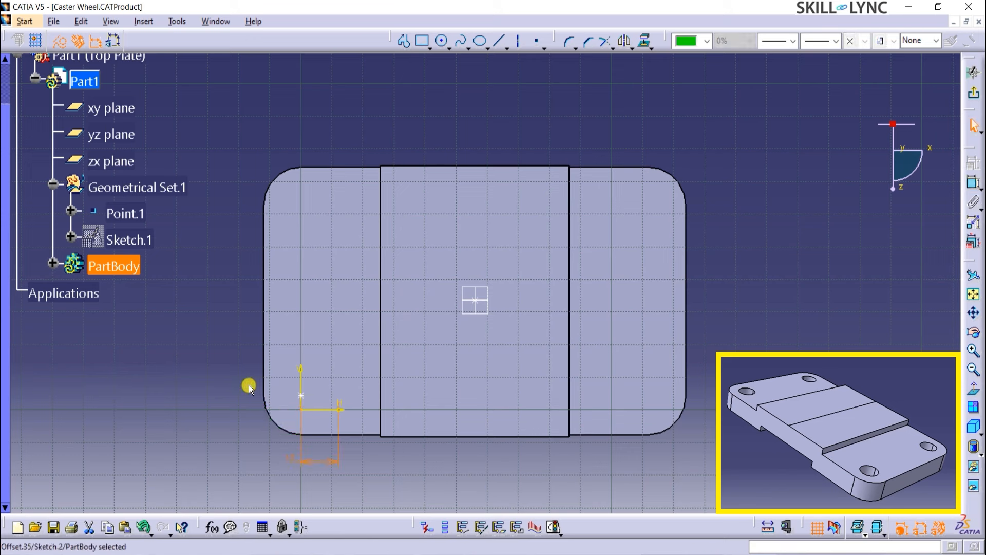
mouse_move(282, 432)
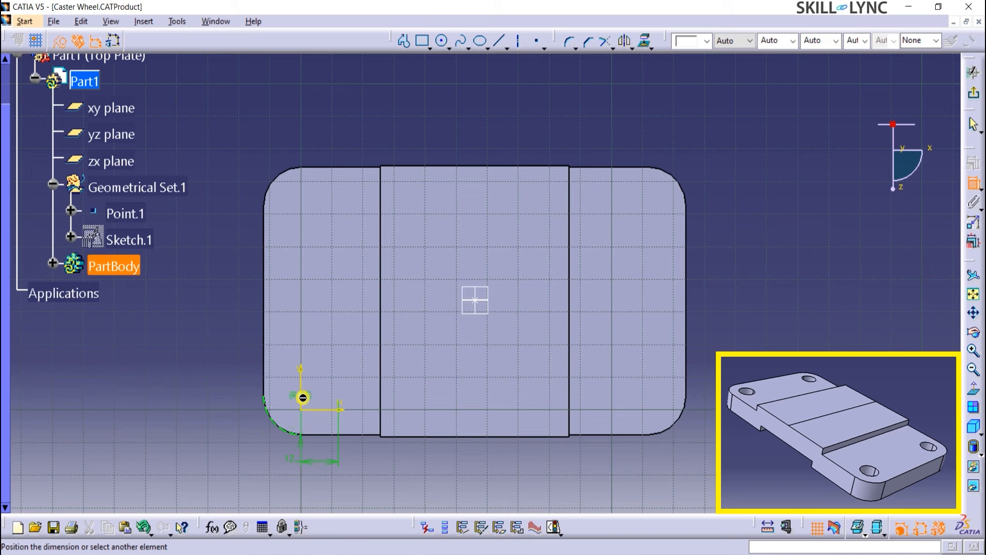
right_click(222, 385)
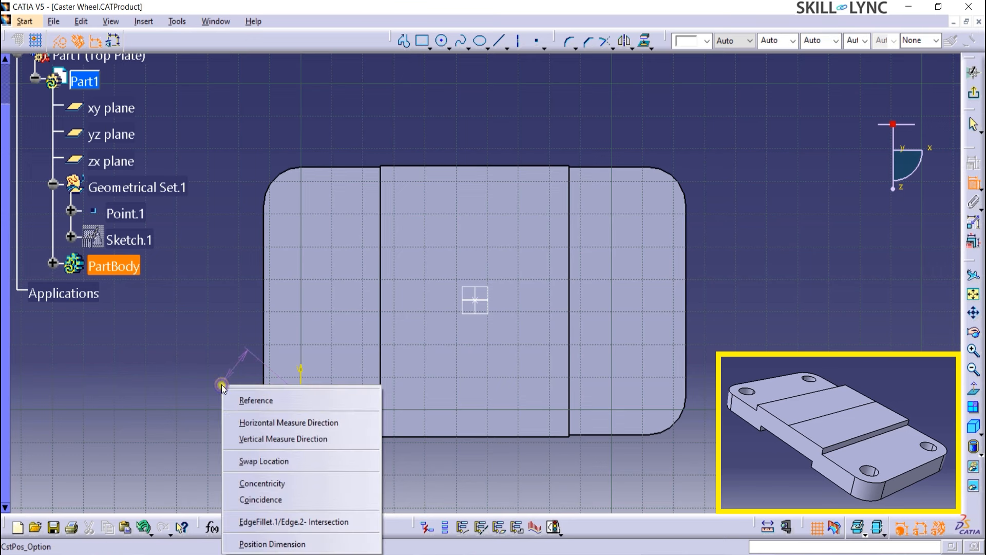
click(272, 543)
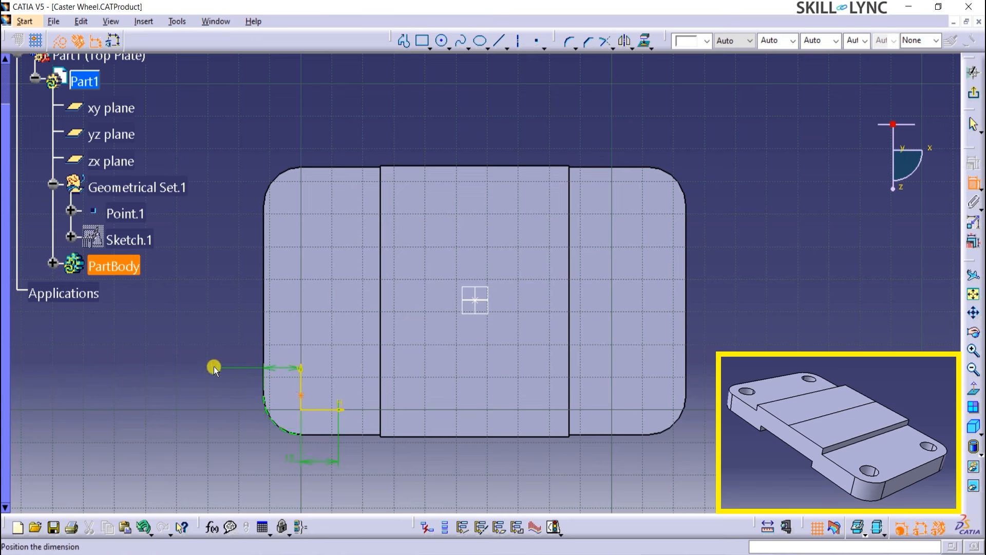
click(471, 475)
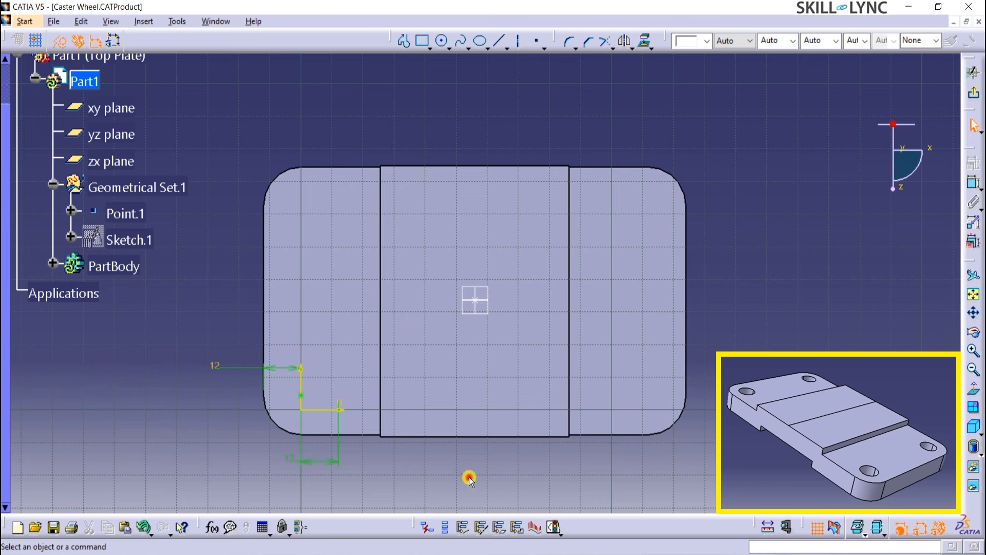
mouse_move(941, 187)
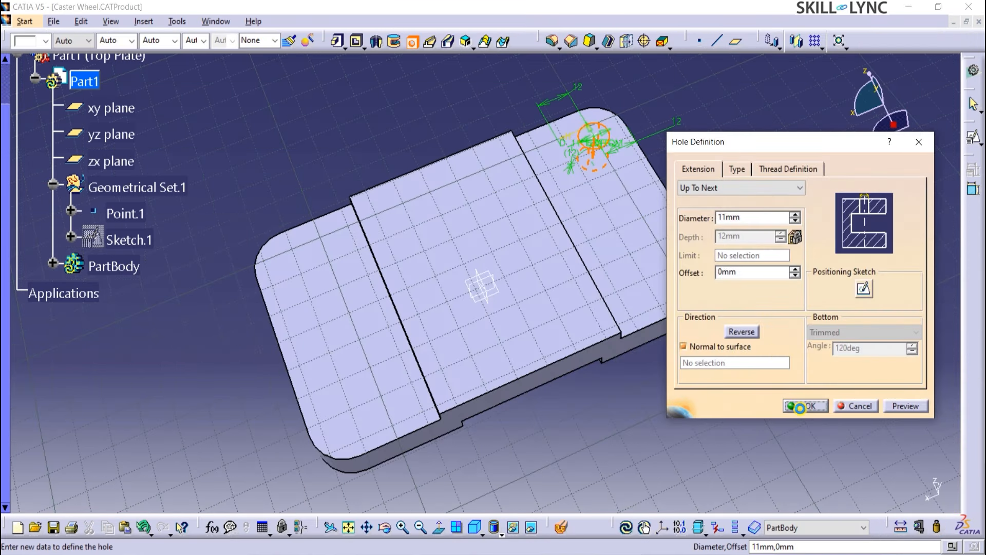
click(806, 404)
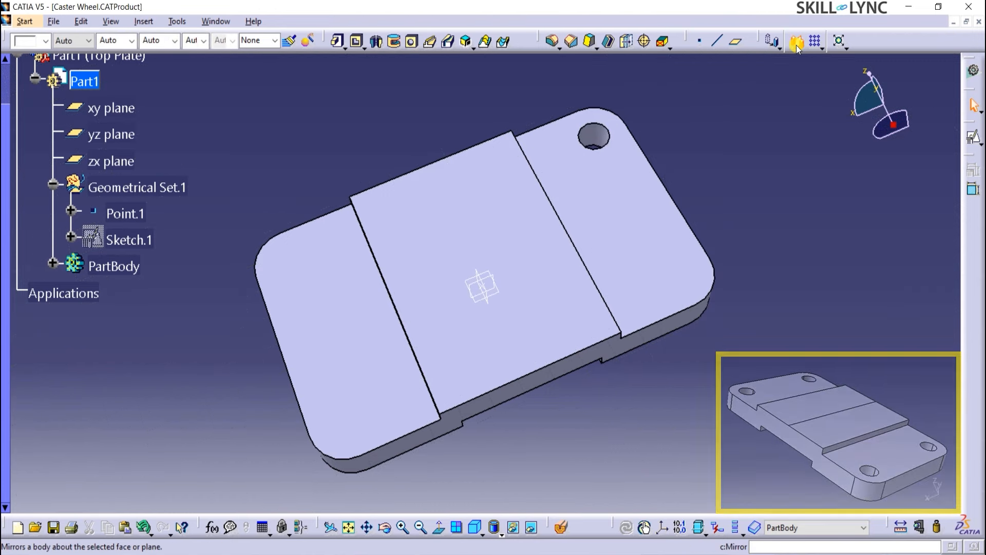
Step: Mirror Hole.1 about the yz plane to add the opposite corner hole, then pick Hole.1 again for another mirror
click(796, 41)
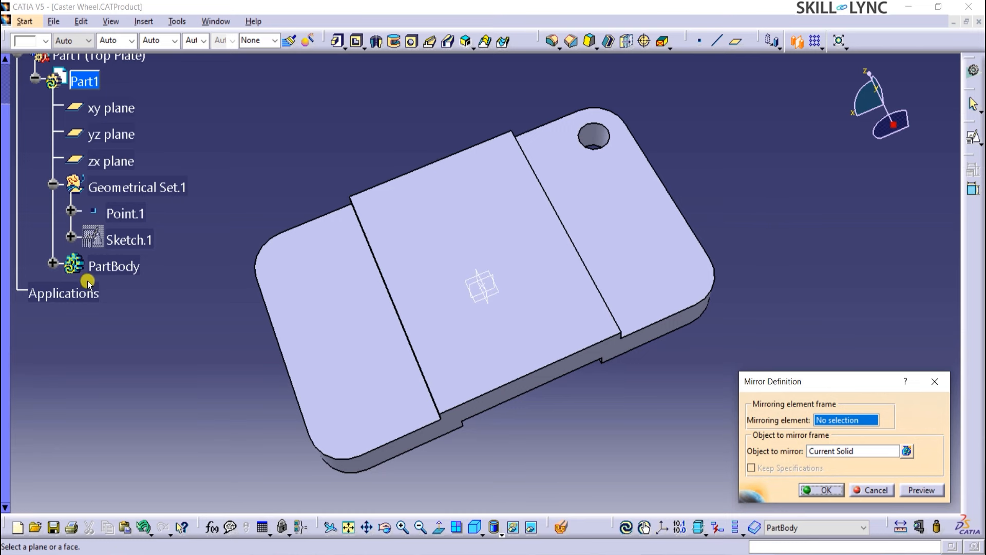
click(123, 345)
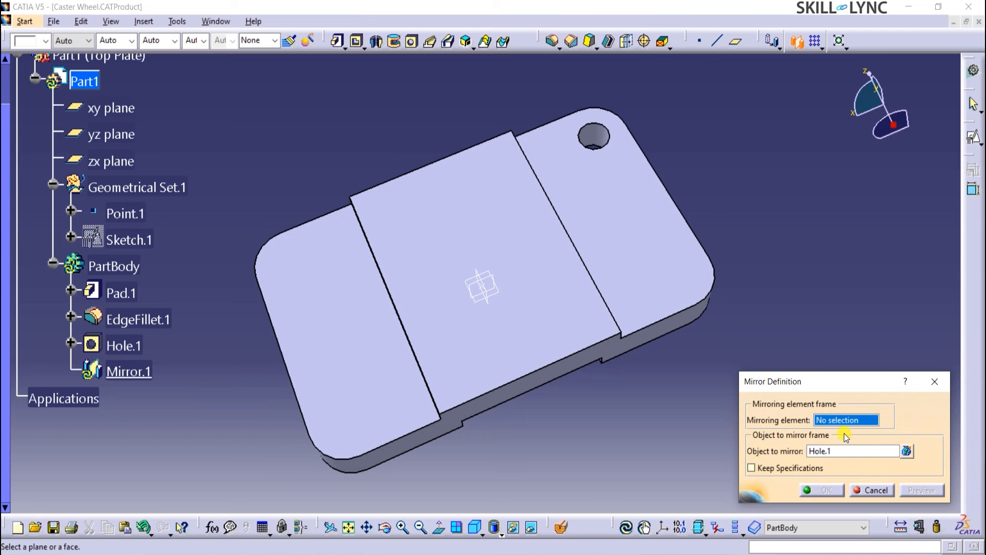
mouse_move(111, 133)
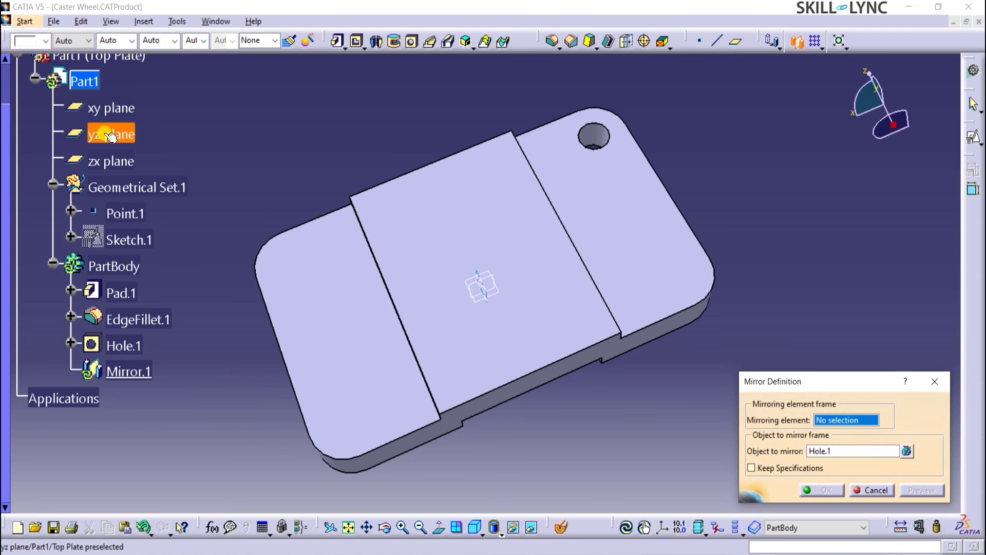
click(111, 134)
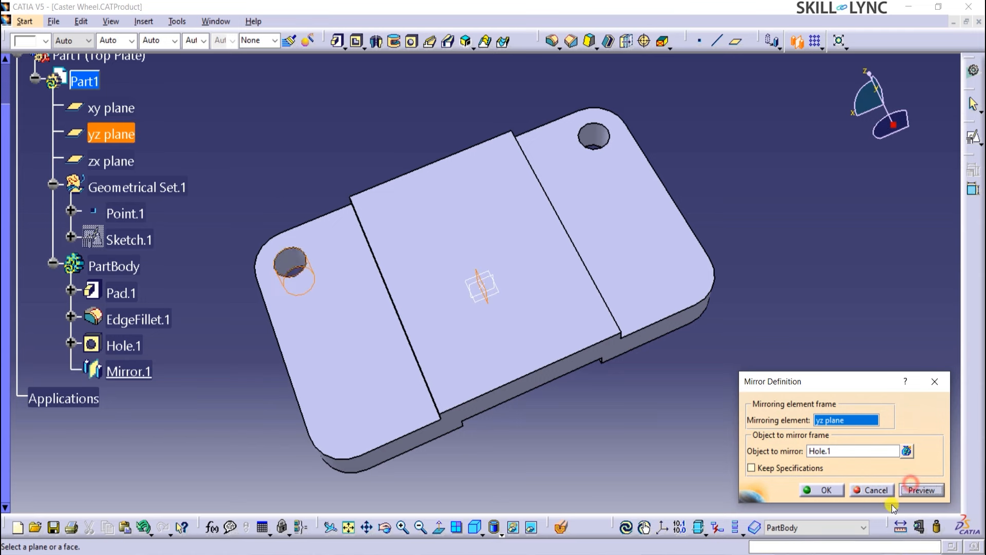
click(821, 490)
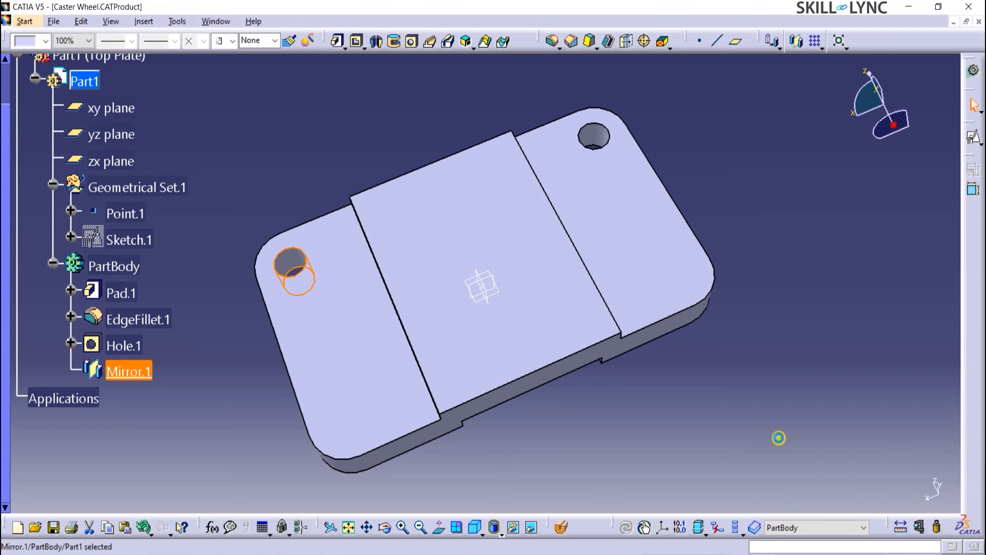
mouse_move(271, 420)
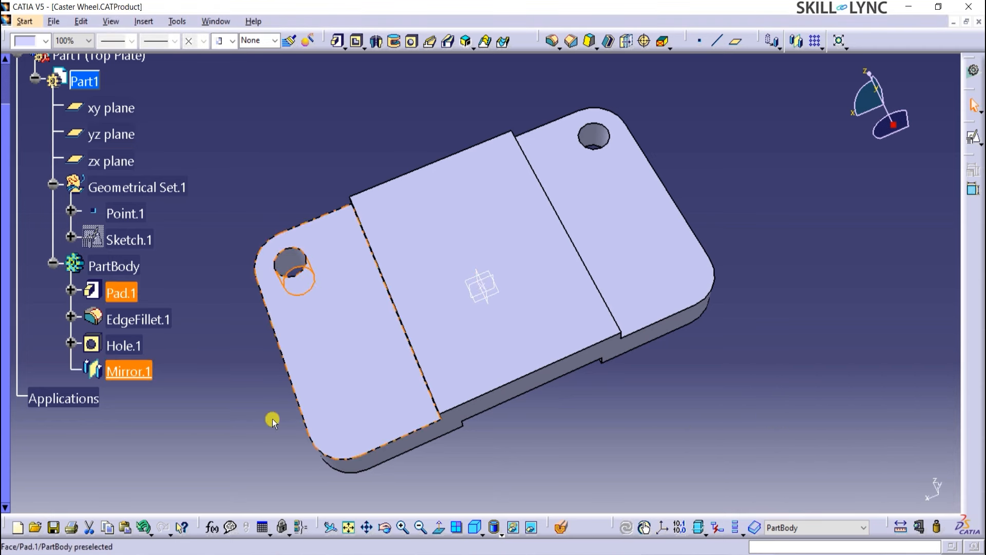
click(124, 346)
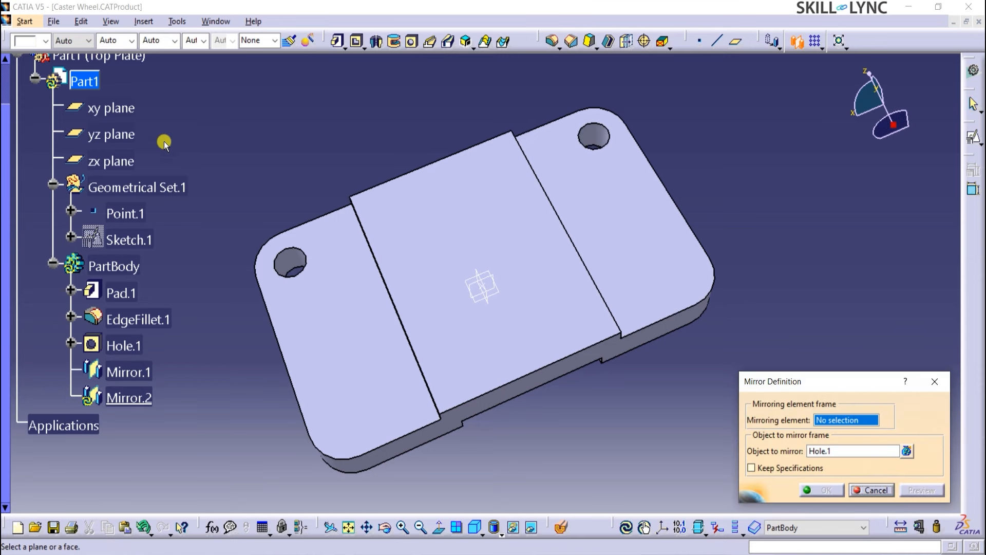
mouse_move(111, 162)
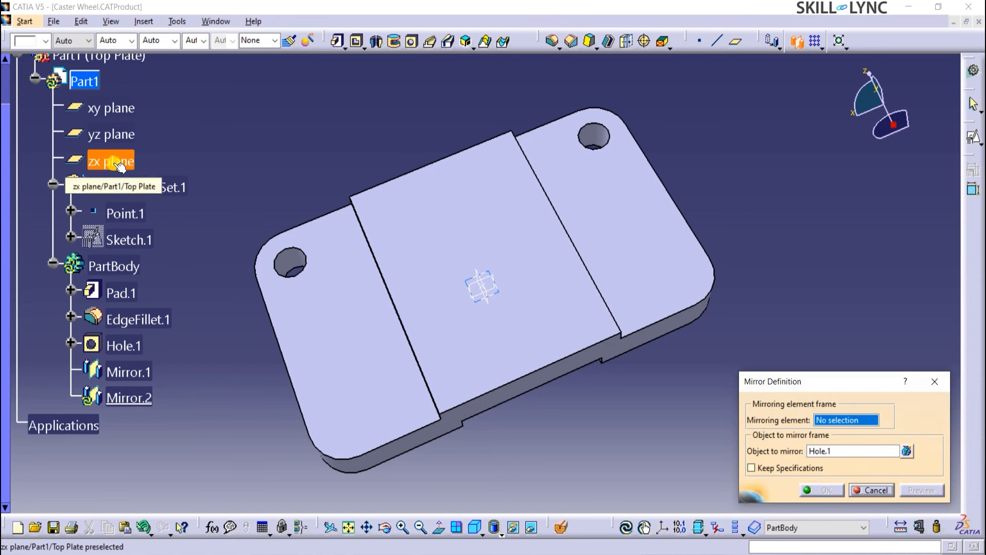
Step: Try the zx plane with a preview, then mirror Hole.1 about the xy plane instead
click(111, 161)
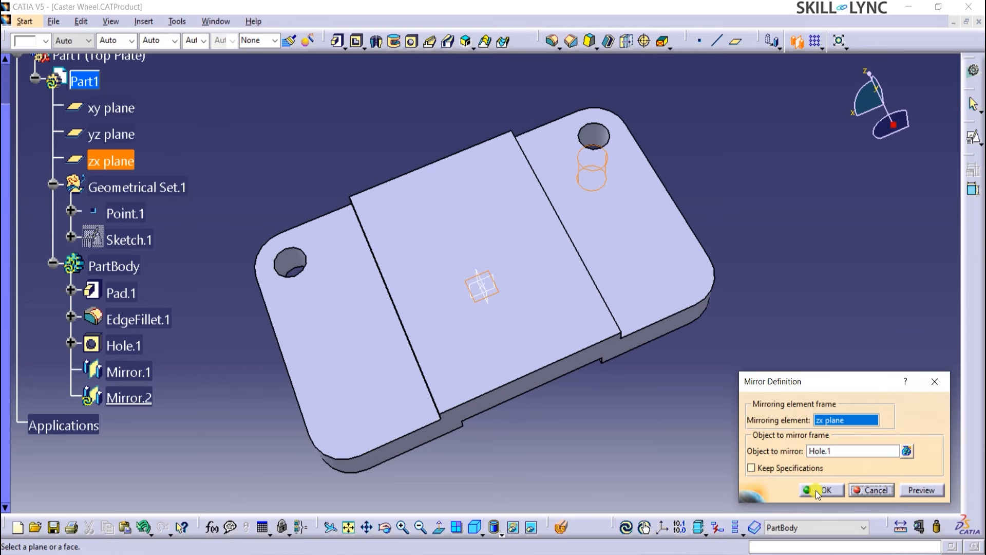
mouse_move(922, 490)
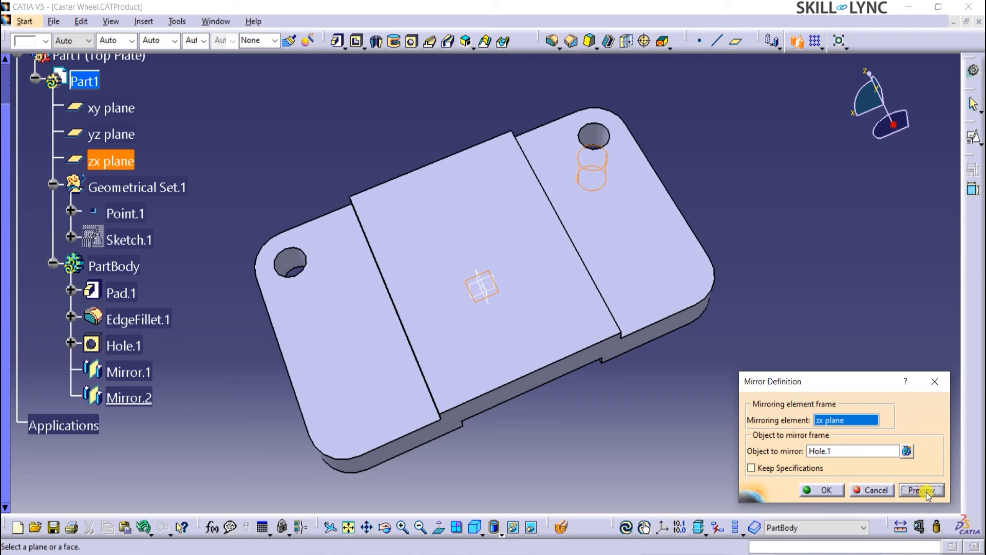
click(921, 489)
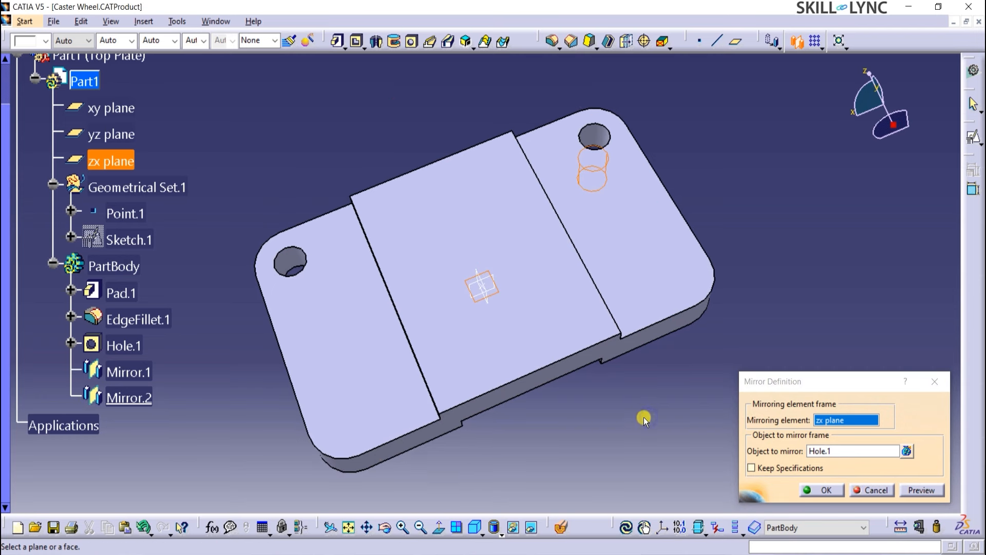
mouse_move(669, 427)
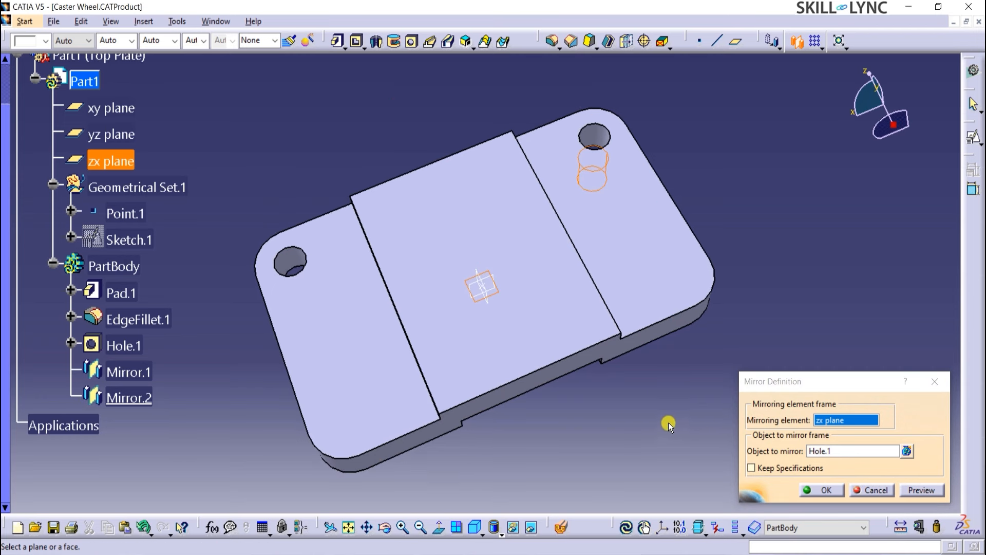
mouse_move(112, 150)
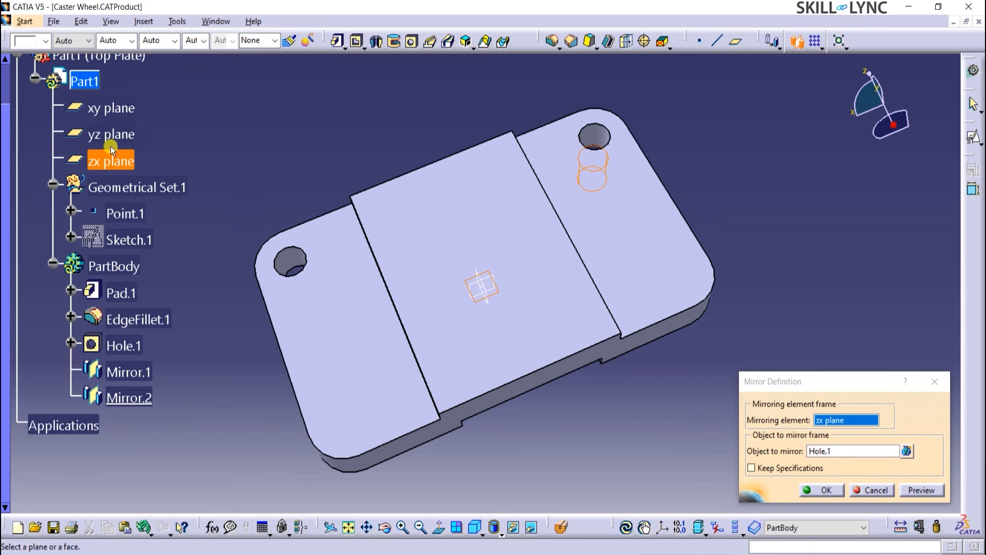
click(111, 107)
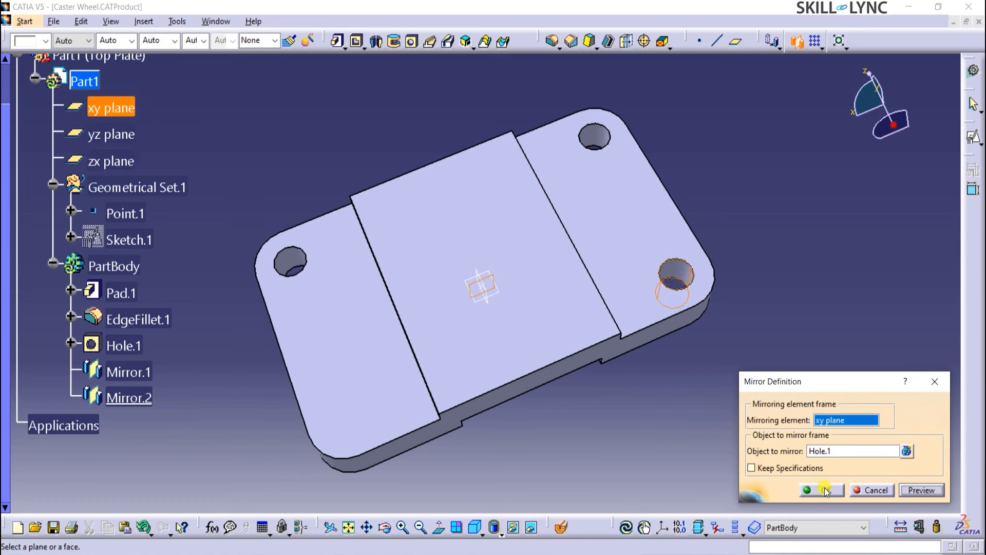
click(820, 490)
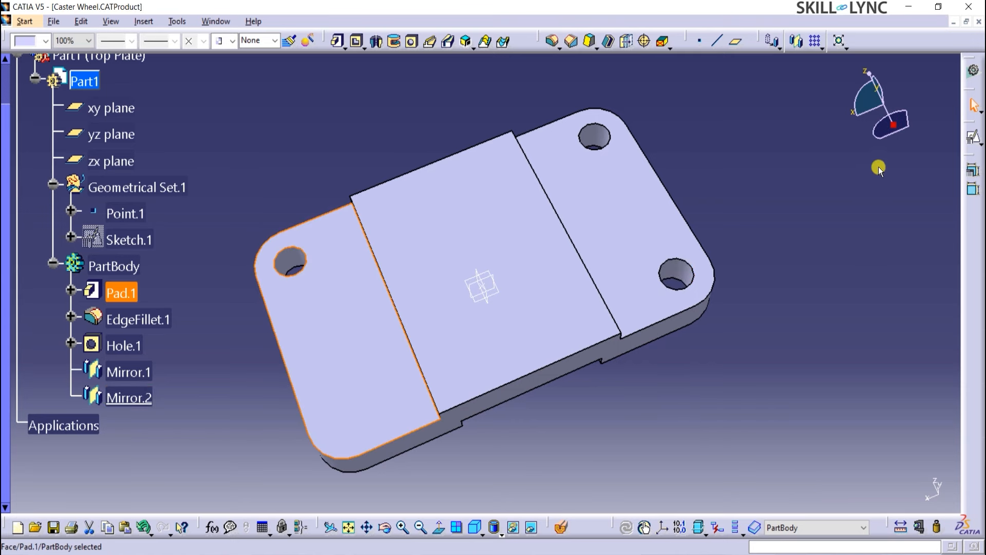
mouse_move(408, 41)
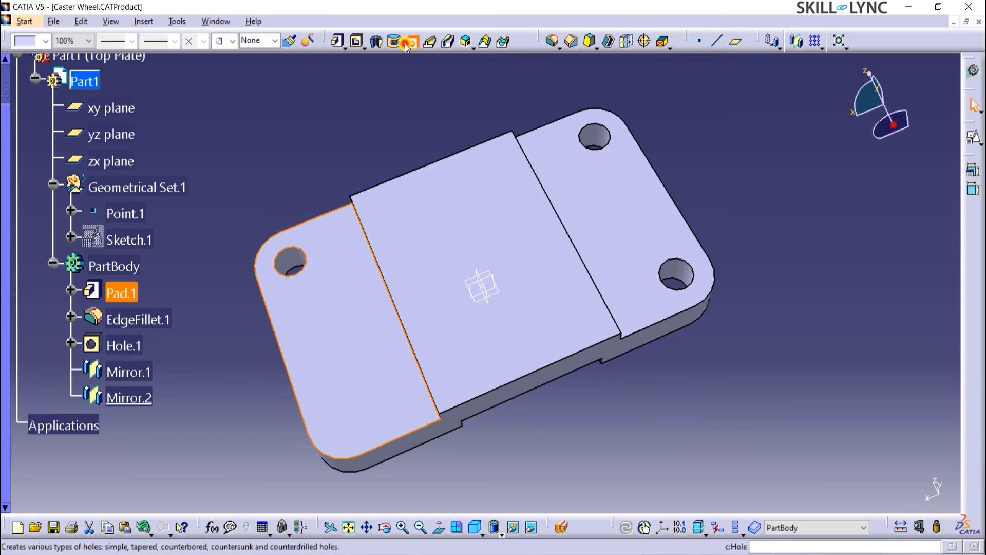
Step: Start another hole and set its offset constraint to 12 mm
click(409, 41)
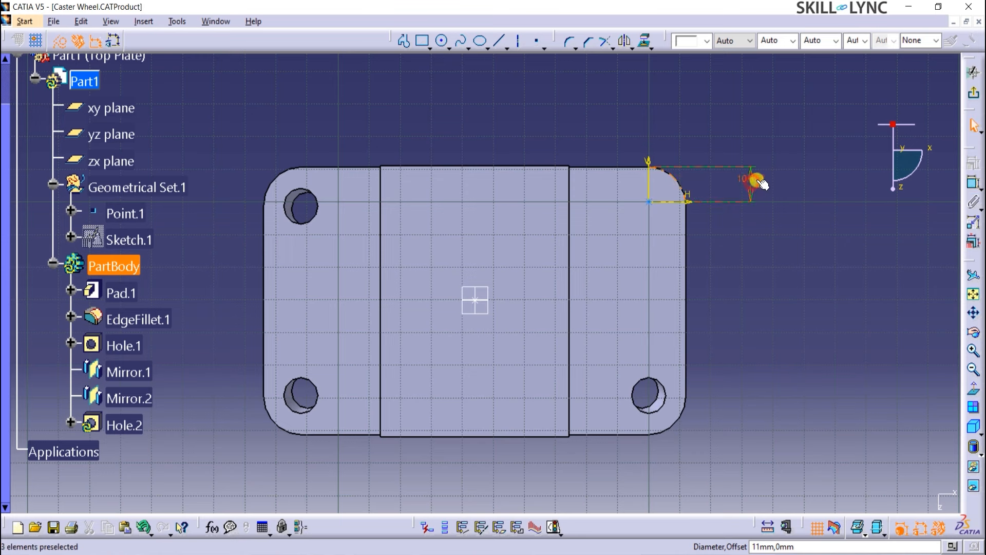
double_click(750, 182)
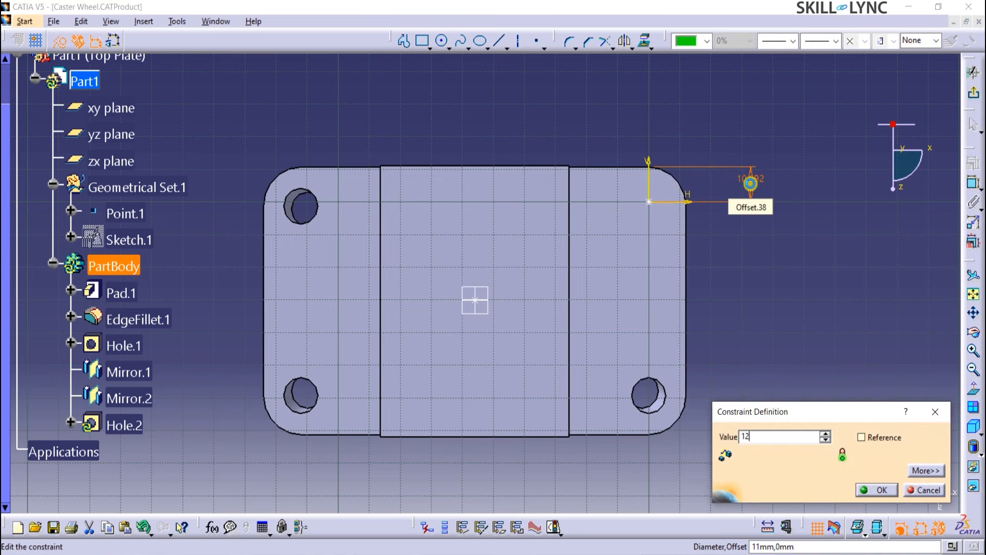
click(876, 489)
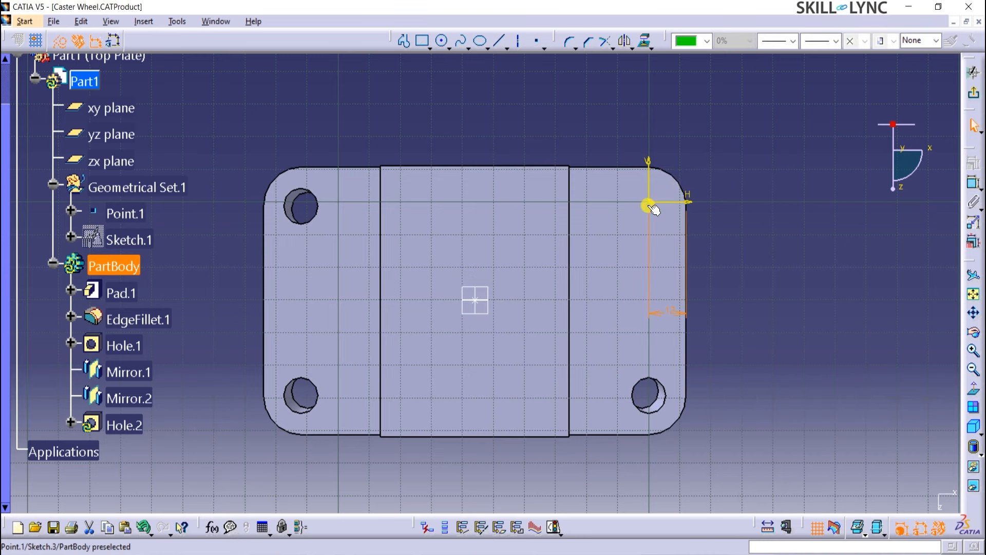
Step: Add the dimension from the hole centre to the other edge and finish Hole.2
click(644, 206)
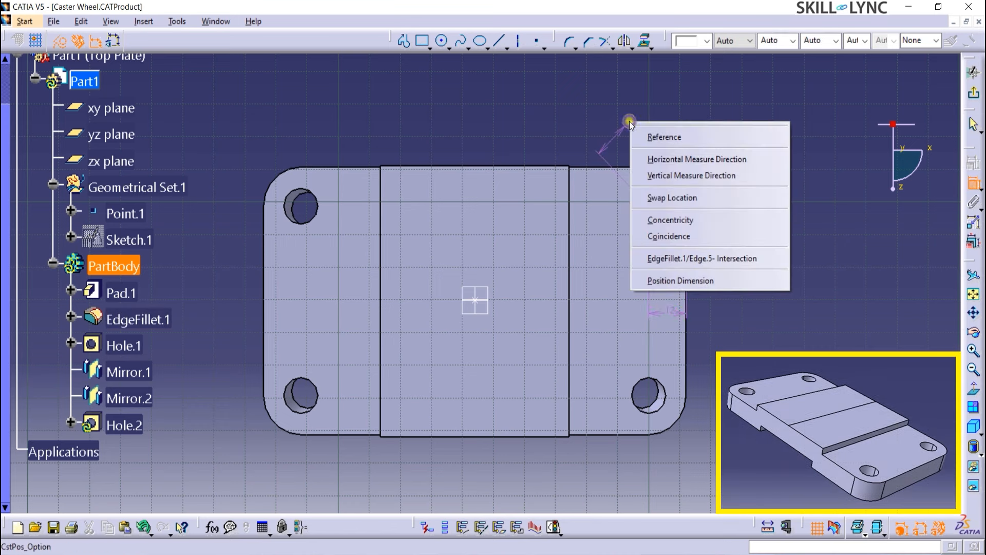
click(679, 280)
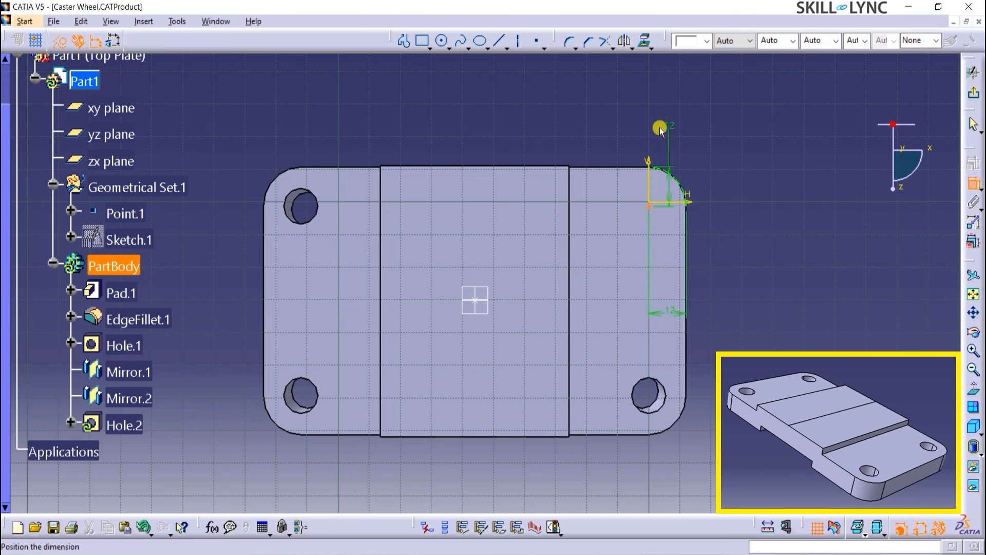
click(736, 207)
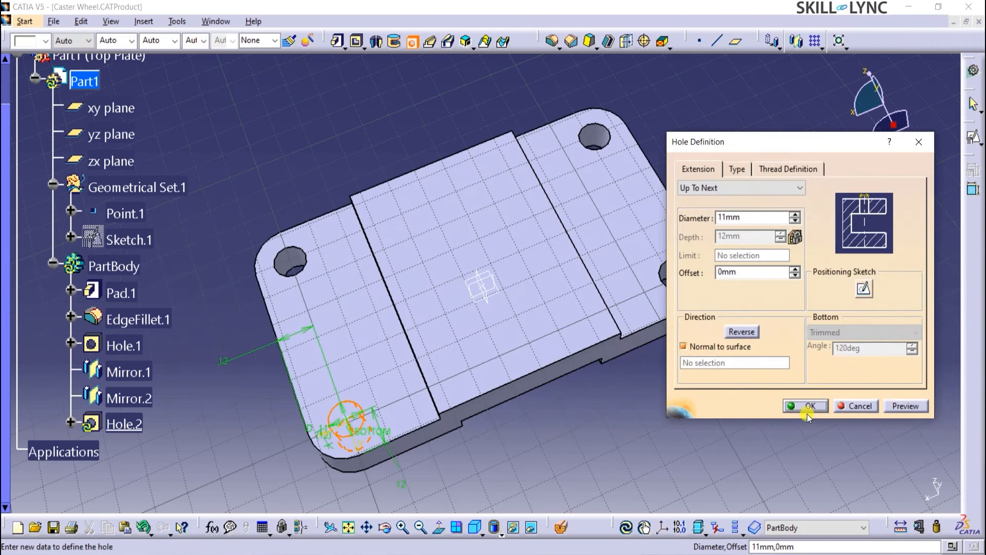
click(805, 406)
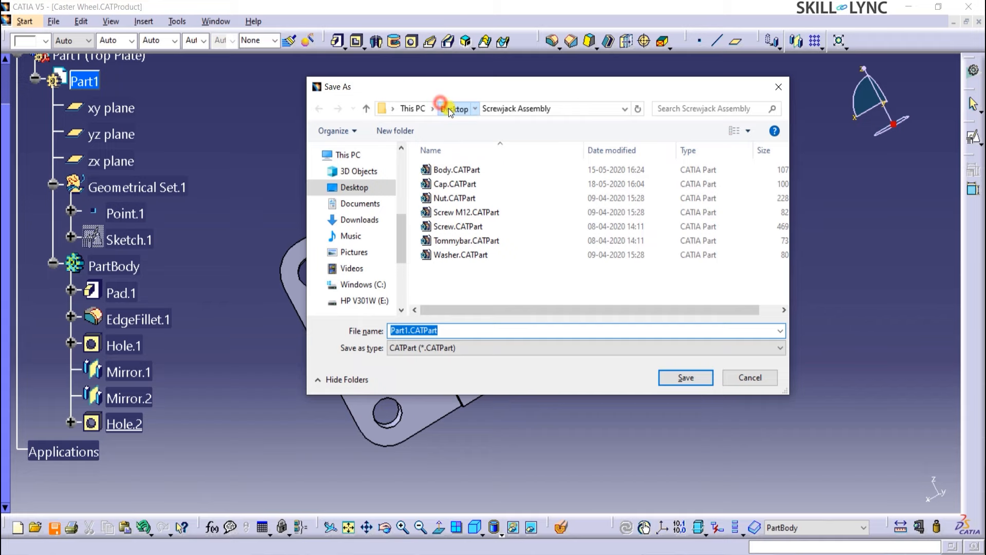
Step: Save the part as Part1.CATPart in Desktop > Caster Wheel Assembly
click(449, 108)
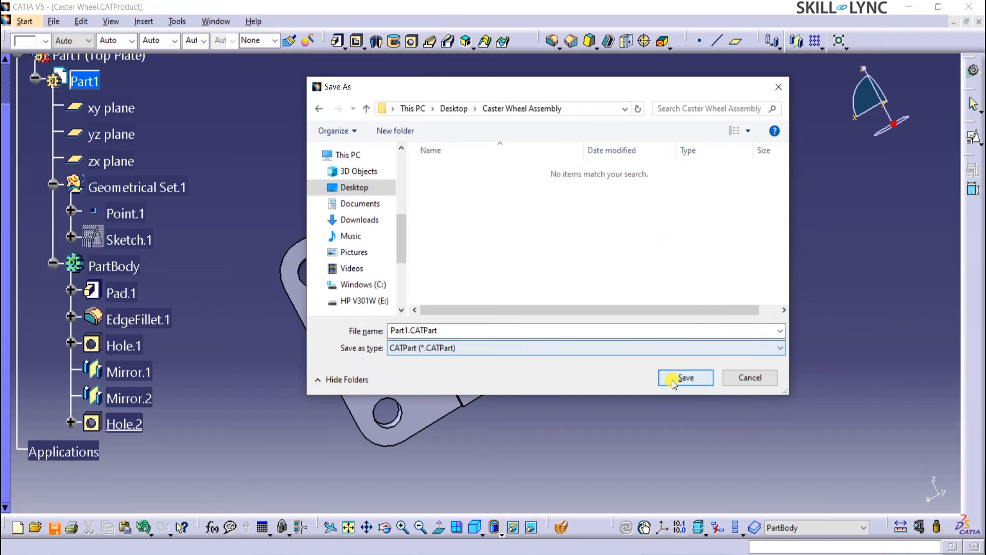
click(684, 377)
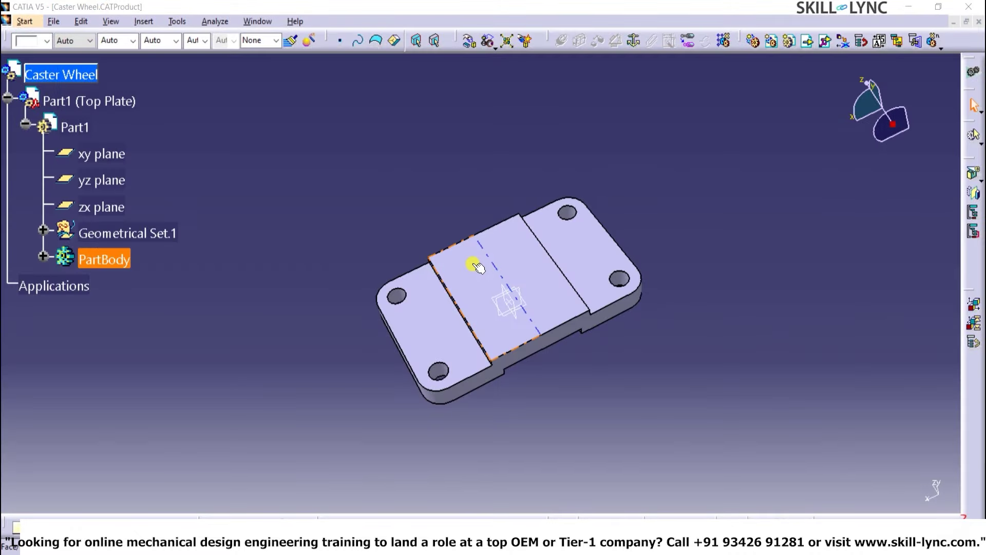
Step: Insert a new part under Caster Wheel and set its part number to Axle Support
click(61, 74)
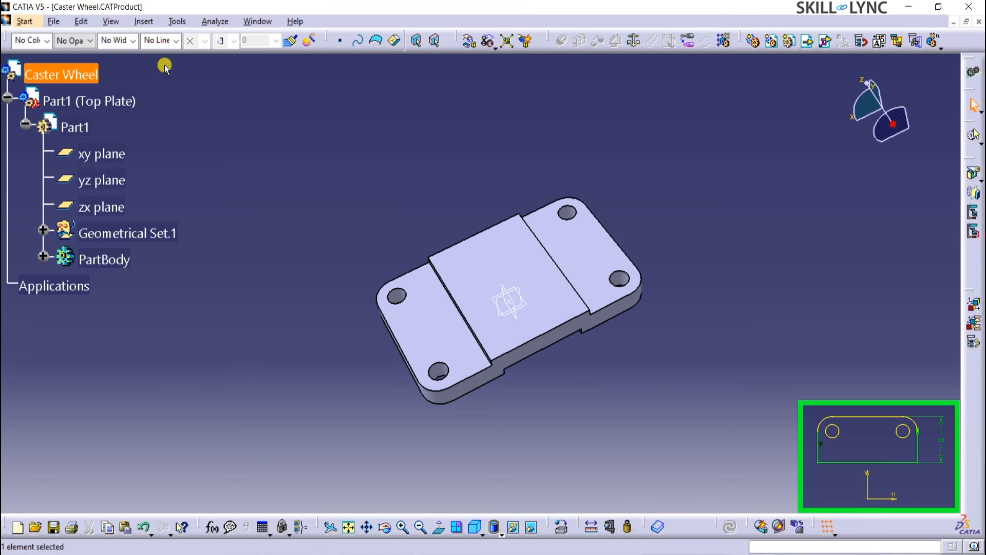
click(143, 20)
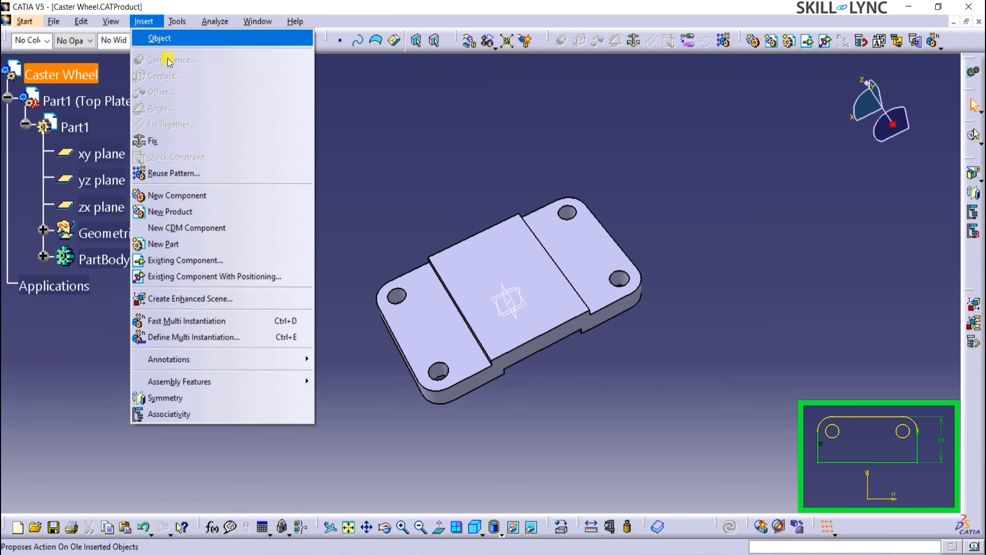
click(162, 244)
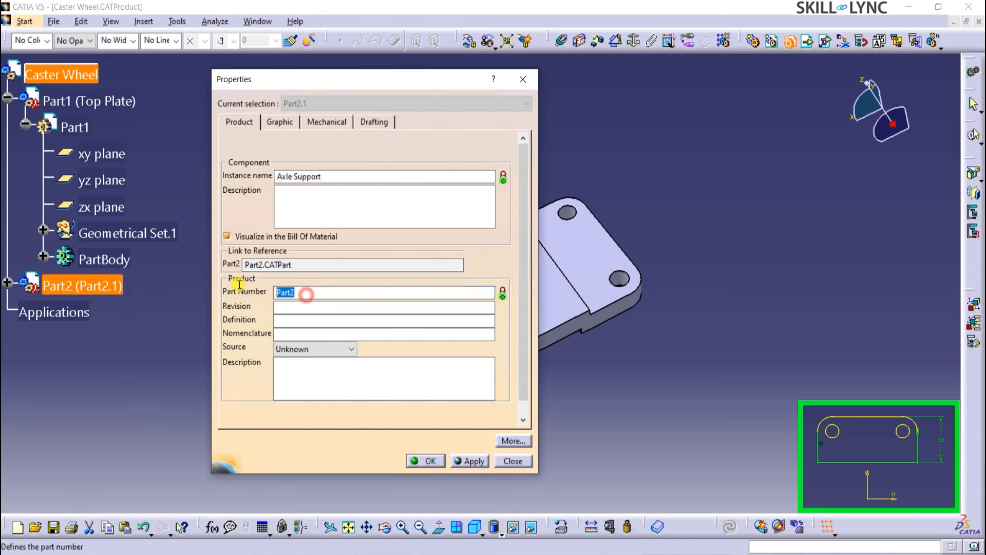
click(424, 460)
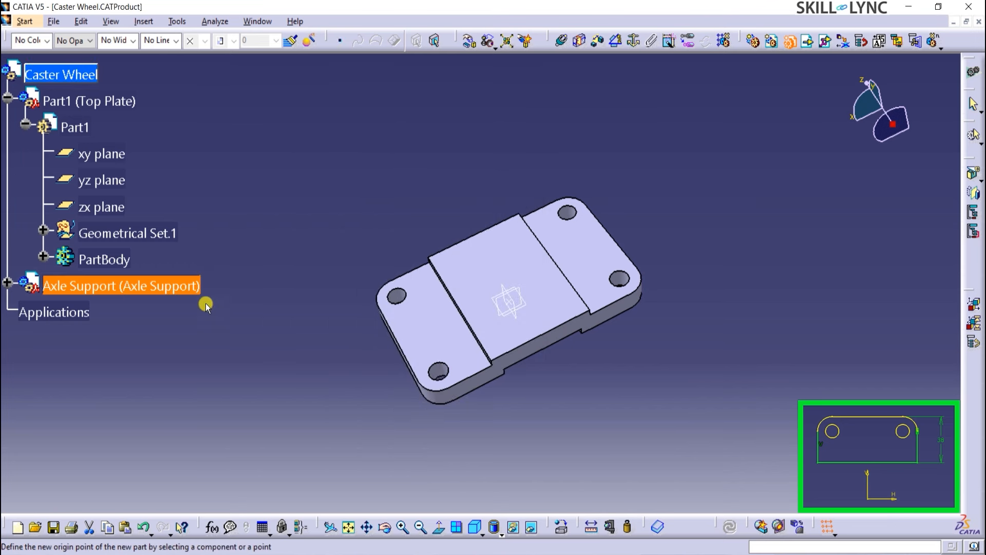
mouse_move(8, 290)
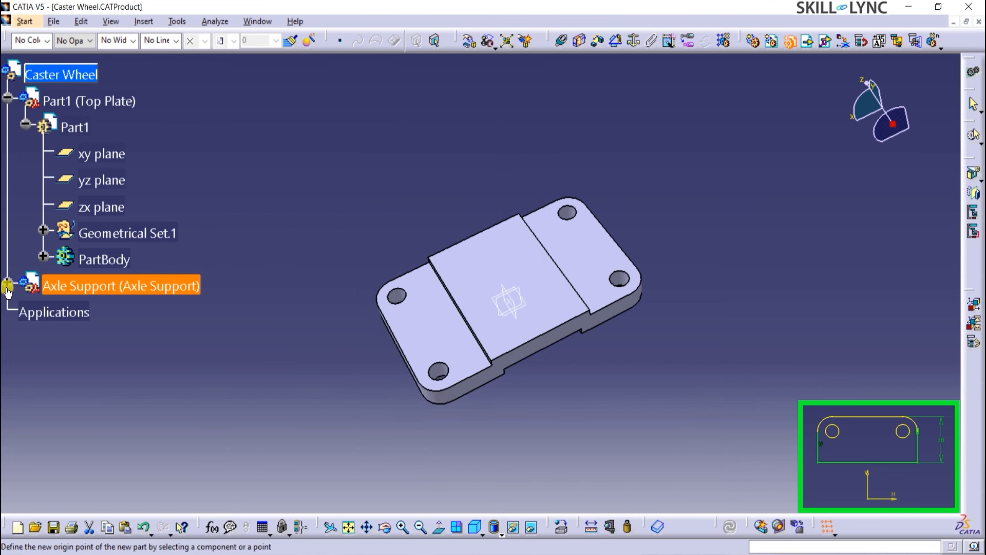
Step: Start a positioned sketch in Axle Support and project the Top Plate's right-end edges into it
click(7, 285)
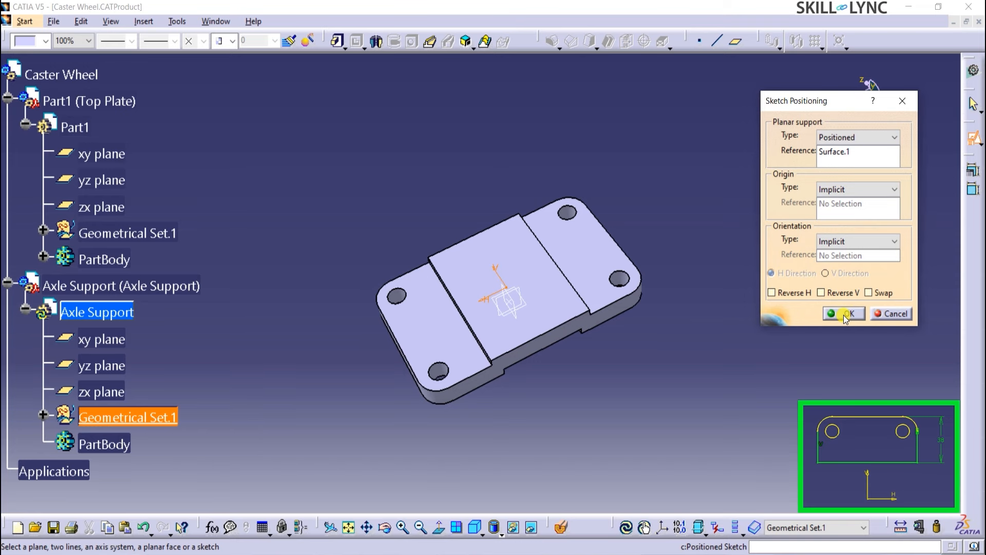
click(843, 313)
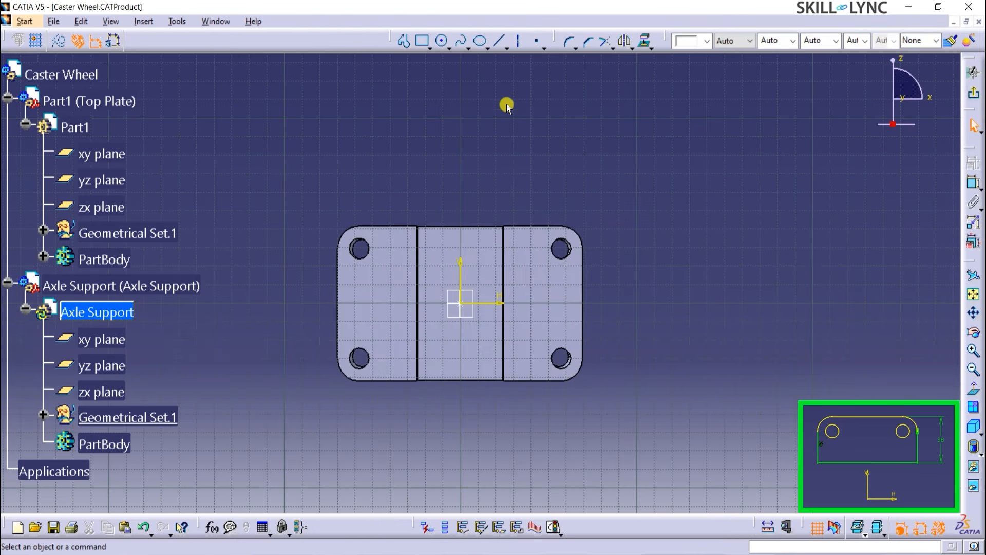
mouse_move(537, 132)
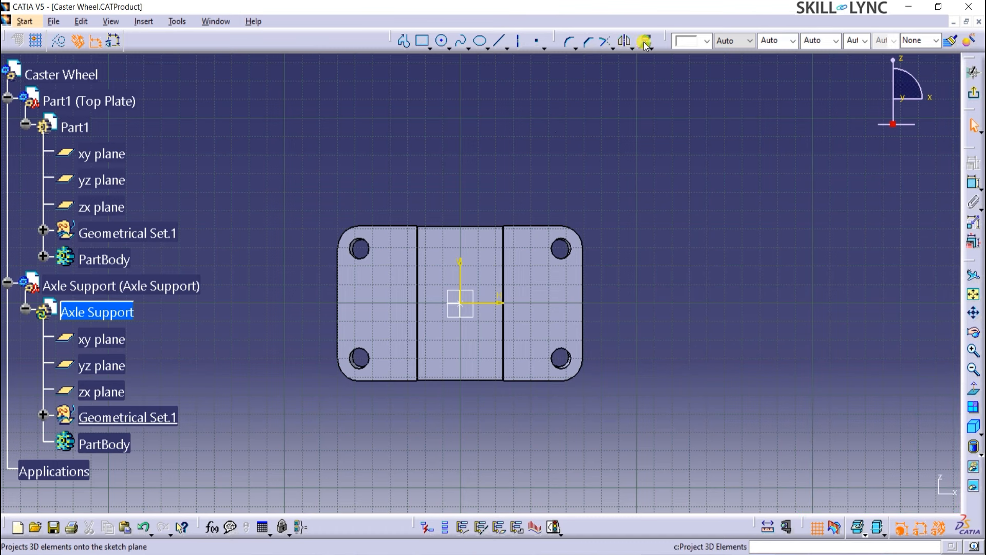
click(645, 42)
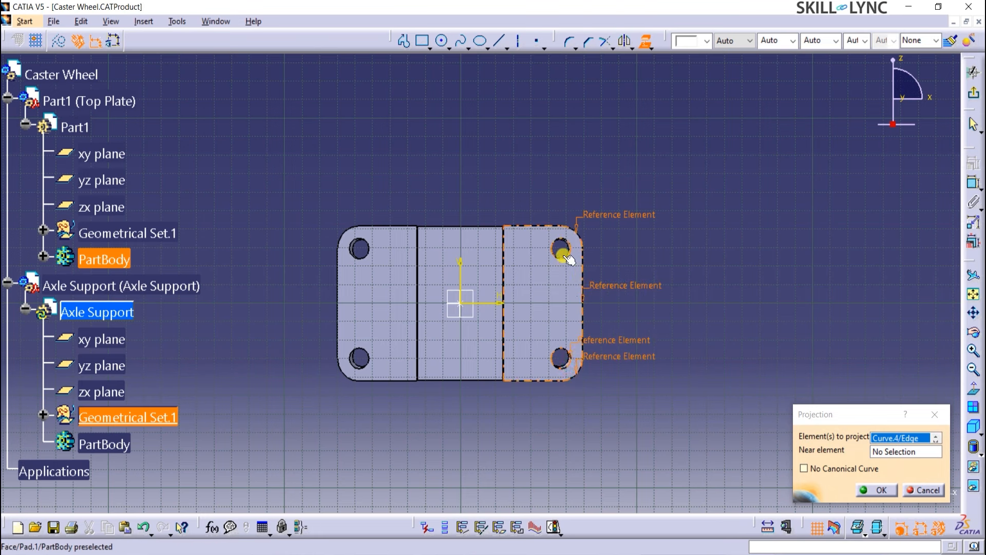
click(562, 254)
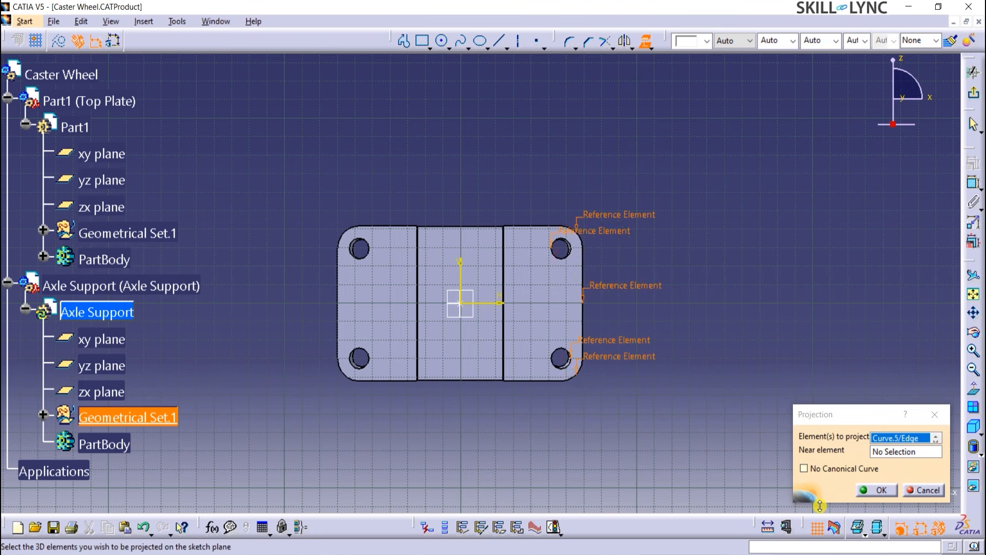
click(875, 490)
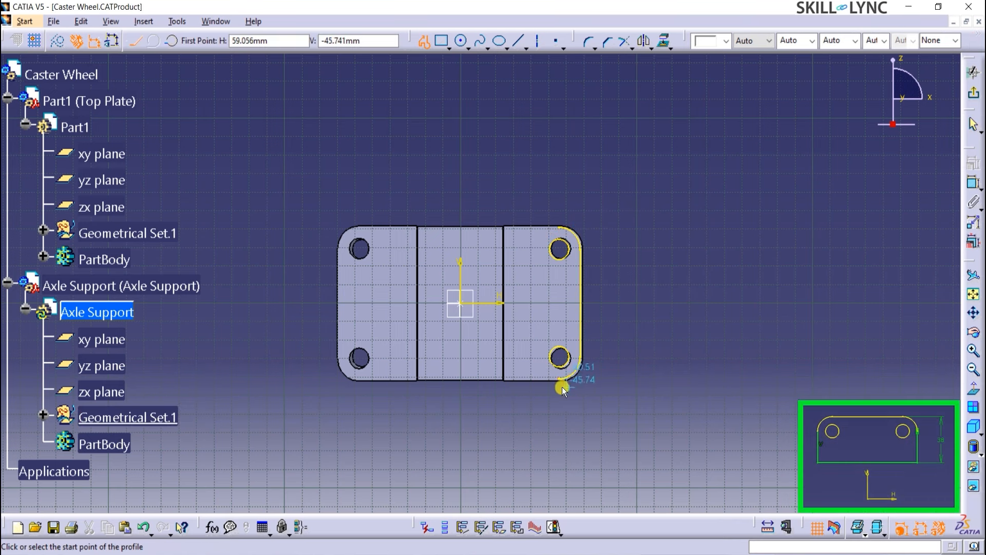
Step: Draw the base profile lines from the lower edge and edit its width dimension
click(562, 387)
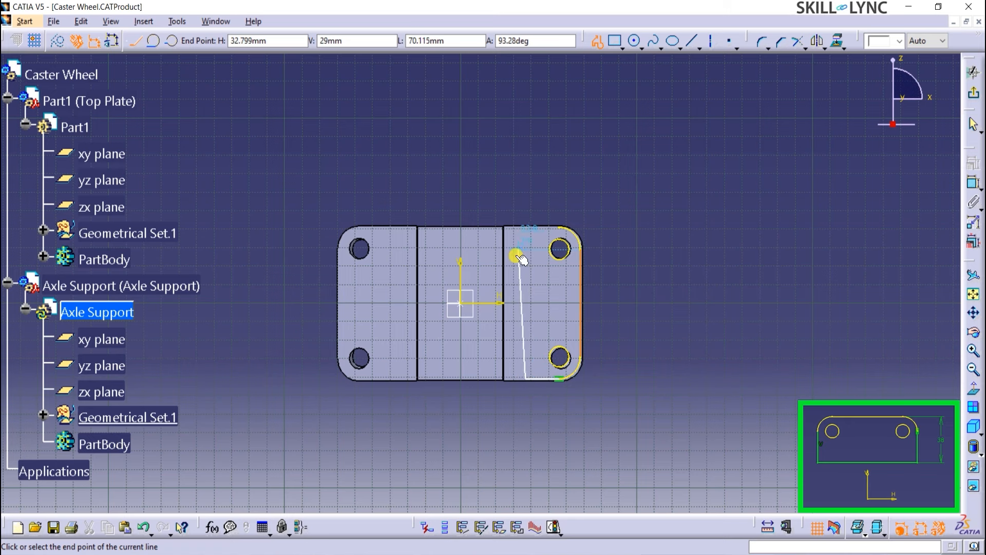
mouse_move(557, 233)
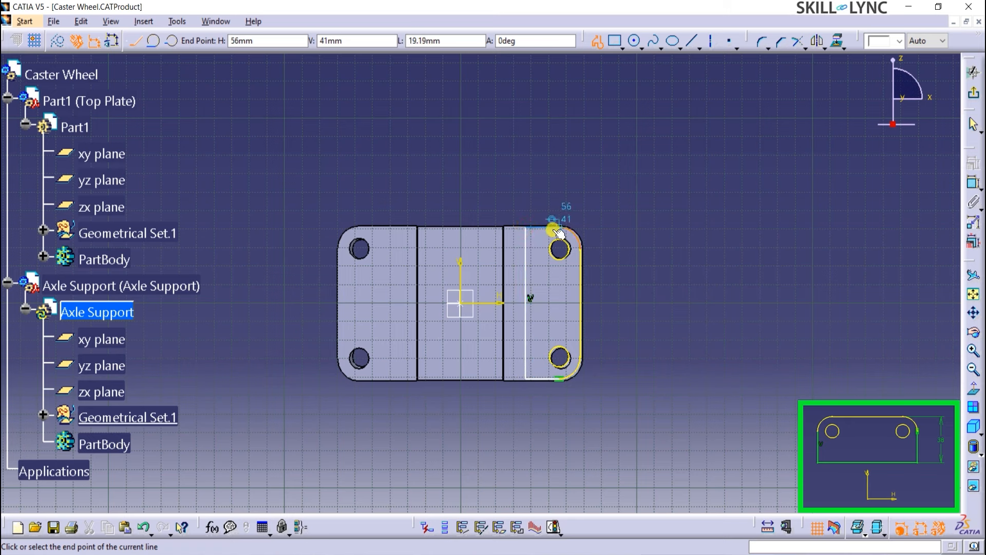
mouse_move(657, 280)
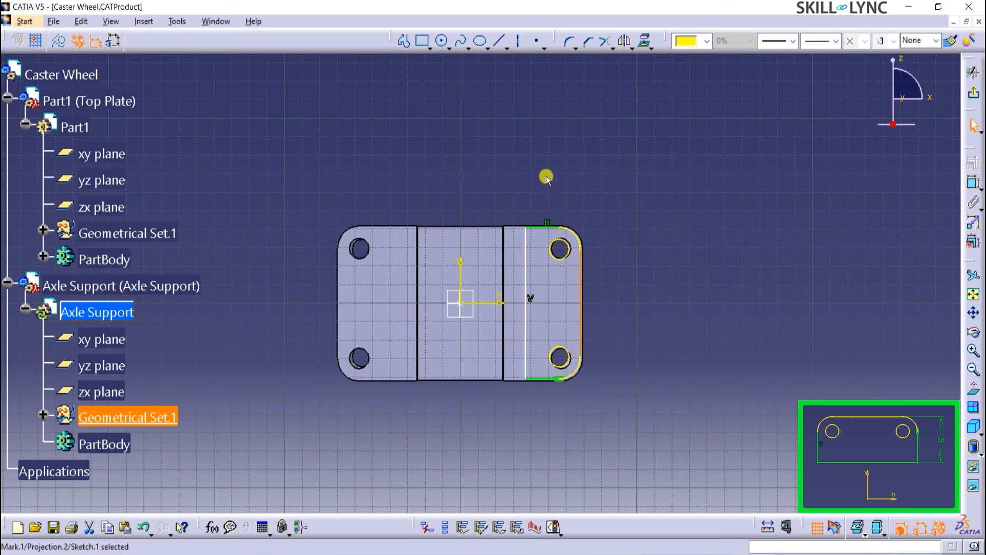
mouse_move(972, 186)
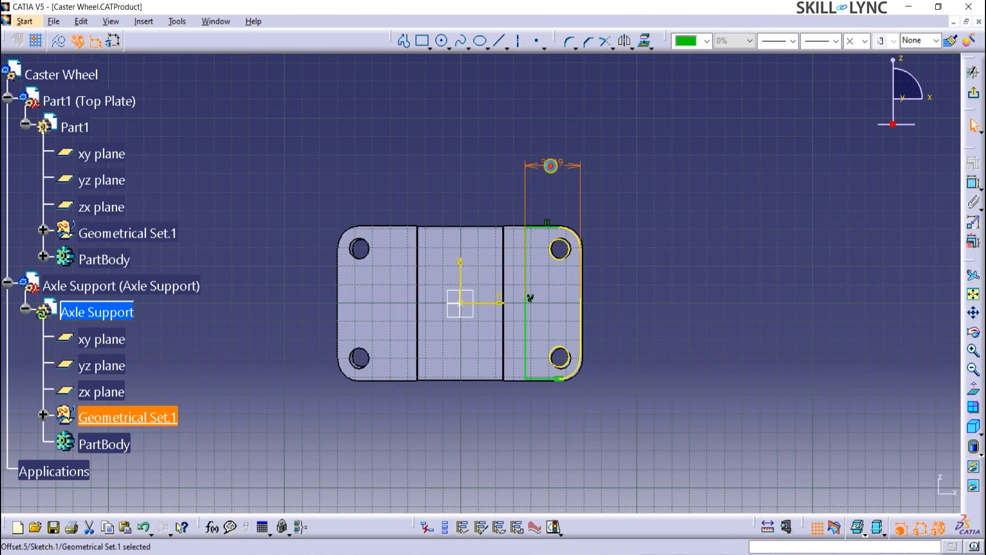
double_click(550, 165)
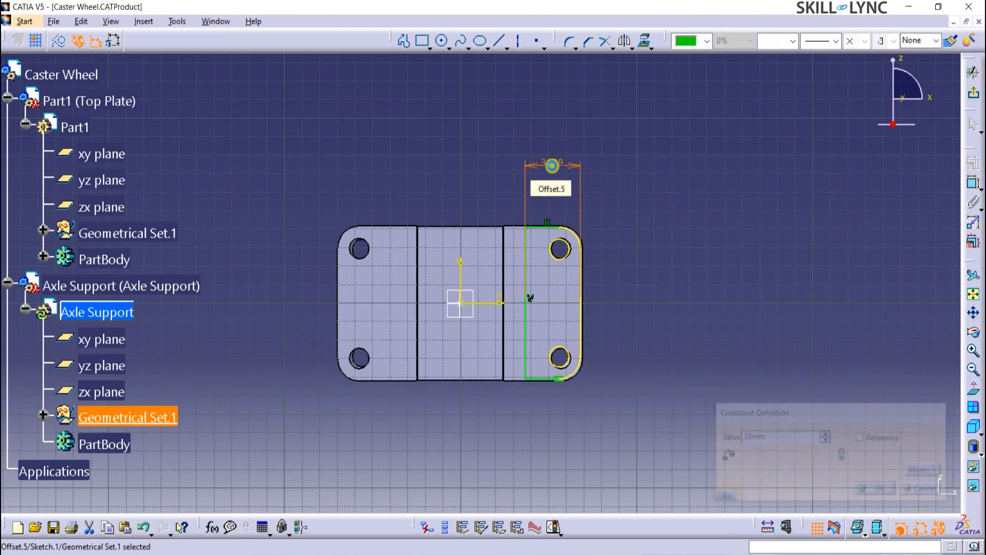
Step: Exit the sketch, accept the body warning and pad the base outline 10 mm
click(874, 486)
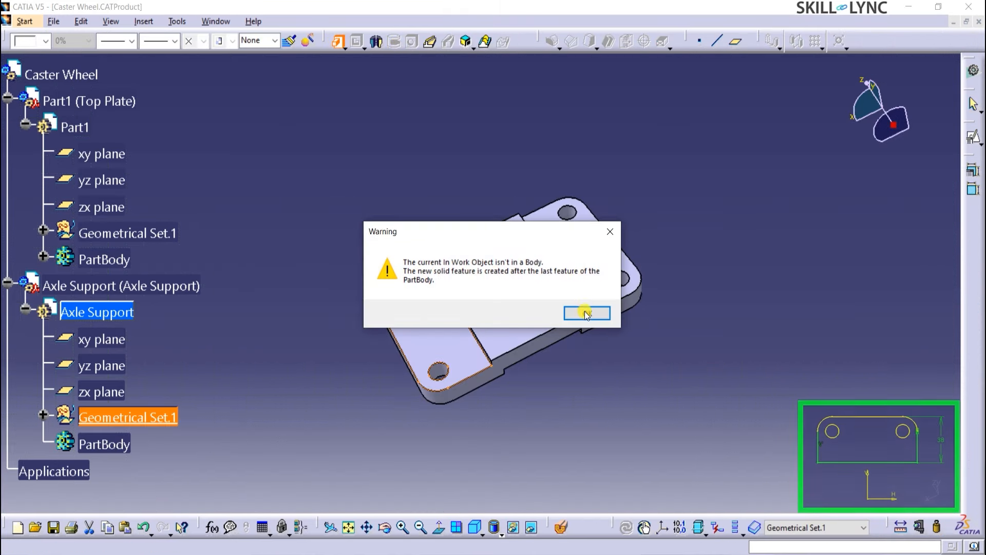
click(585, 312)
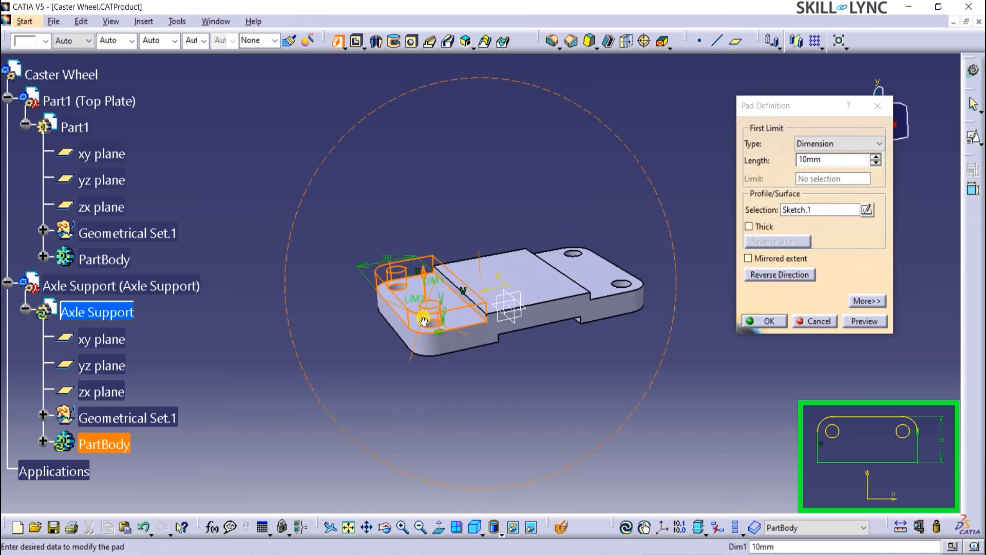
click(763, 320)
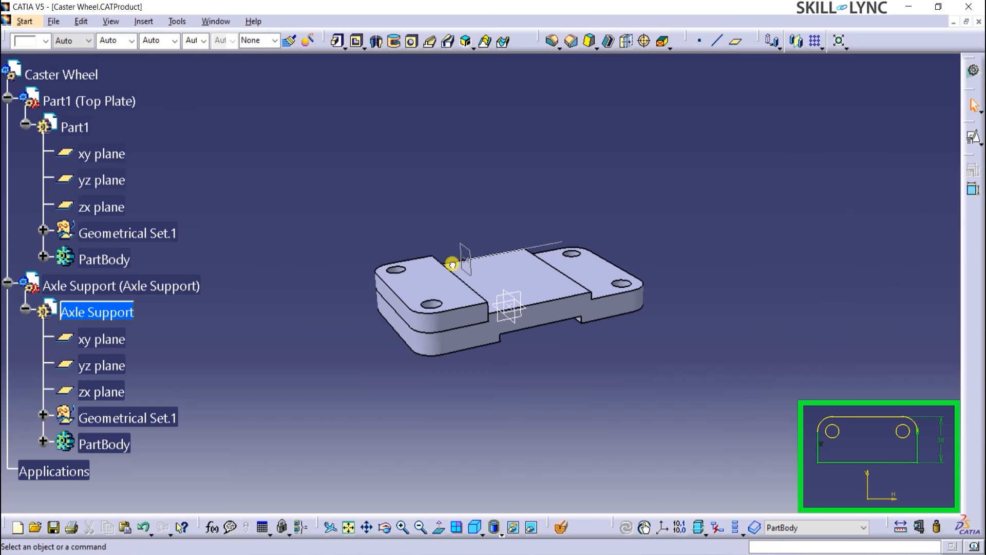
Step: Snap the compass to Axle Support and move it clear of the Top Plate
click(425, 276)
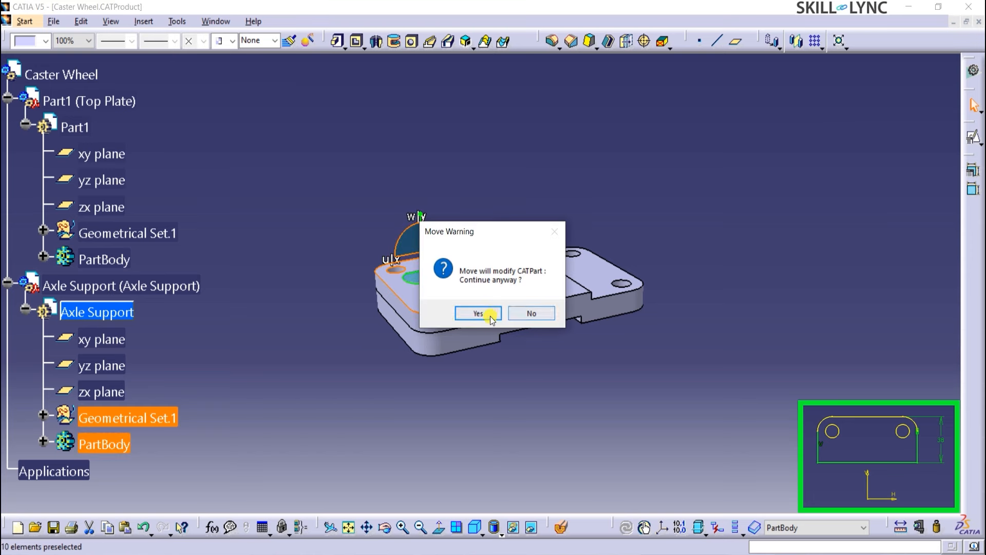
click(477, 313)
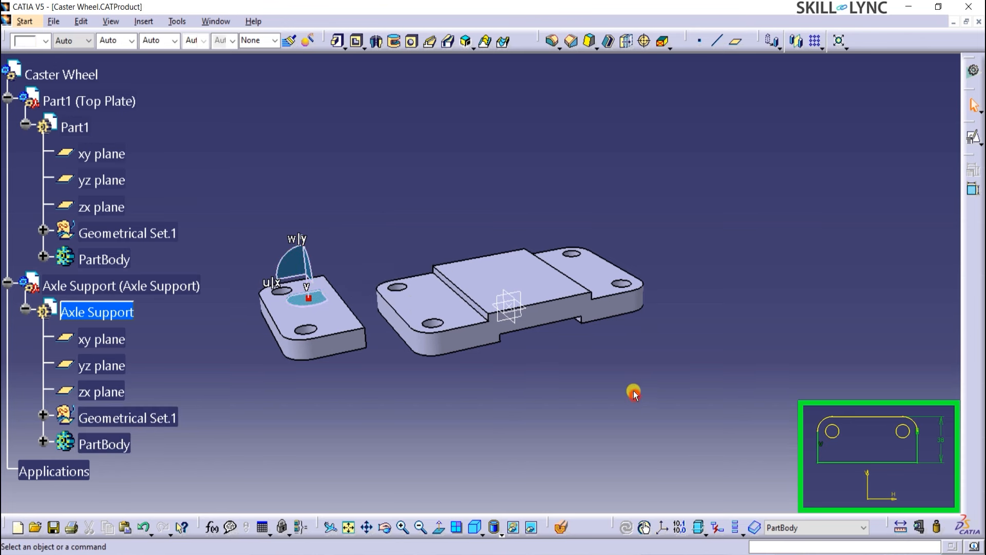
mouse_move(545, 293)
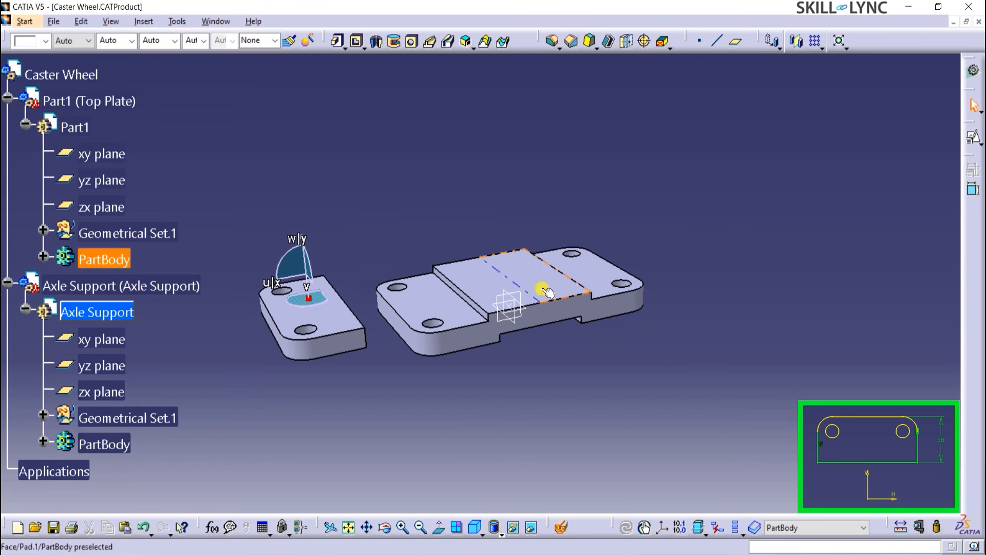
Step: Position a sketch on the base's top face (Pad.1/Face.1) with swapped axes
click(545, 293)
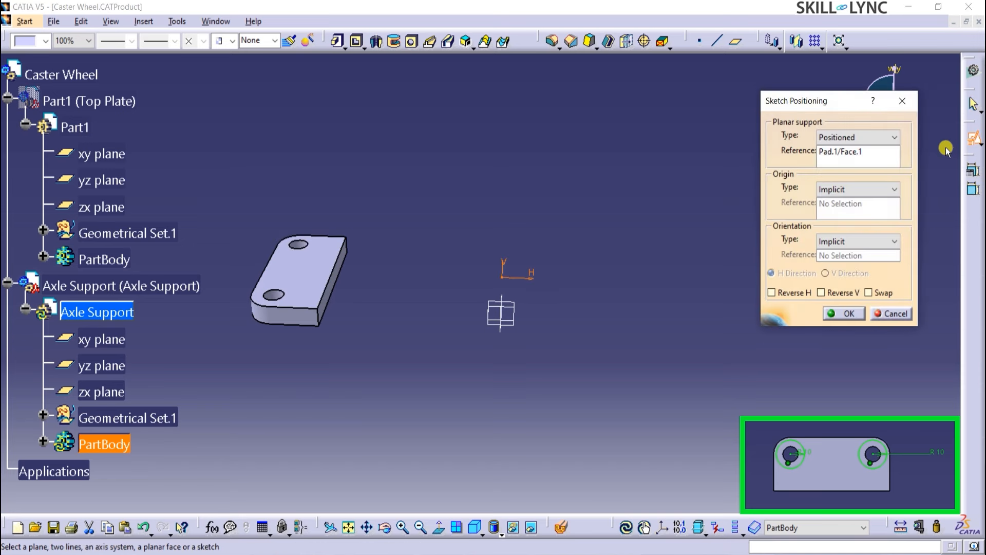
mouse_move(370, 294)
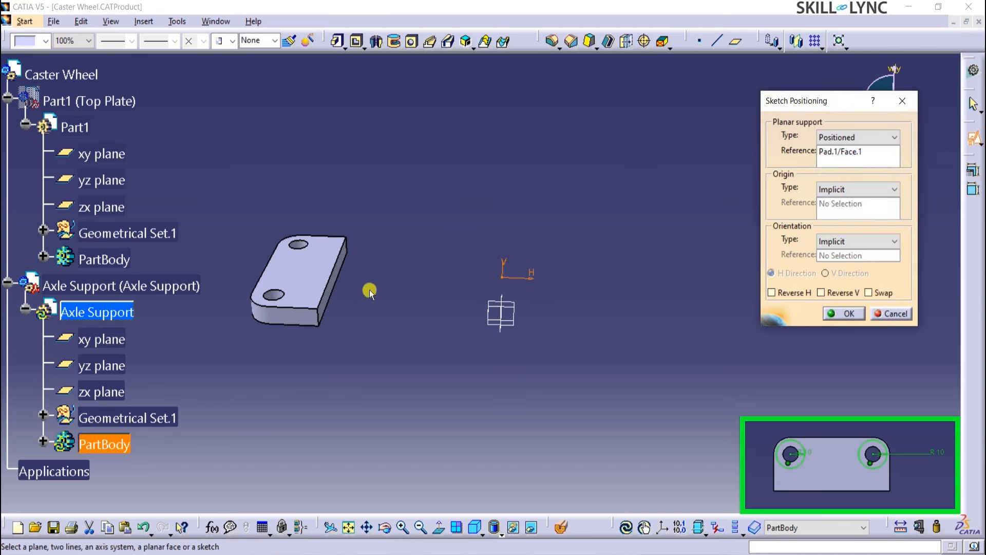
click(871, 293)
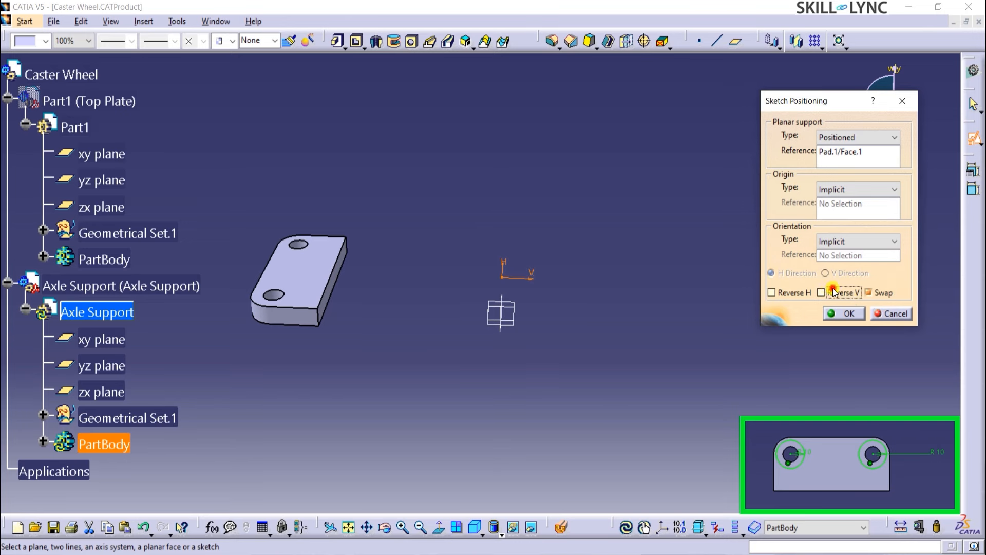
click(843, 313)
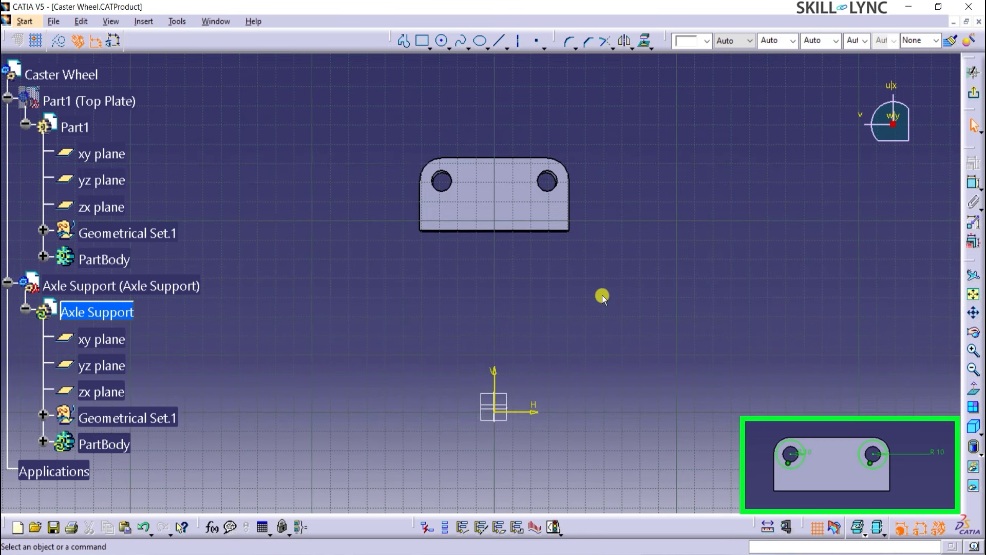
Step: Draw a circle, constrain it concentric with the left hole, and exit the sketch
click(442, 41)
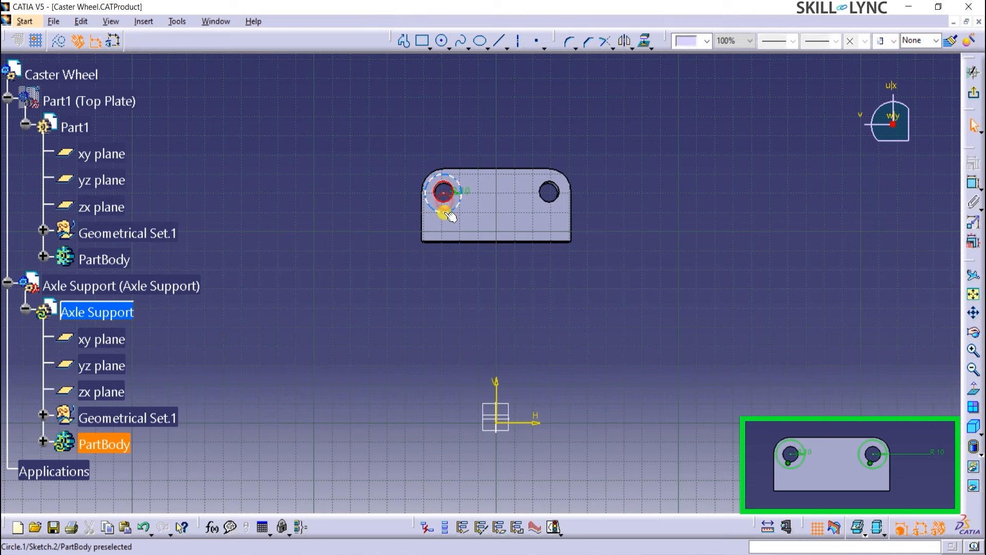
click(441, 194)
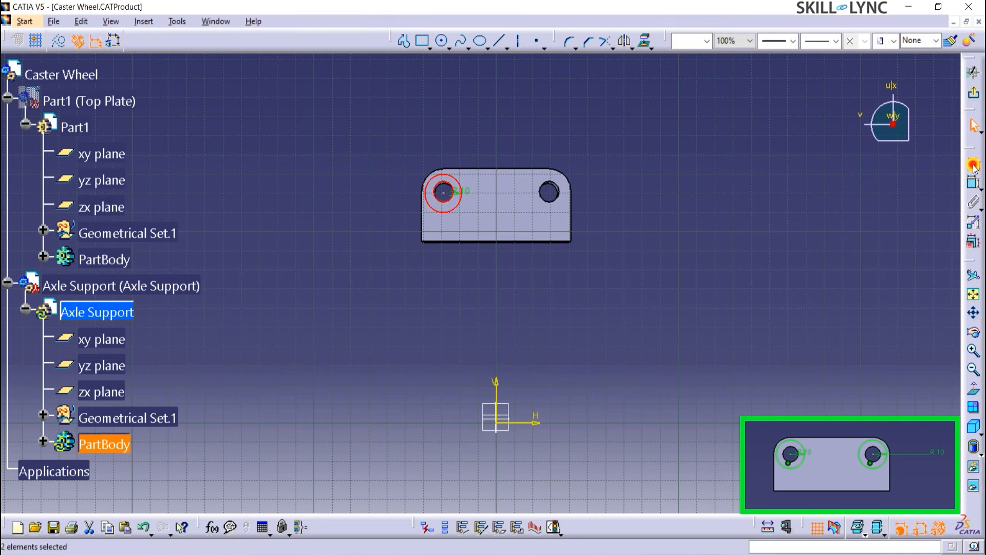
click(973, 167)
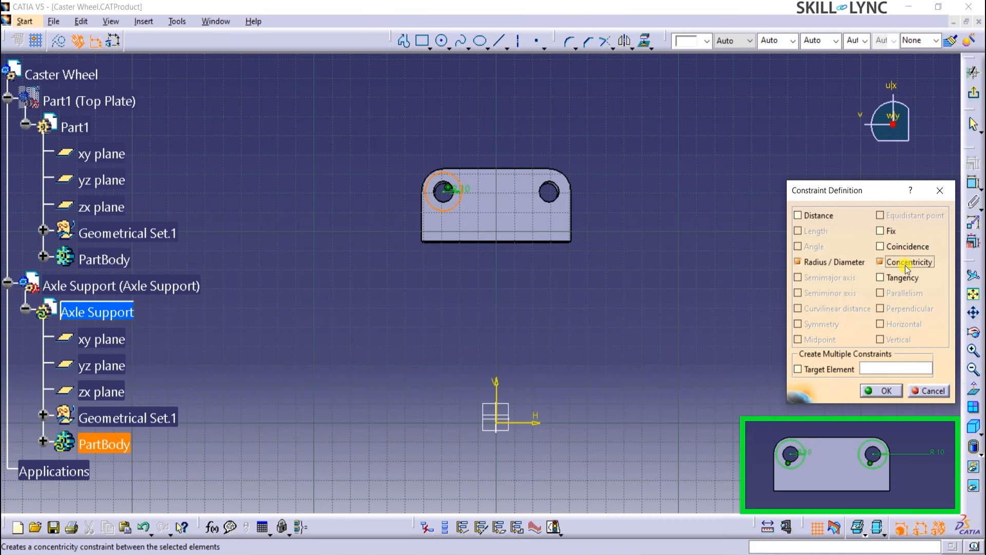
click(880, 390)
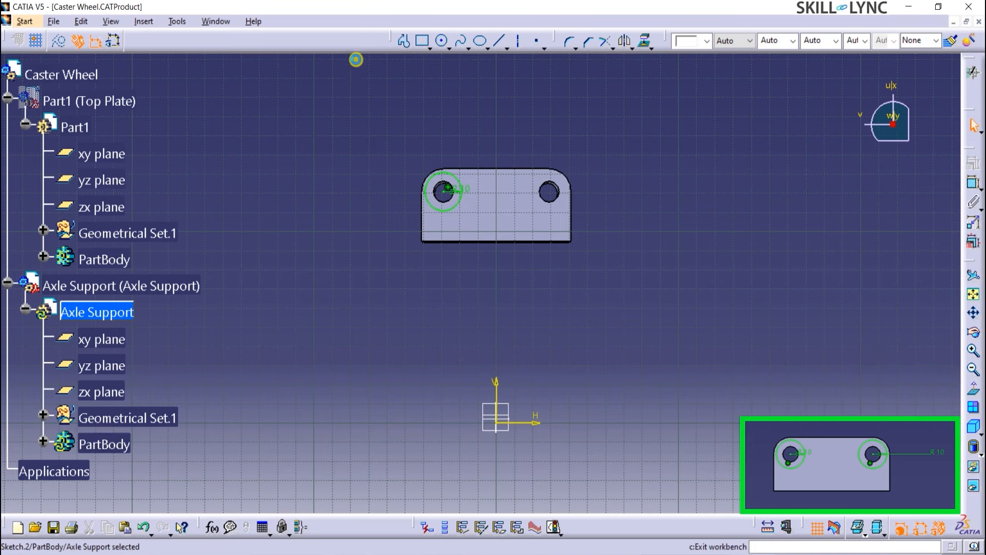
click(357, 41)
text(3)
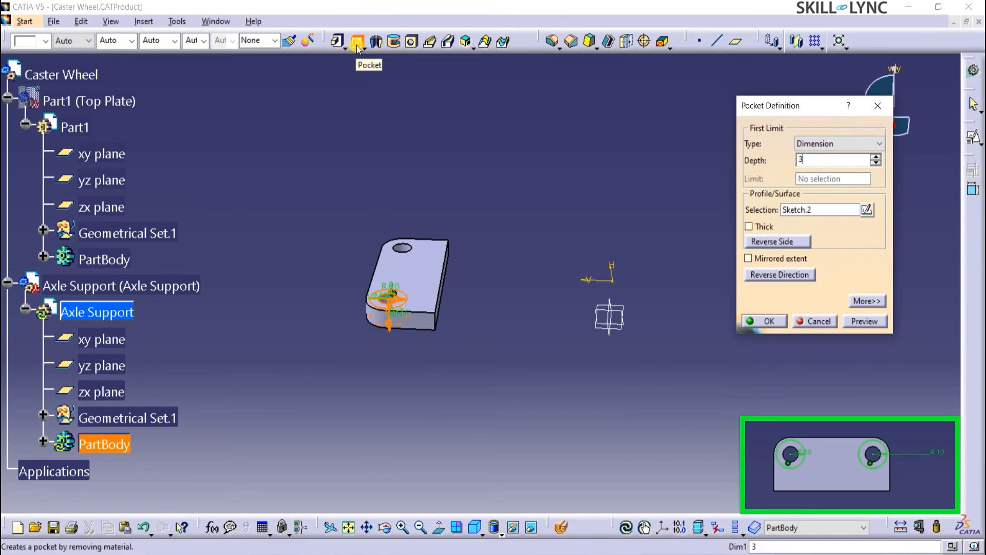
Step: Cut the 3 mm counterbore pocket and mirror it across the xy plane to the other hole
click(764, 321)
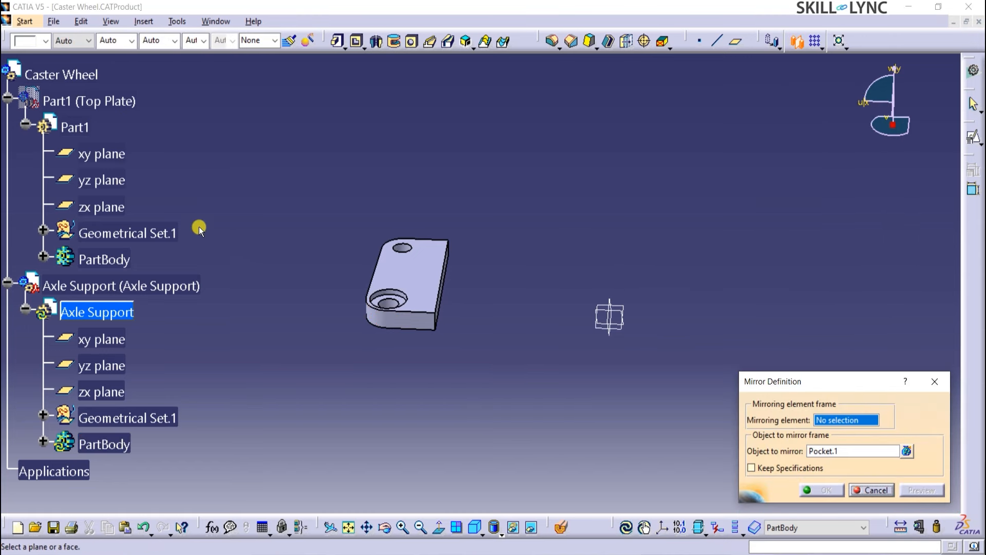
mouse_move(101, 179)
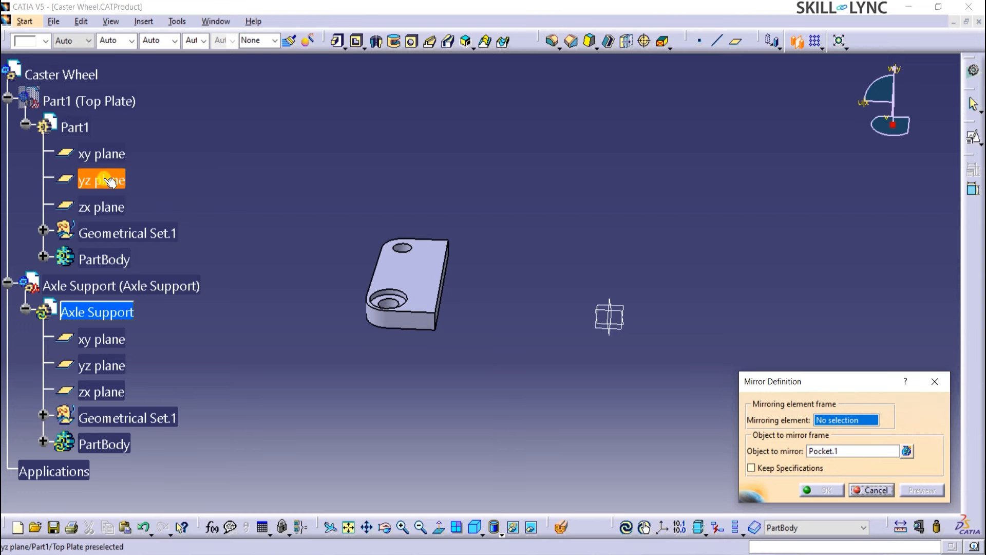
click(102, 338)
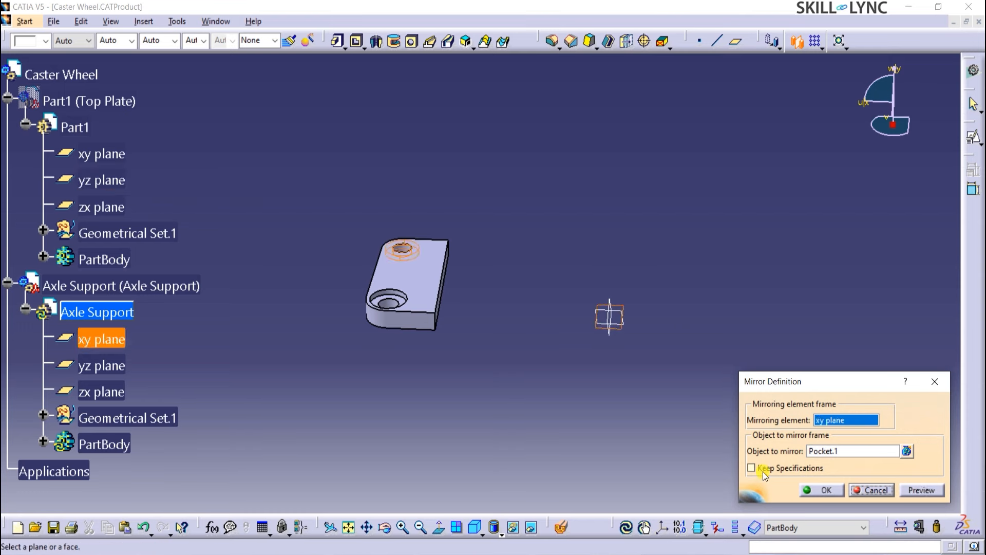
click(826, 490)
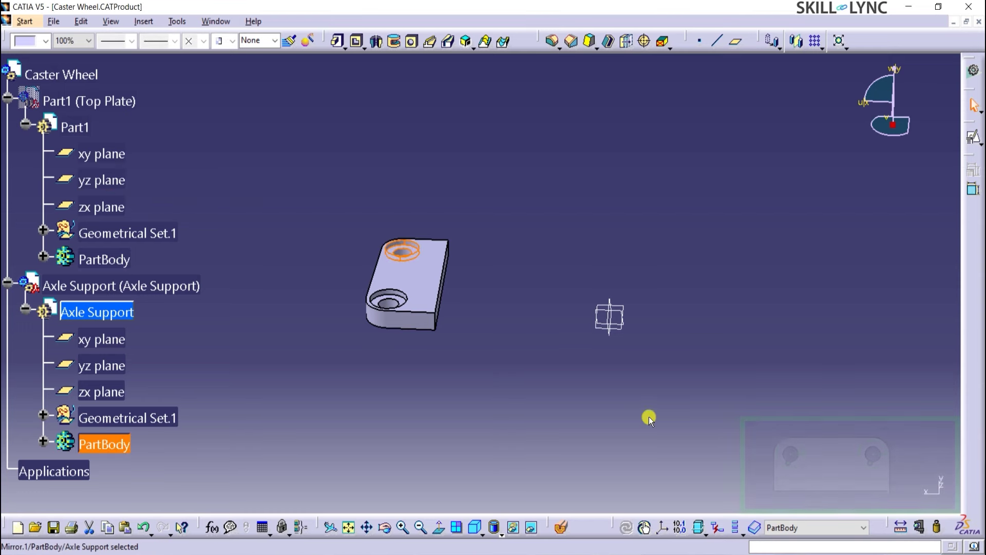
click(645, 231)
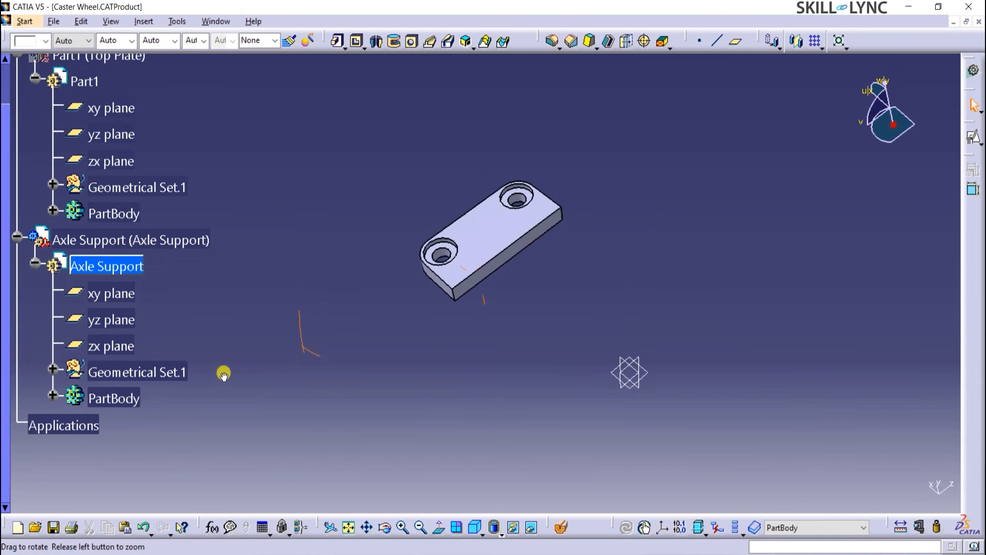
Step: Position a sketch on the base's side face (Pad.1/Face.2) and project its top edge
click(455, 289)
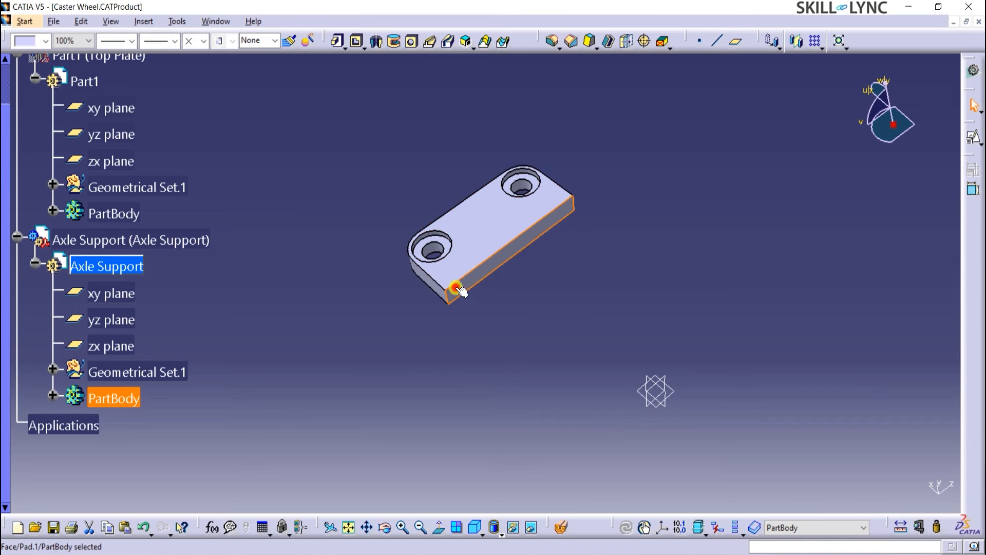
click(454, 289)
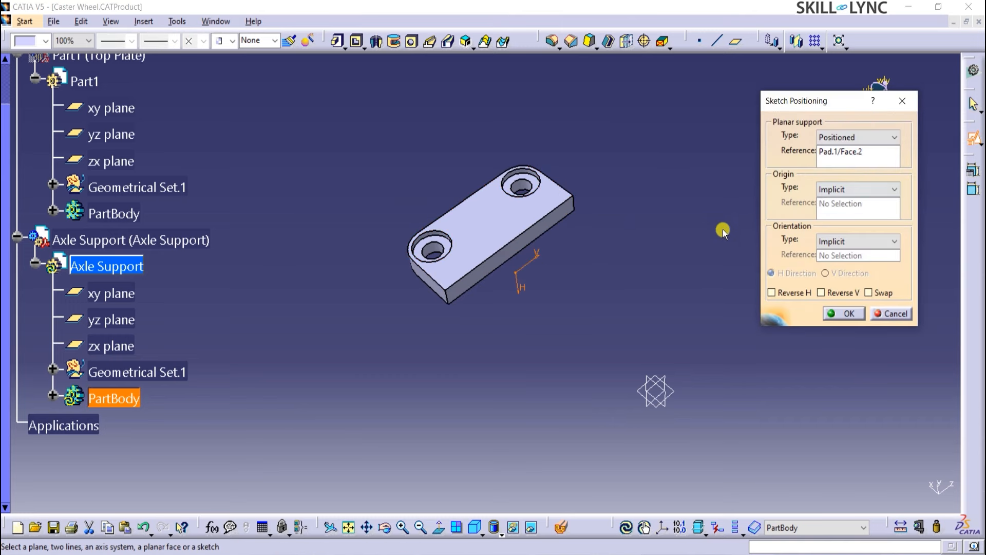
click(870, 293)
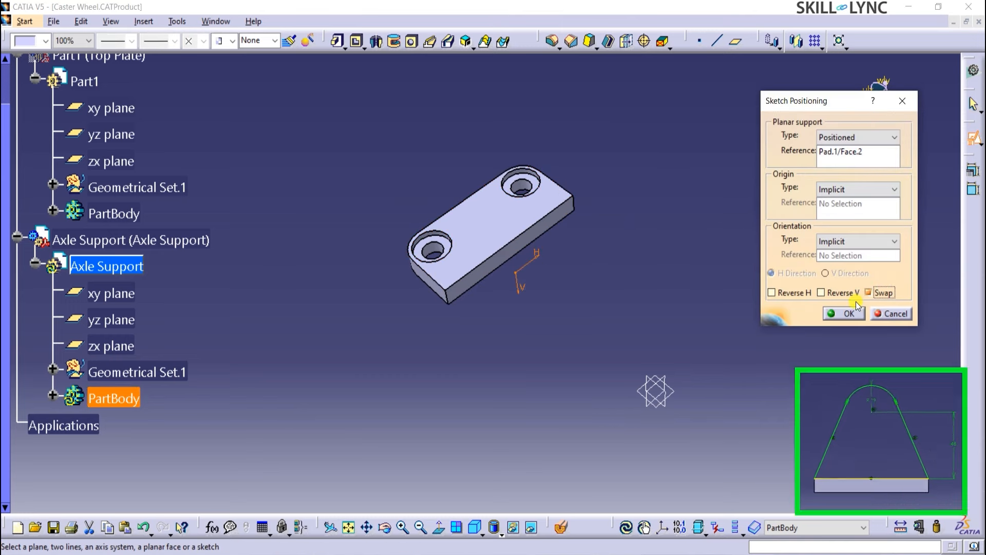
click(842, 313)
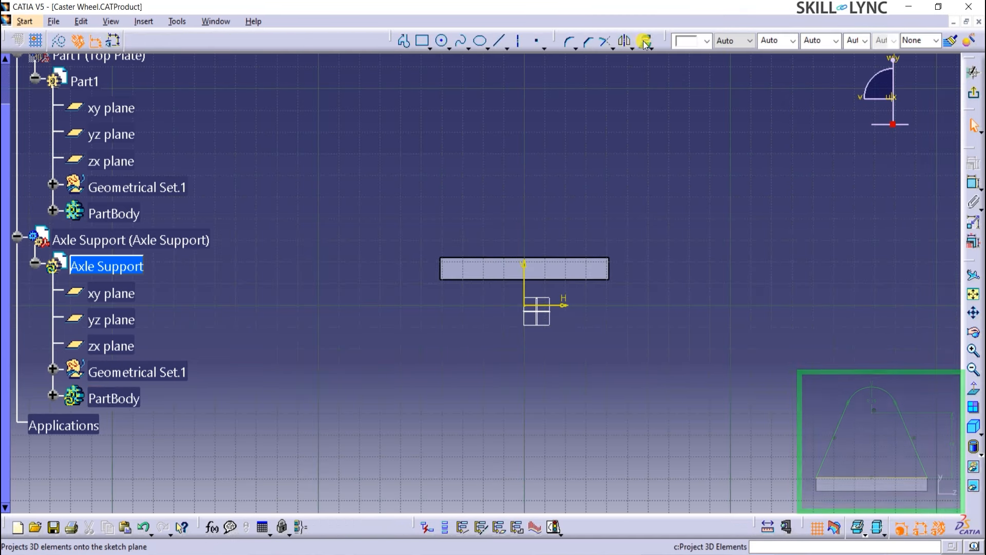
click(645, 41)
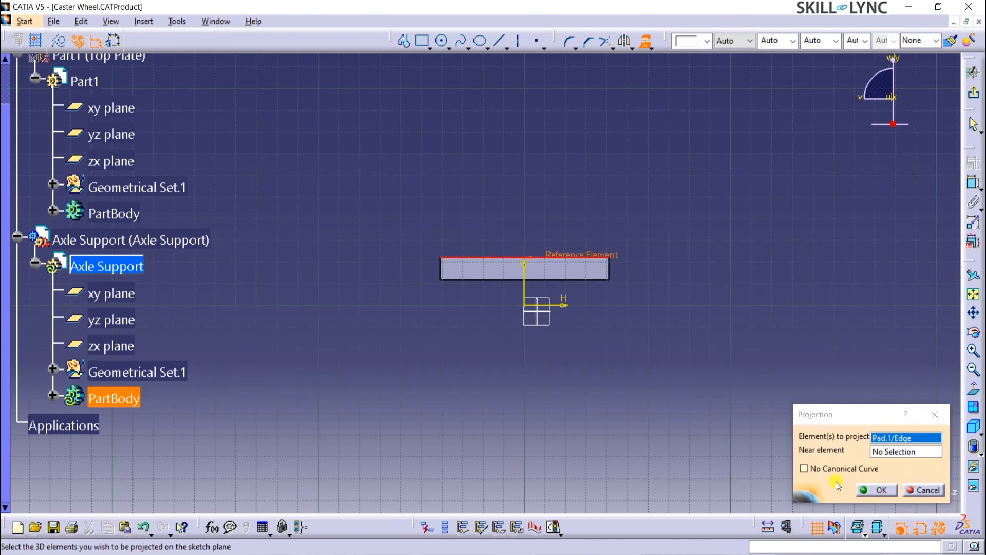
click(876, 490)
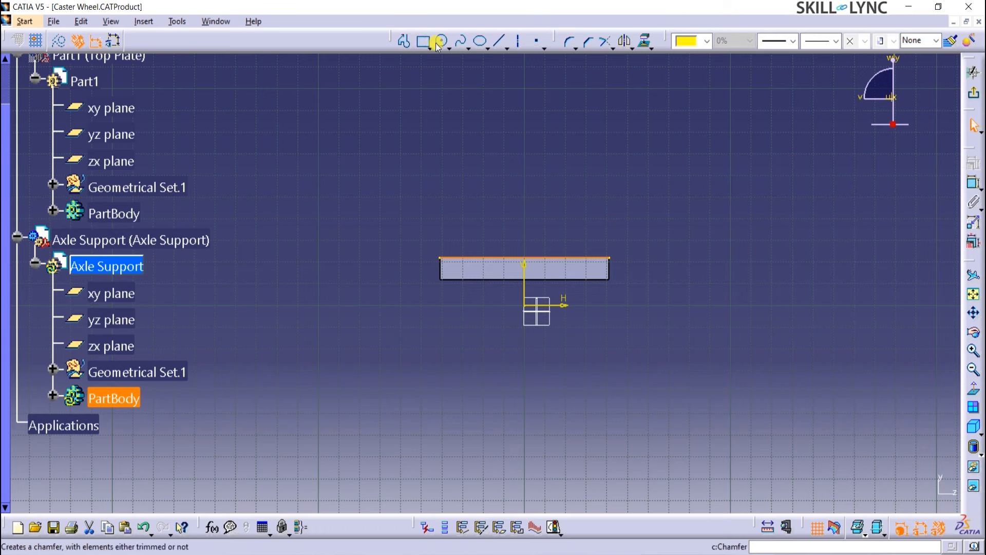
Step: Draw the R19 top circle with a tangent line and mirror the line to the other side
click(442, 41)
text(19)
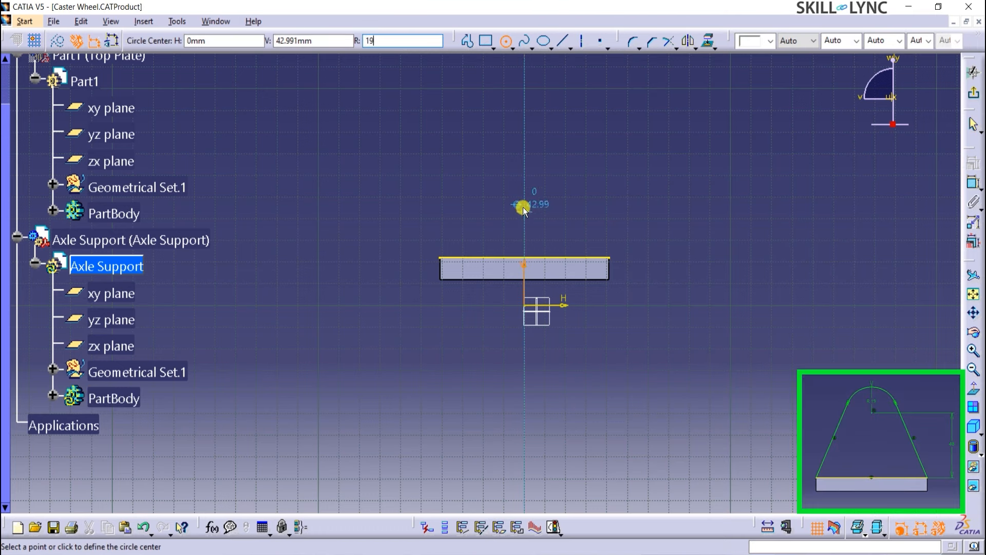
click(523, 206)
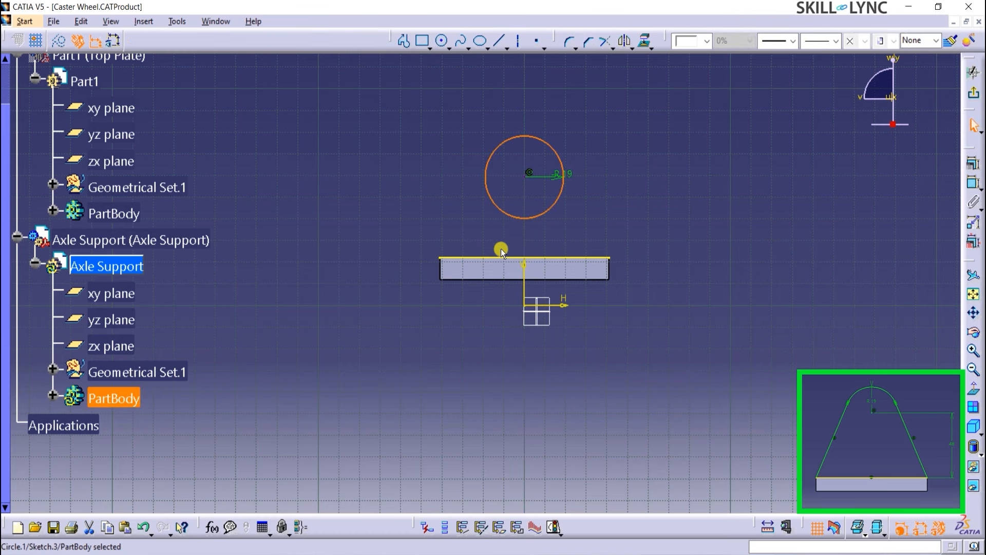
click(338, 196)
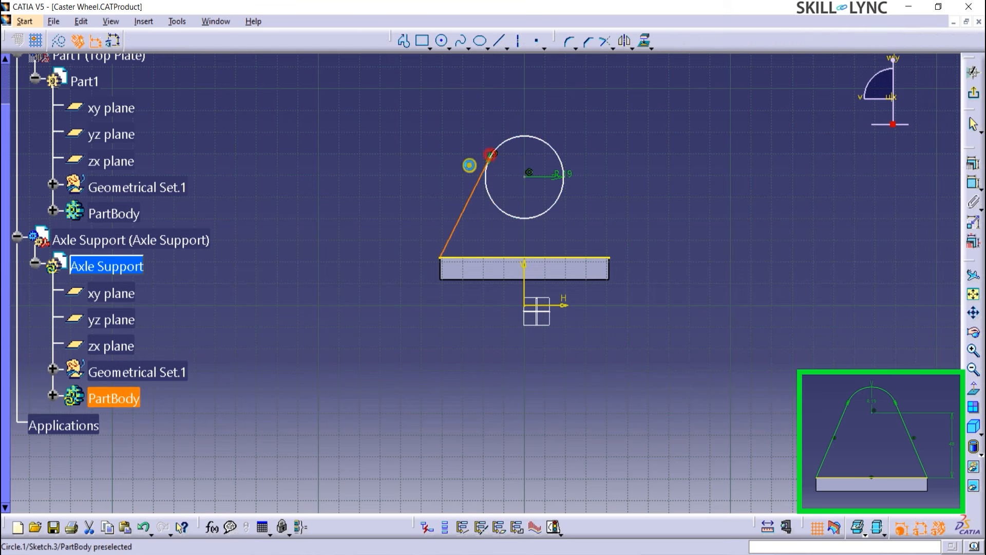
click(626, 41)
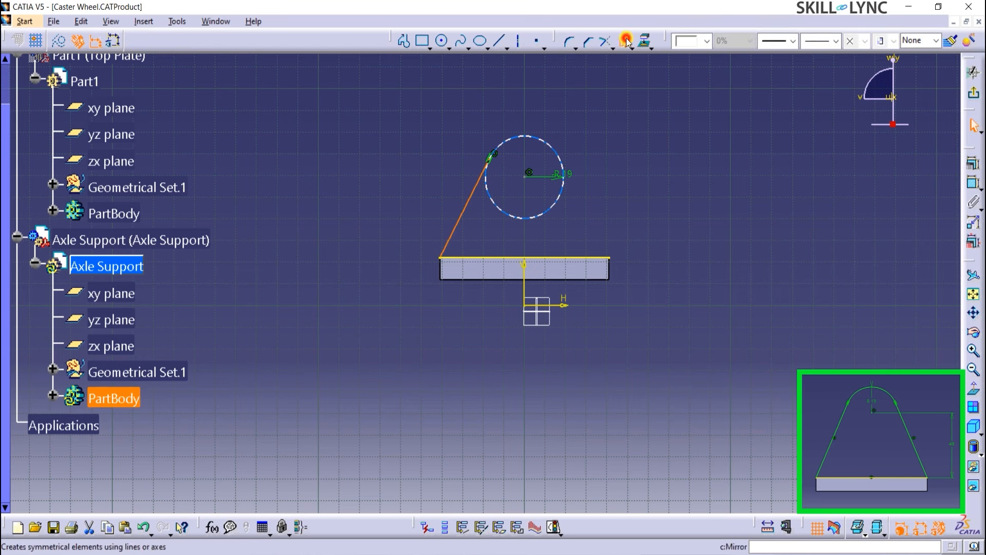
click(625, 41)
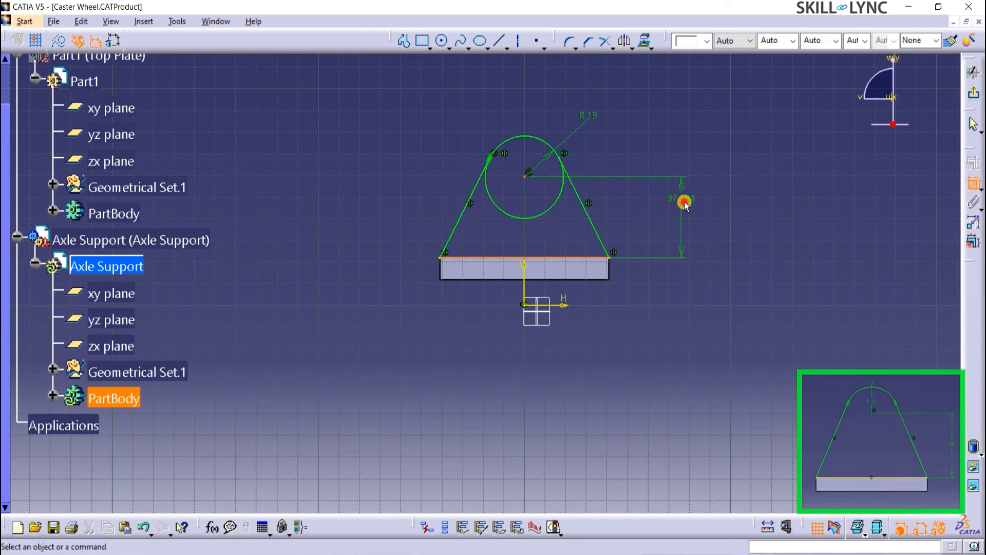
Step: Set the lug height to 48 mm and quick-trim the unneeded part of the circle
double_click(674, 201)
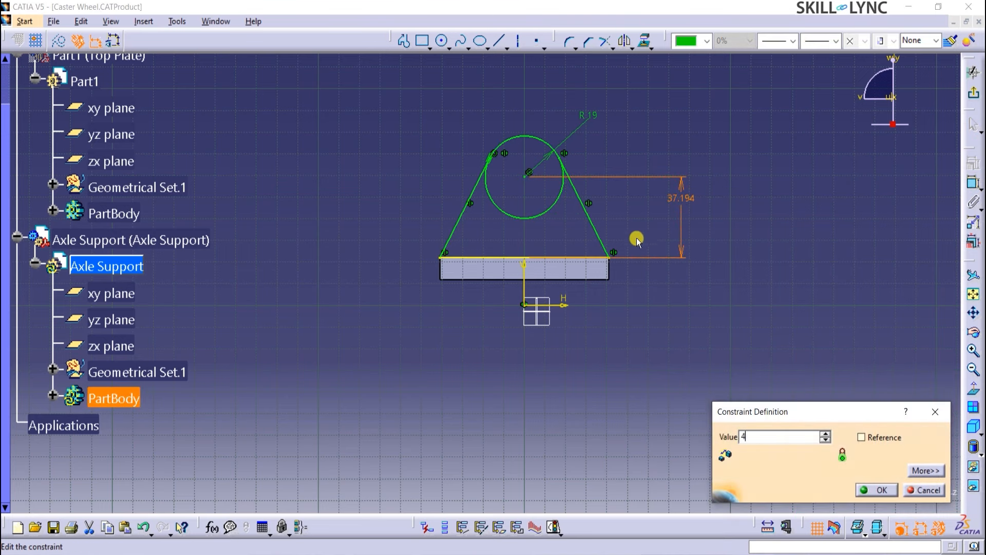
click(876, 489)
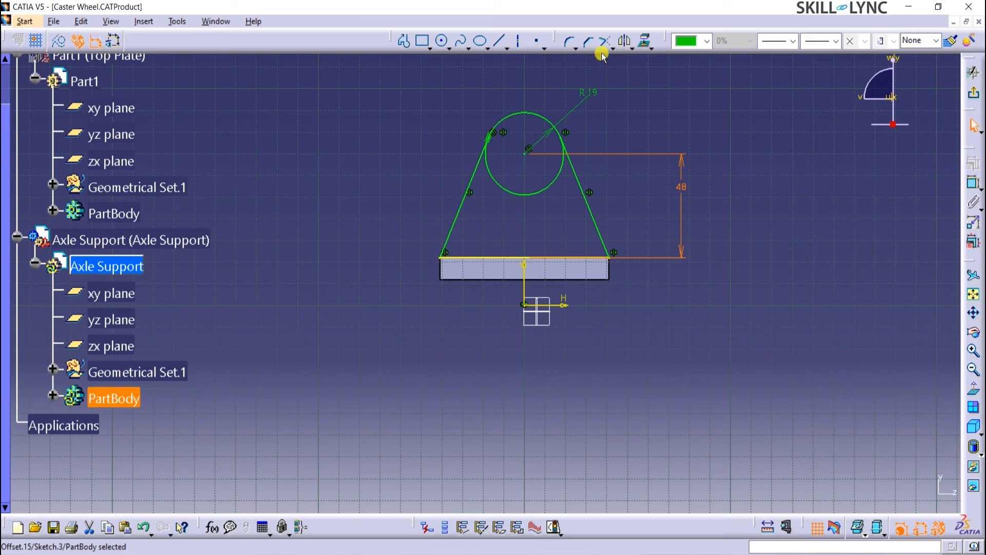
click(606, 41)
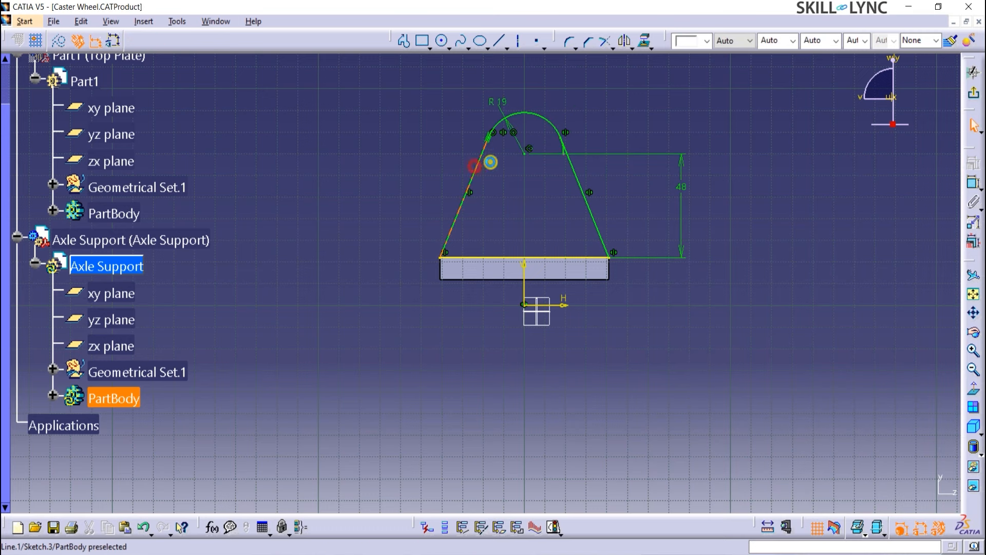
click(607, 41)
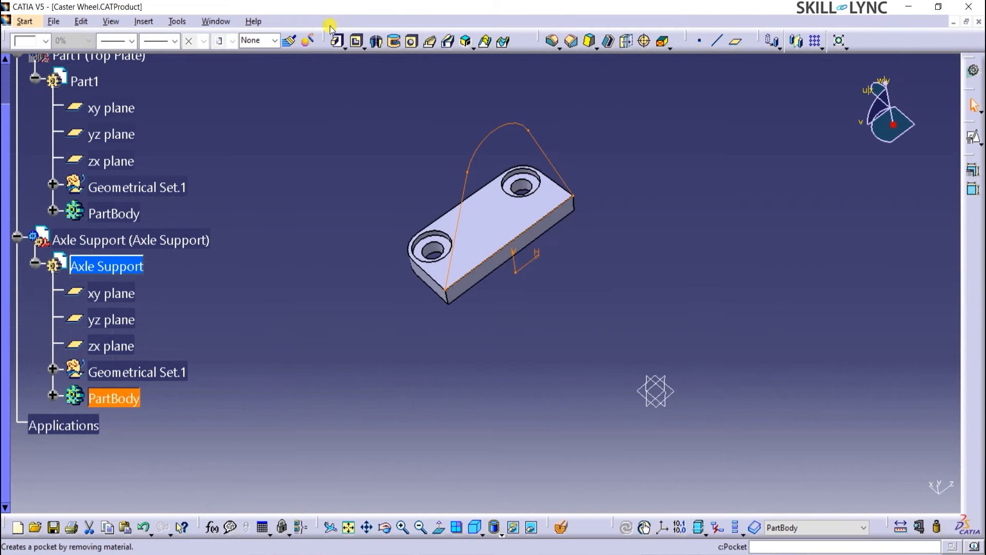
Step: Pad the arched lug sketch (Sketch.3) 10 mm to form the upright support
click(337, 41)
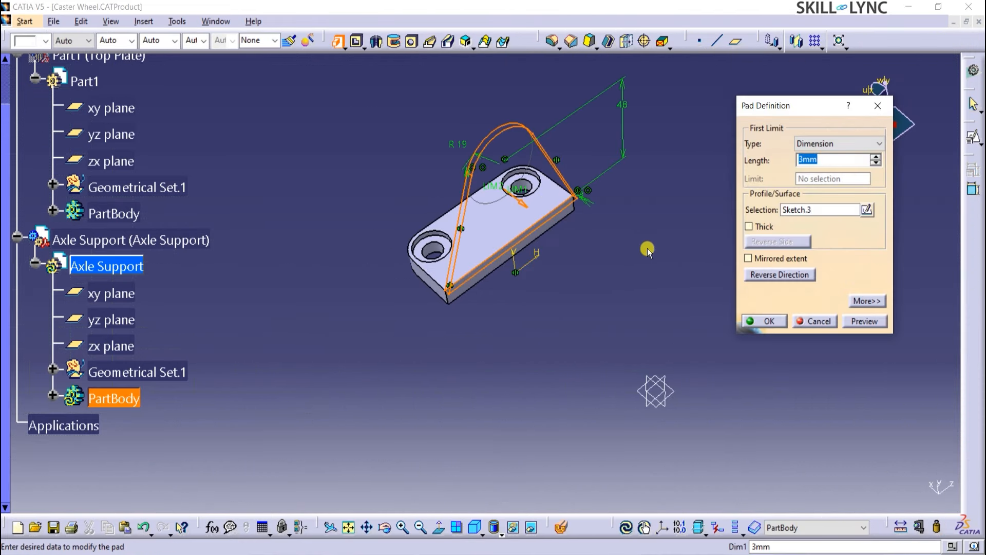
text(10)
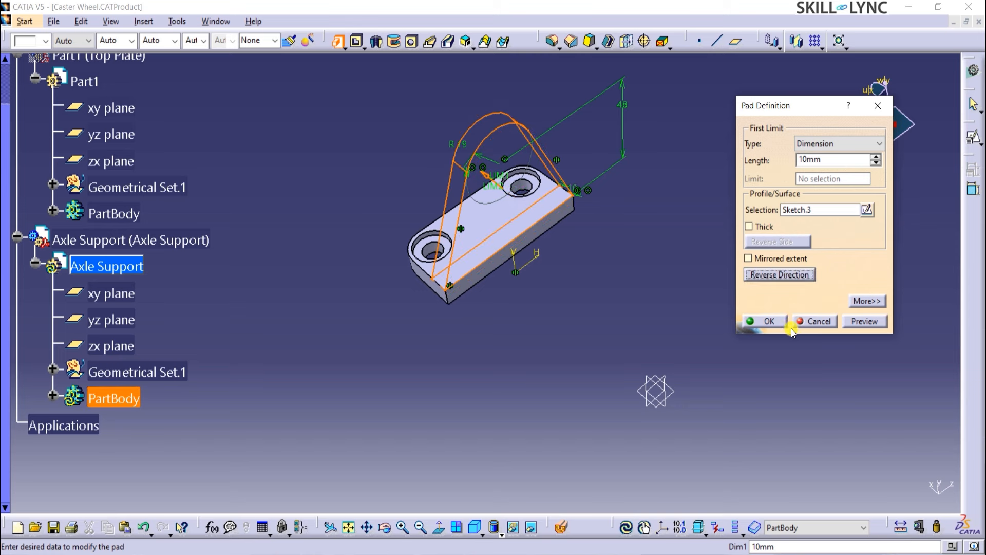
click(763, 321)
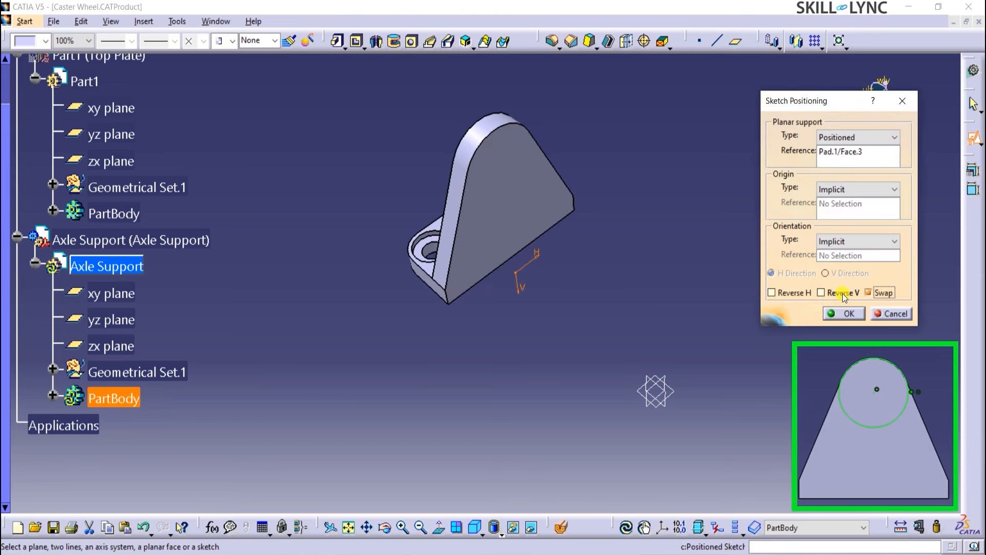
Step: Sketch a circle on the lug face and constrain it coincident with the rounded top arc
click(842, 313)
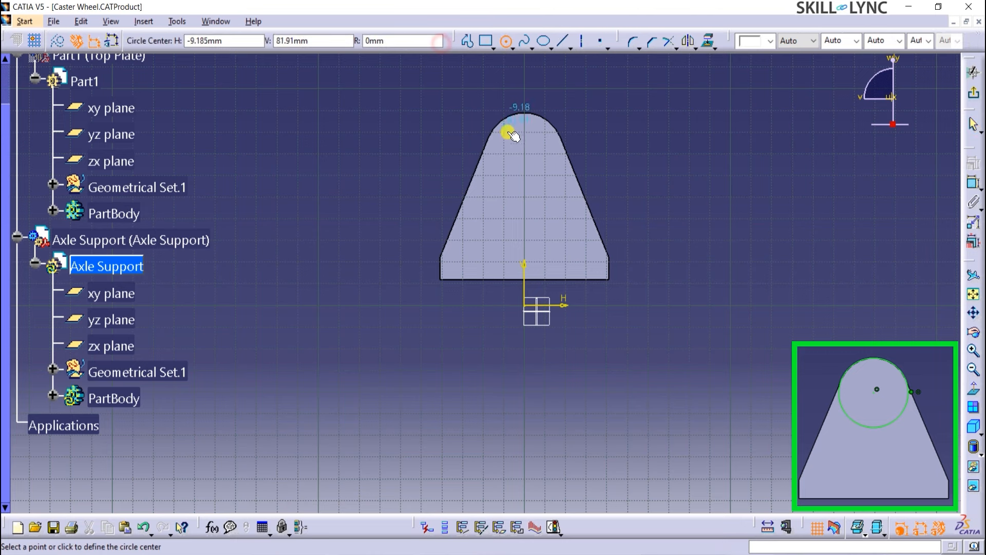
click(512, 133)
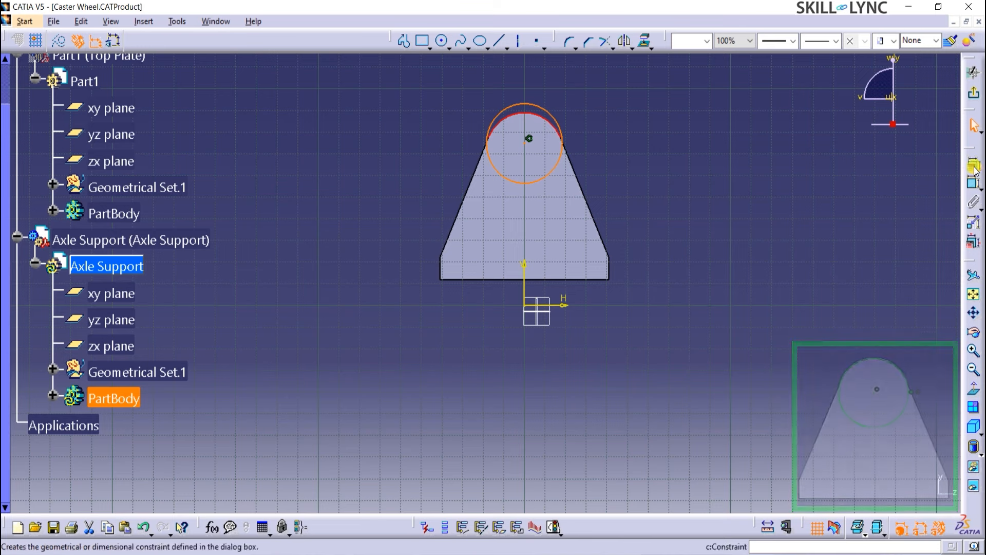
click(974, 167)
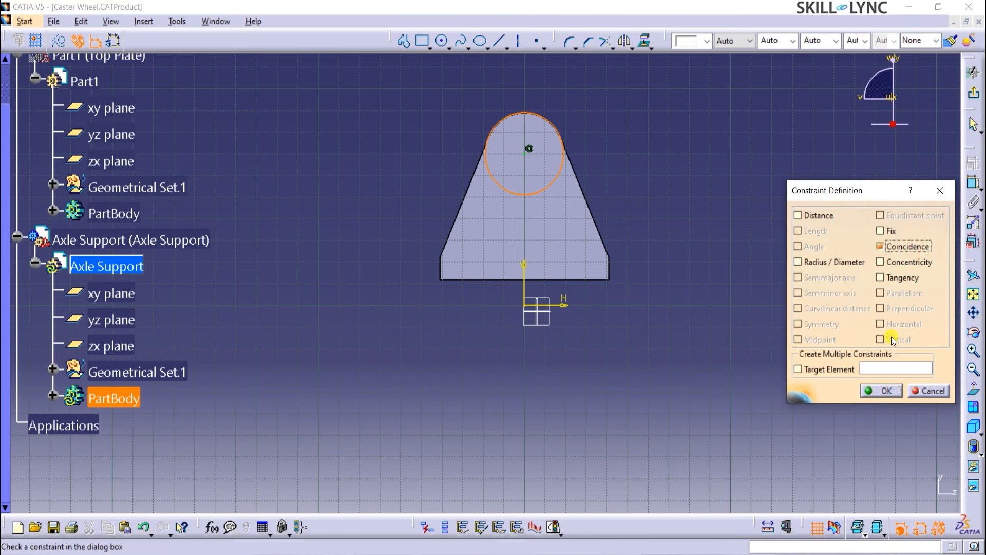
click(880, 390)
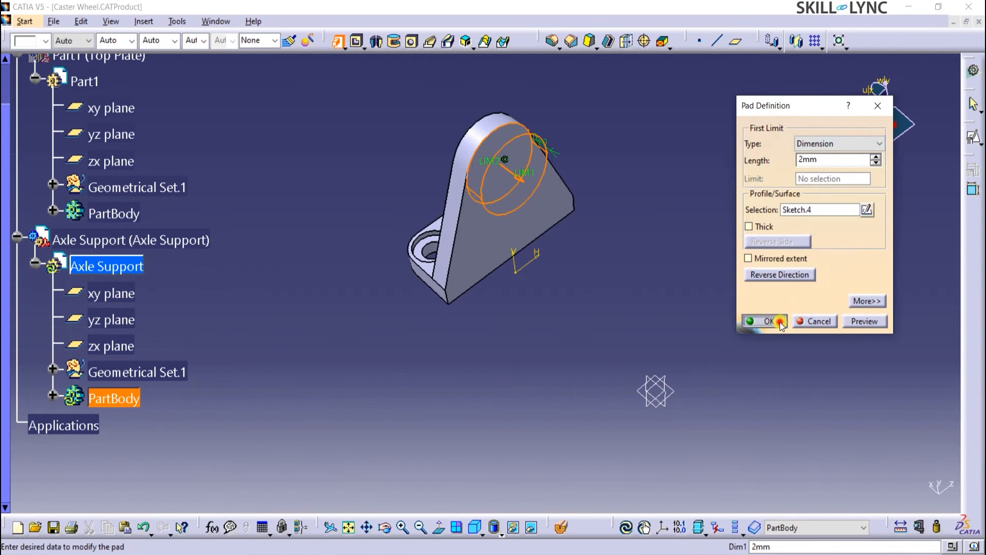
Step: Pad the boss circle 2 mm and position a sketch on the boss face with Reverse V
click(763, 322)
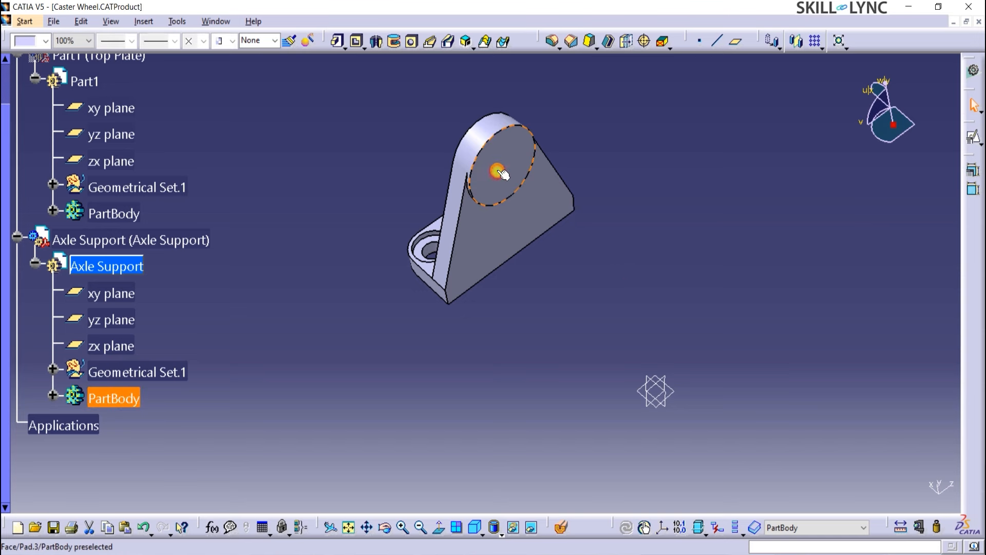
click(497, 169)
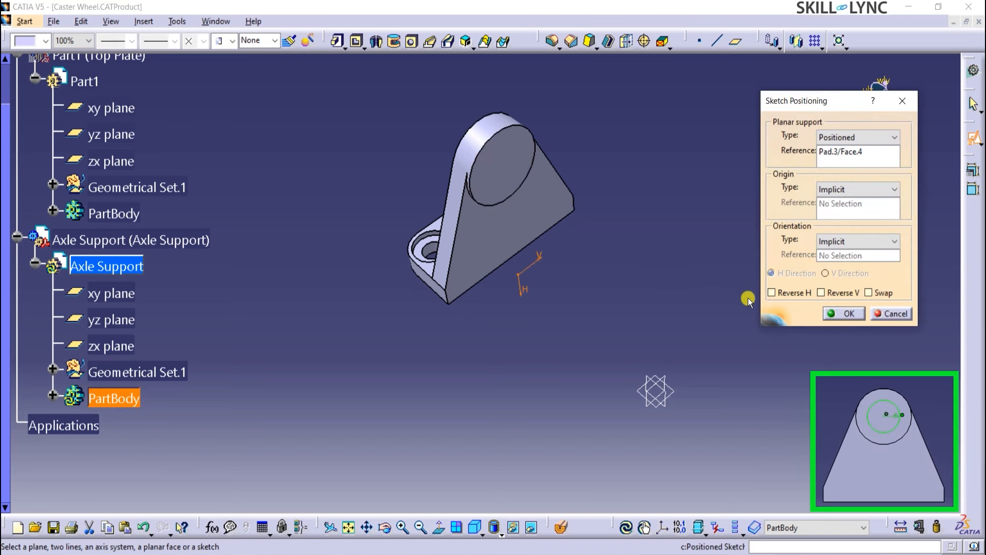
click(822, 293)
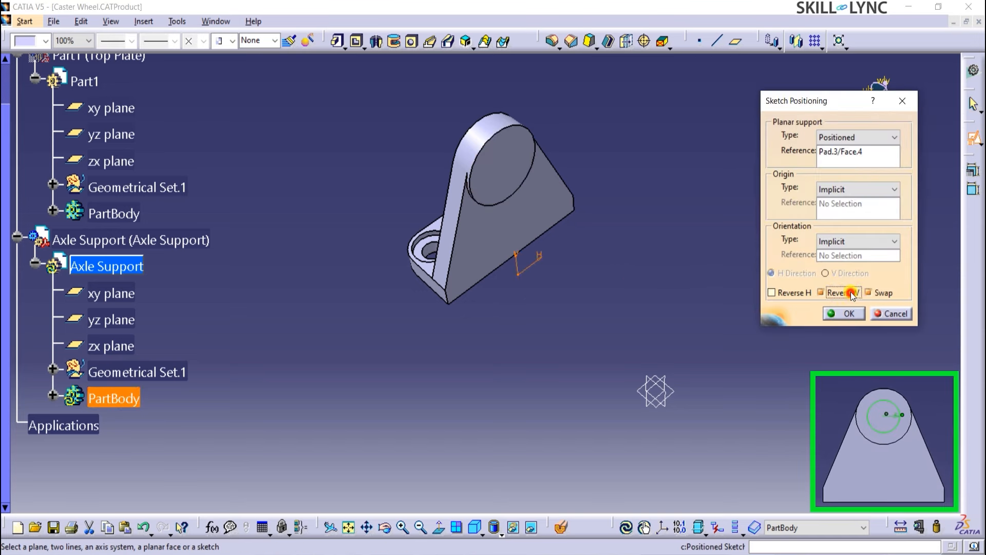
click(842, 315)
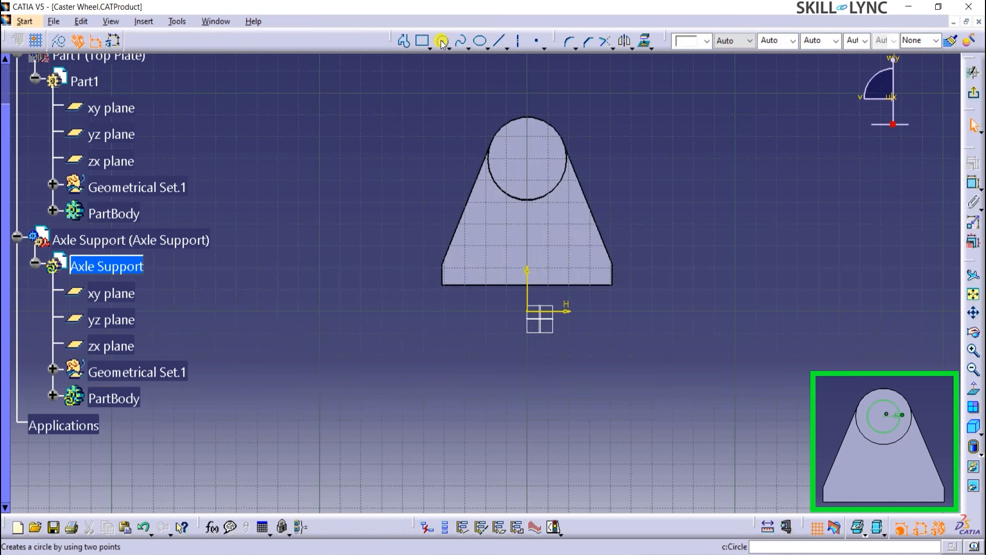
Step: Draw an 11 mm radius circle and make it concentric with the boss's outer edge
click(442, 40)
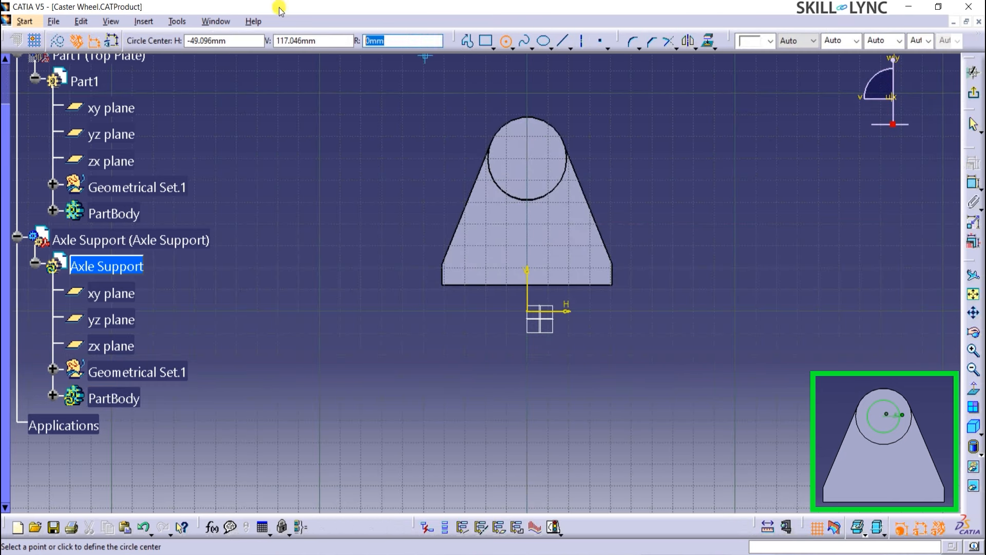
click(527, 156)
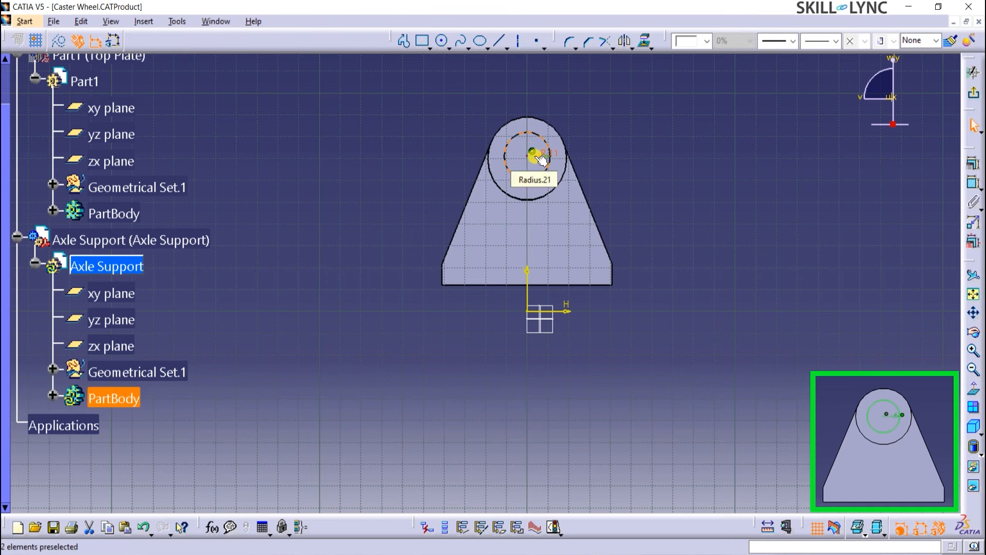
click(533, 152)
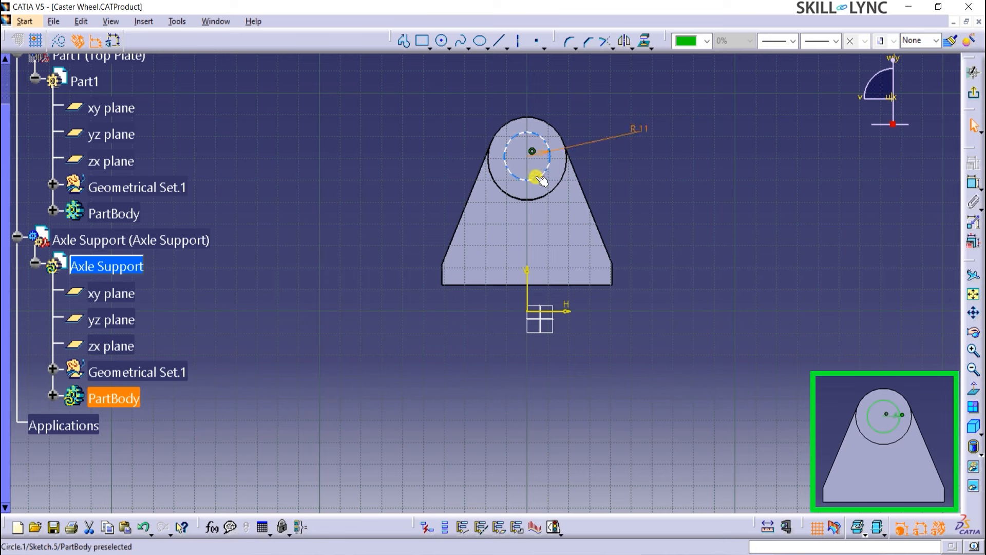
click(542, 179)
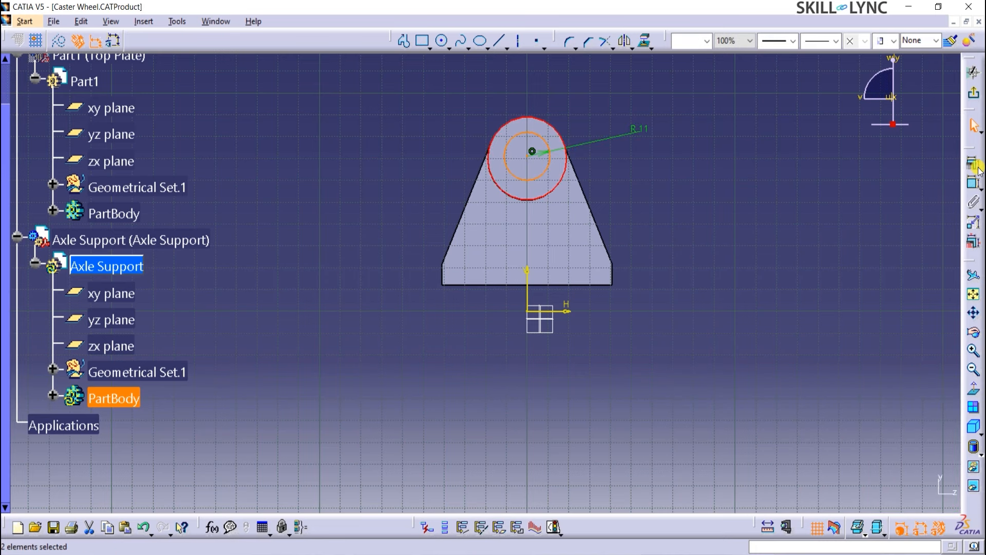
click(973, 165)
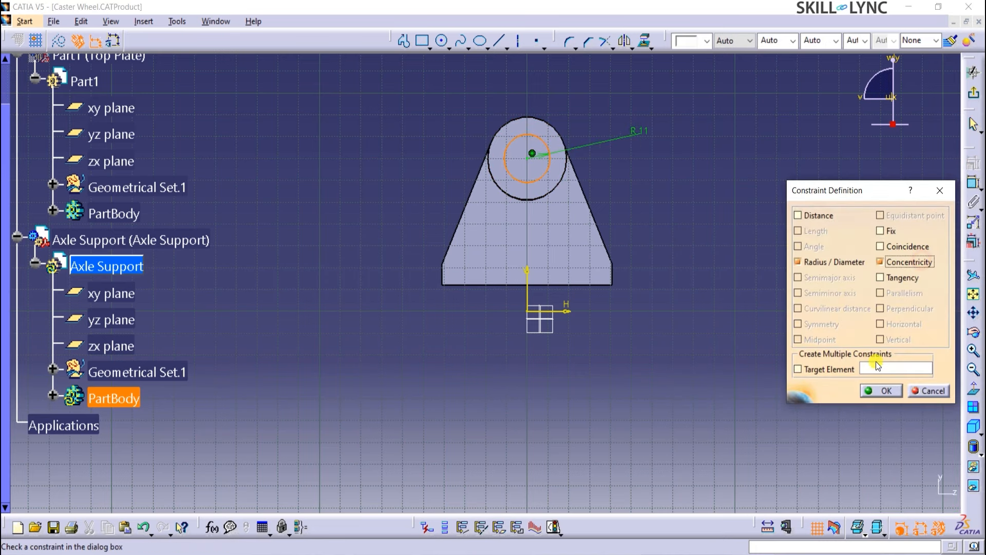
click(880, 390)
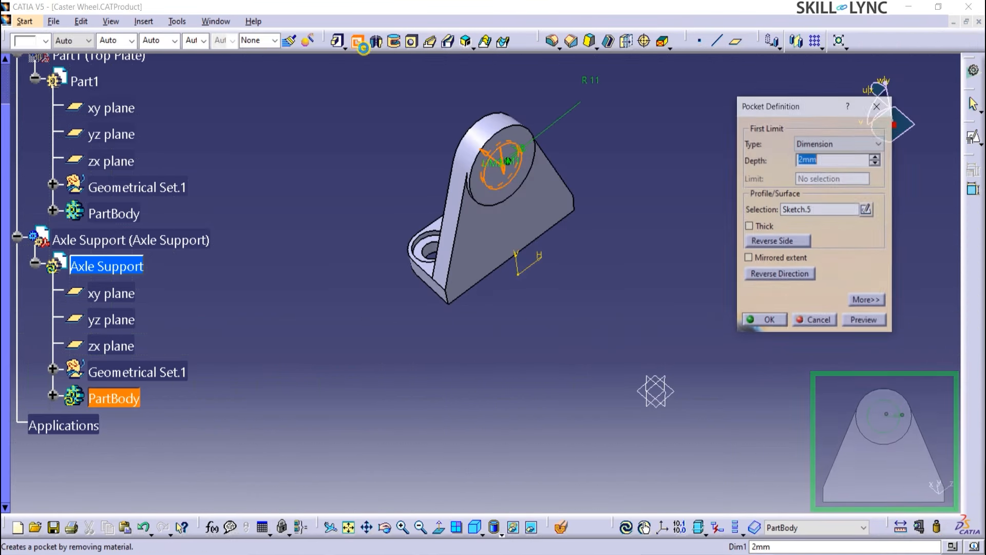
Step: Set Pocket.2 to Up to last so the R11 circle becomes a through hole
click(879, 144)
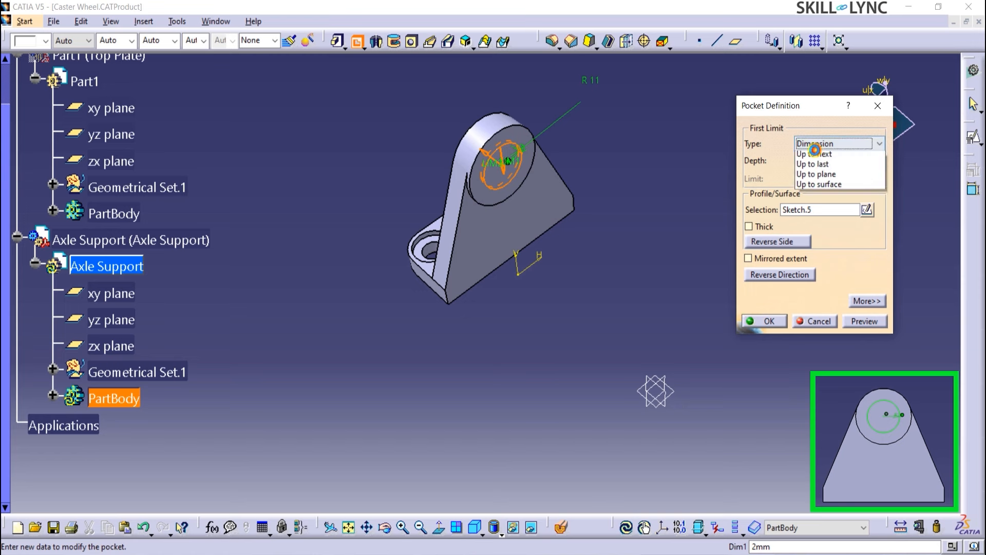
click(763, 320)
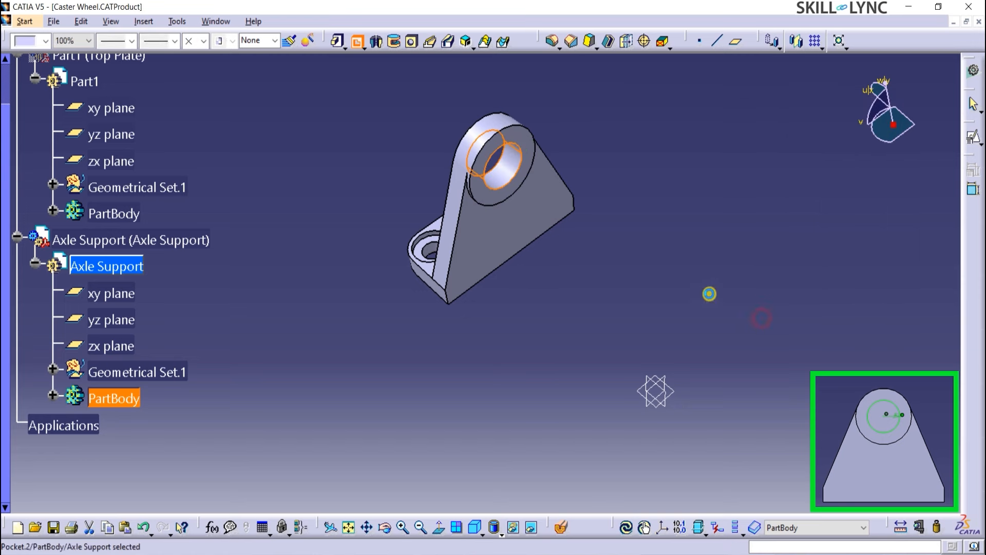
click(682, 236)
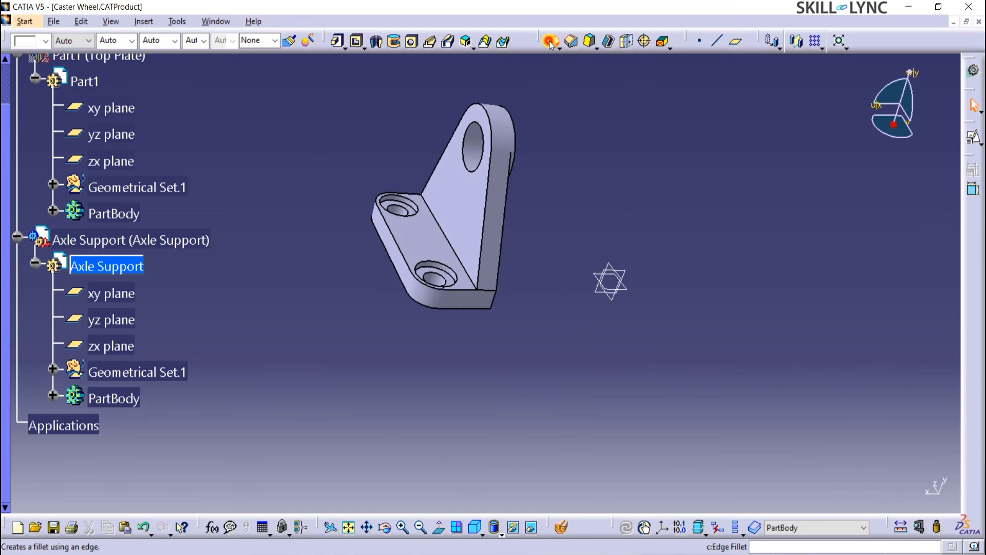
Step: Apply a 5 mm edge fillet to the selected base plate and lug edges
click(550, 41)
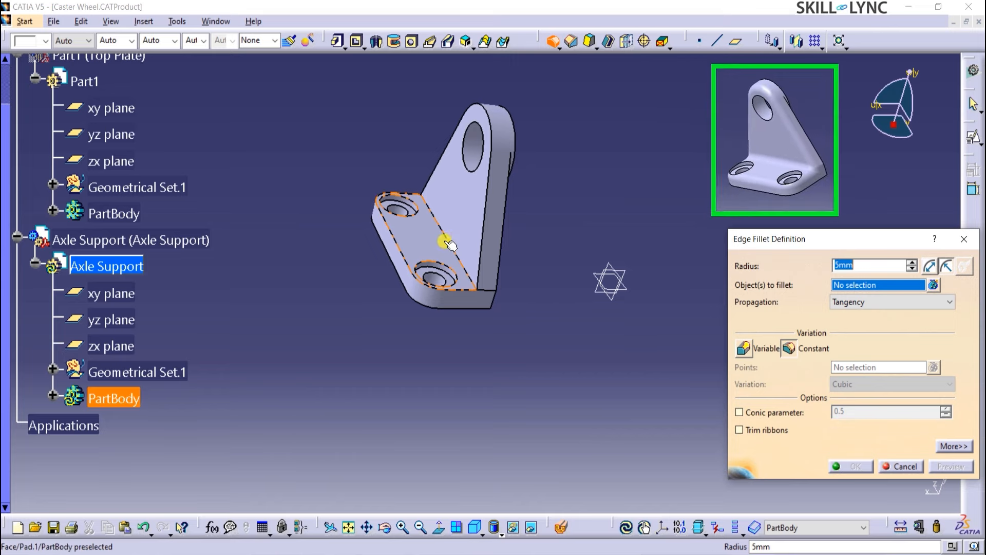
click(486, 291)
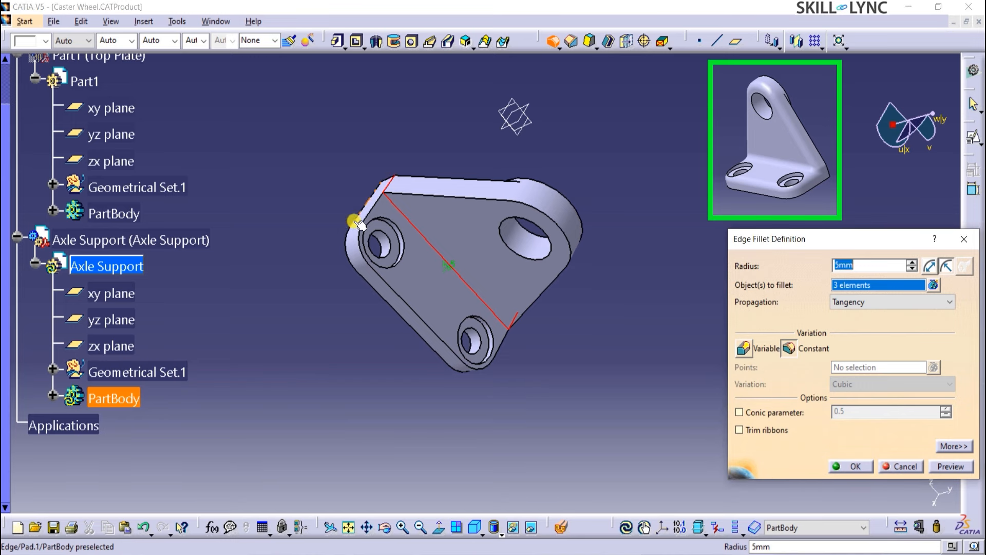
click(384, 281)
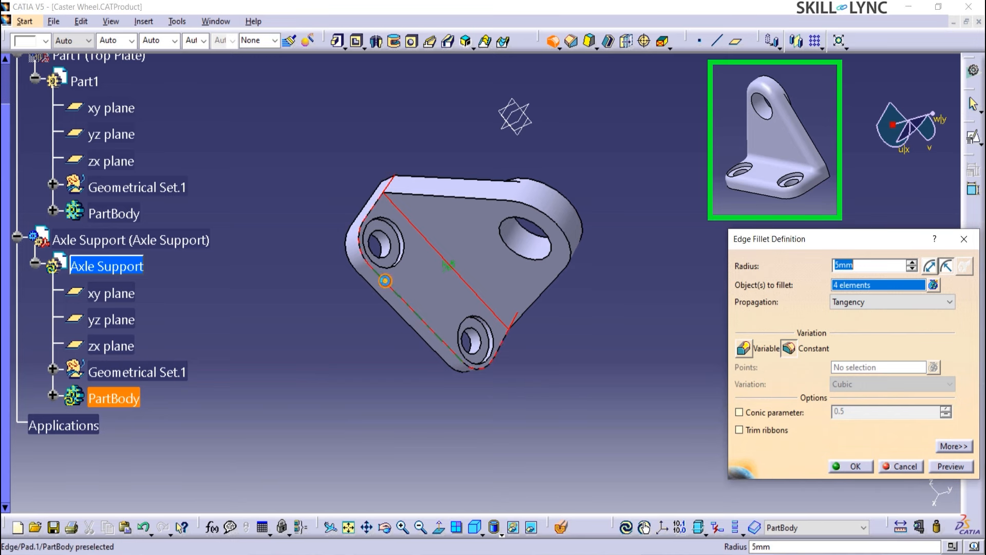
click(546, 228)
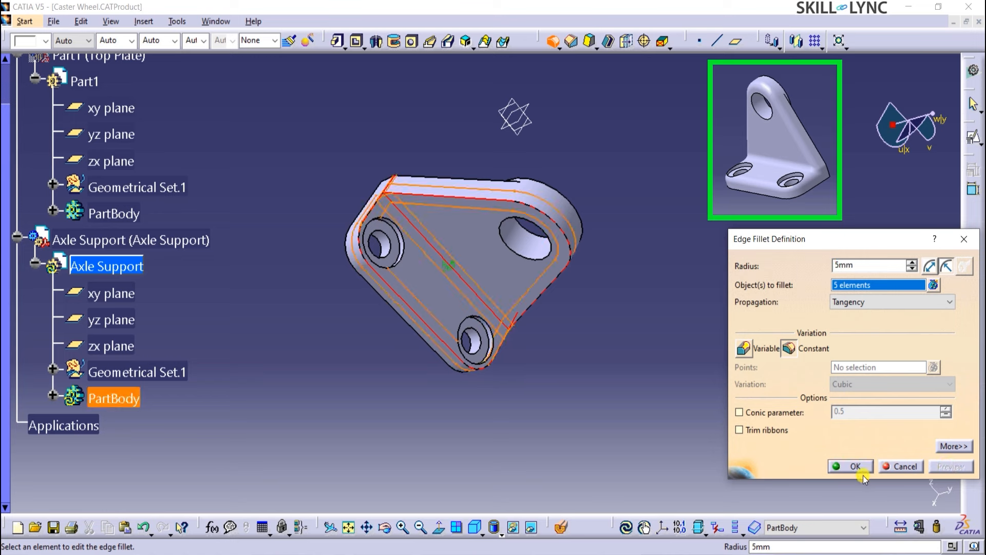
click(853, 466)
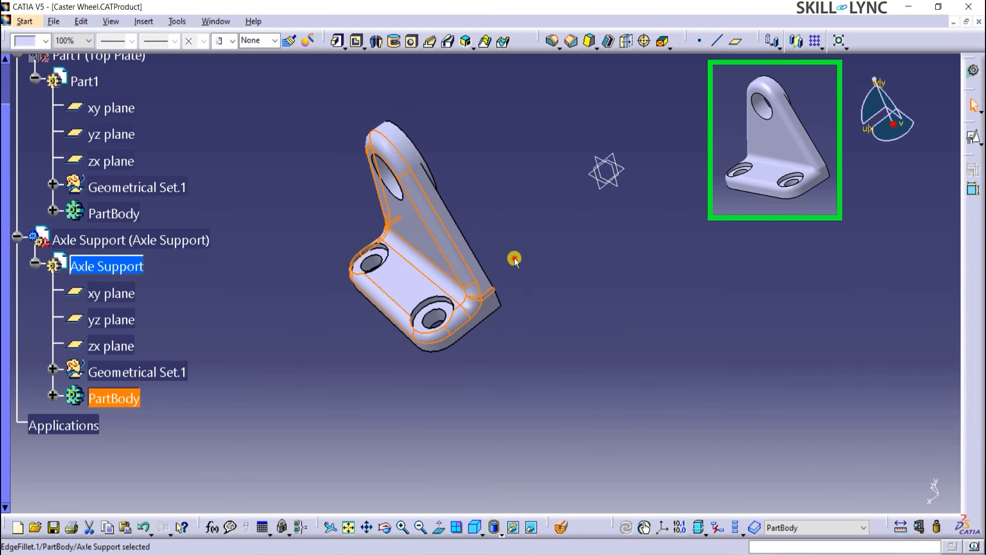
click(559, 284)
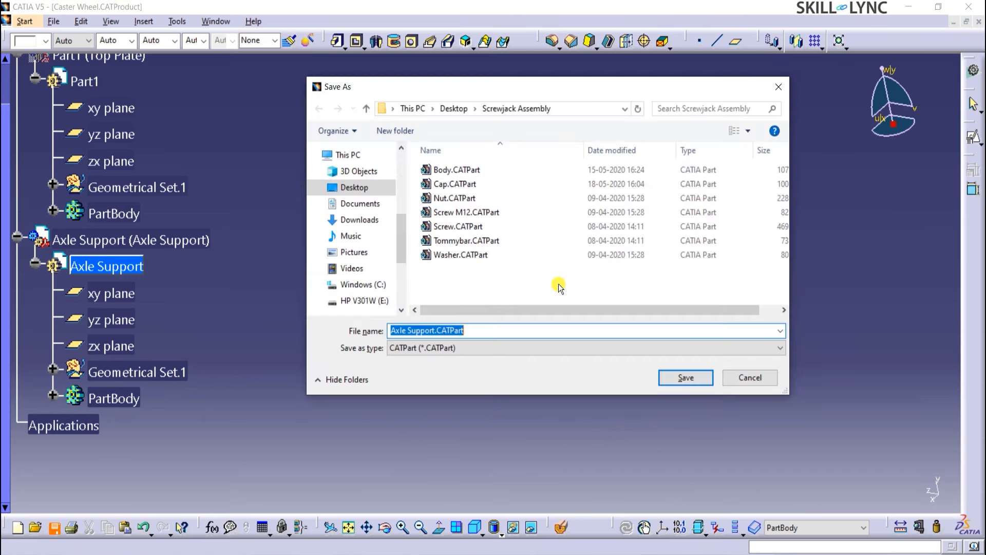
mouse_move(467, 119)
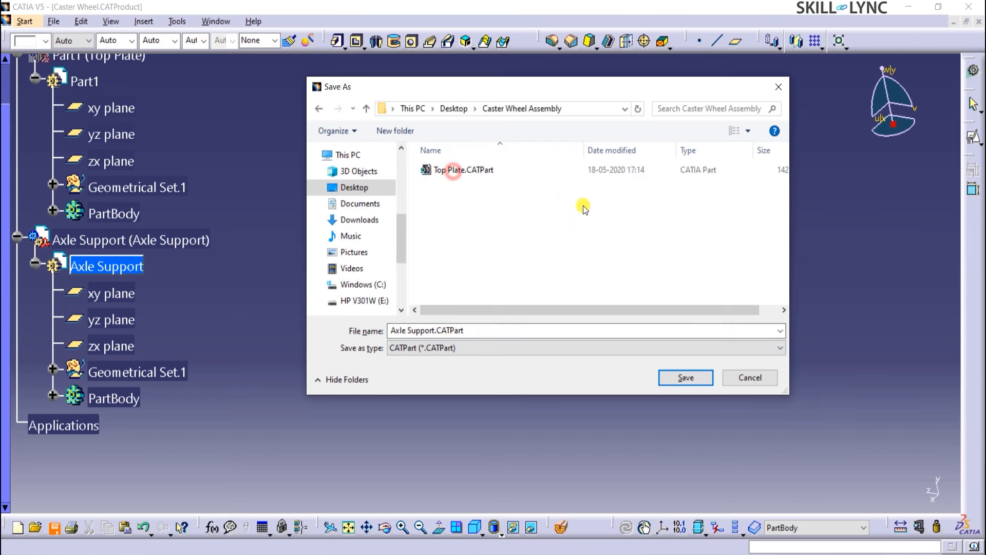
Step: Save Axle Support.CATPart into Desktop > Caster Wheel Assembly, accepting the link-update prompt
click(685, 377)
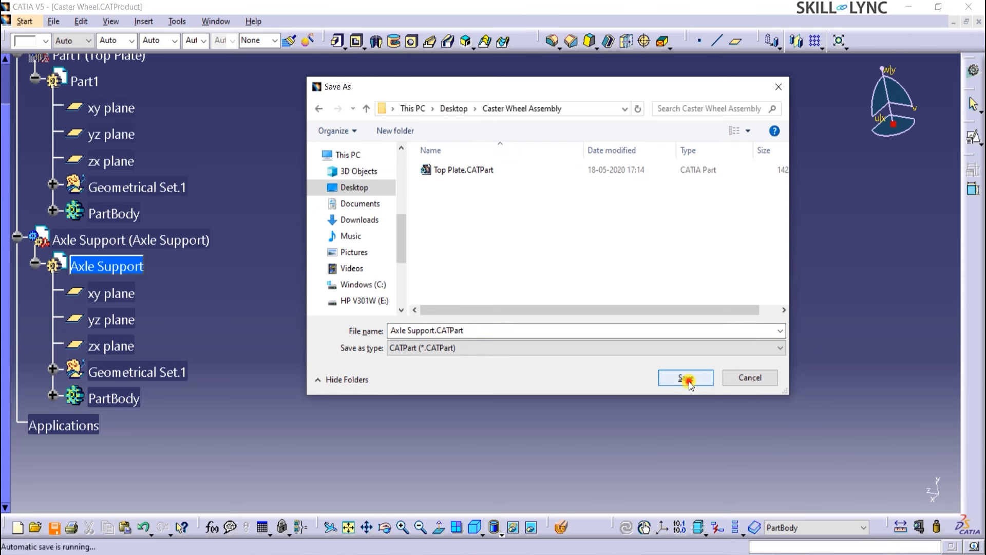
click(685, 377)
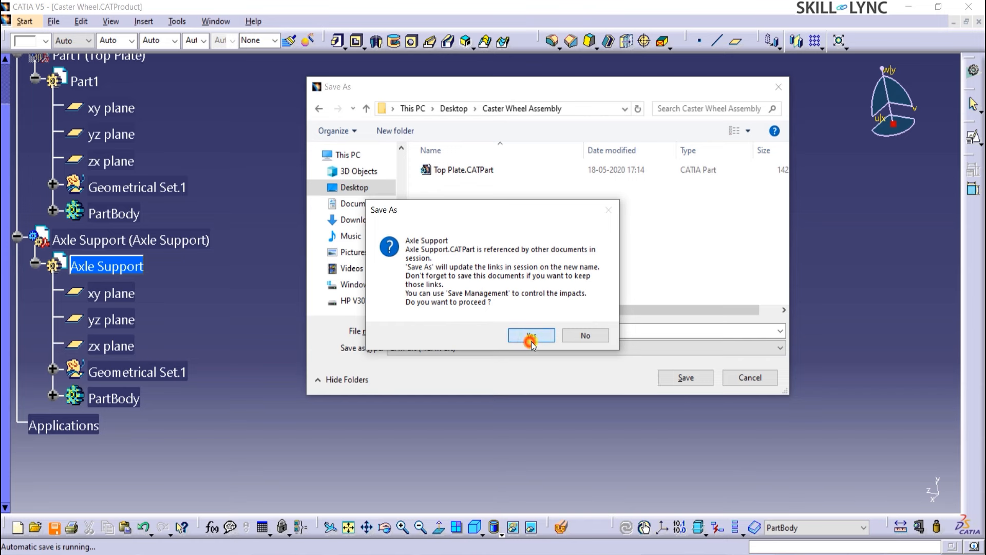
click(530, 335)
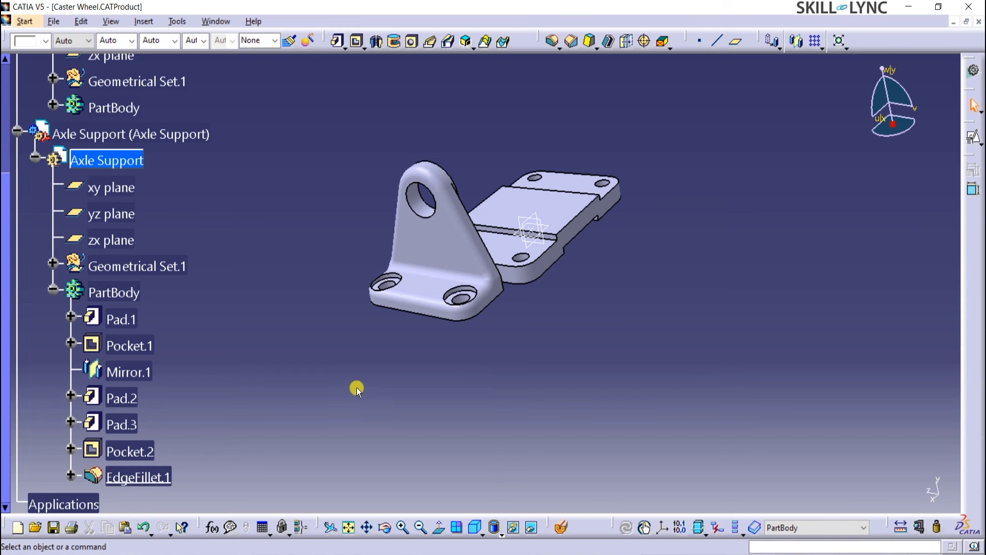
mouse_move(38, 189)
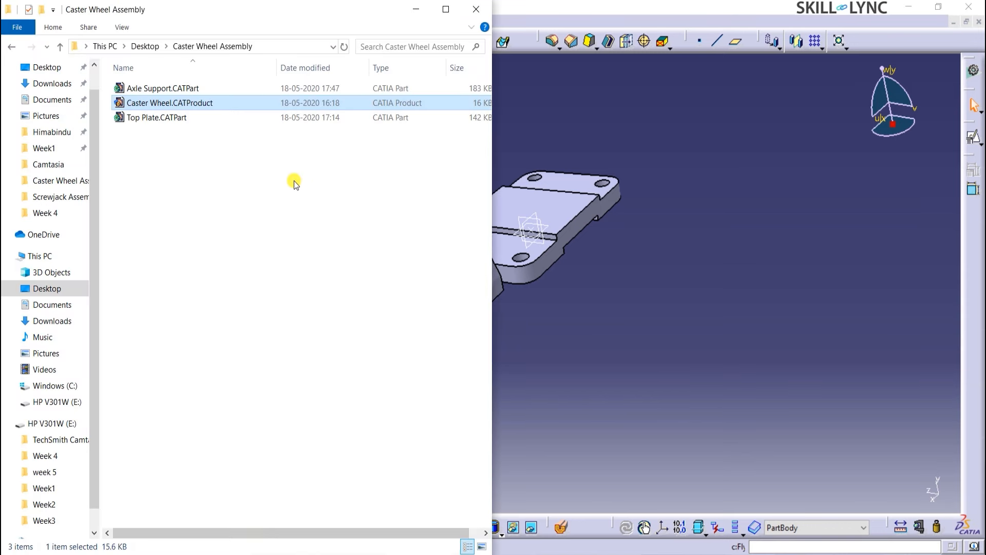
click(183, 156)
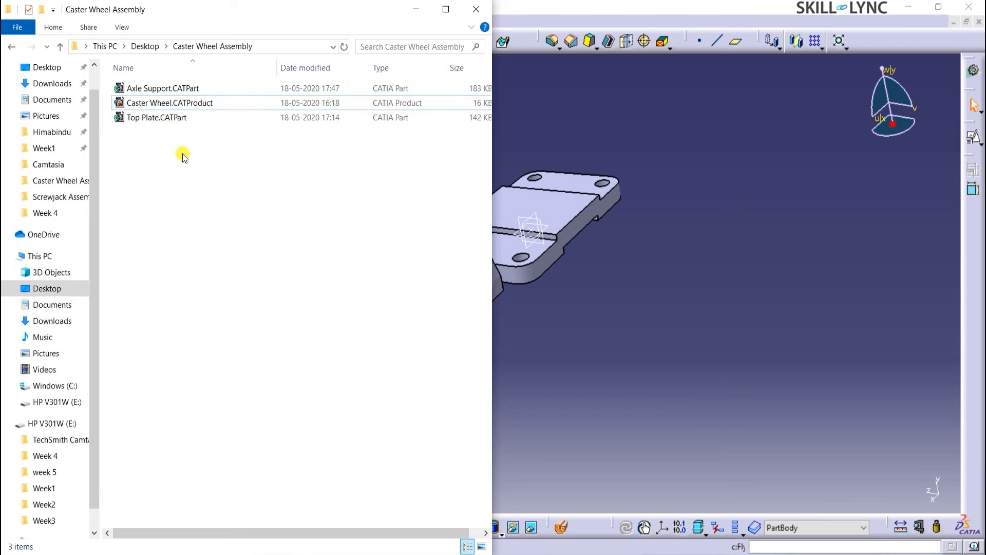